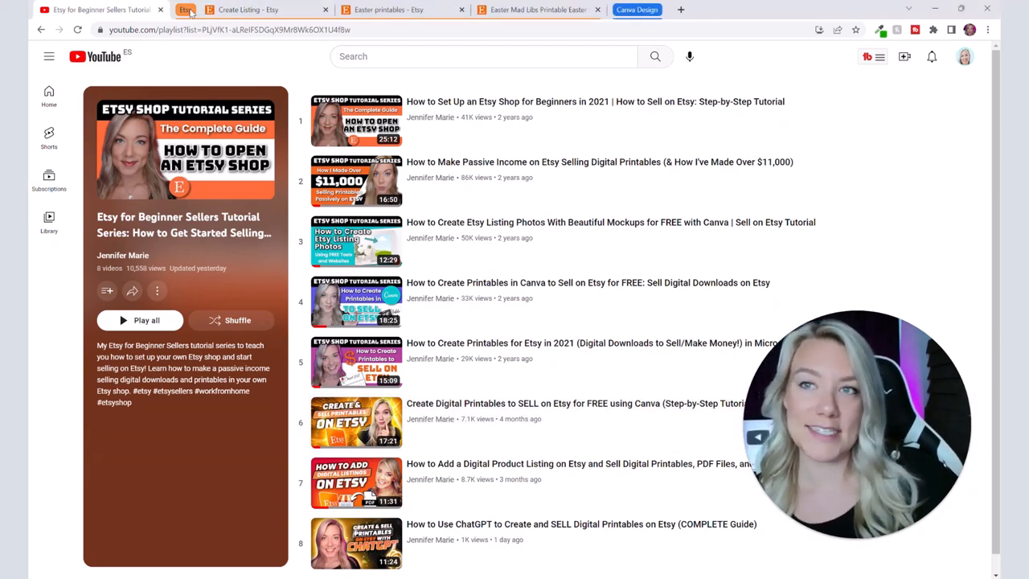
Step: Search Etsy for plain 'printables' and scroll through the digital product results
left_click(389, 9)
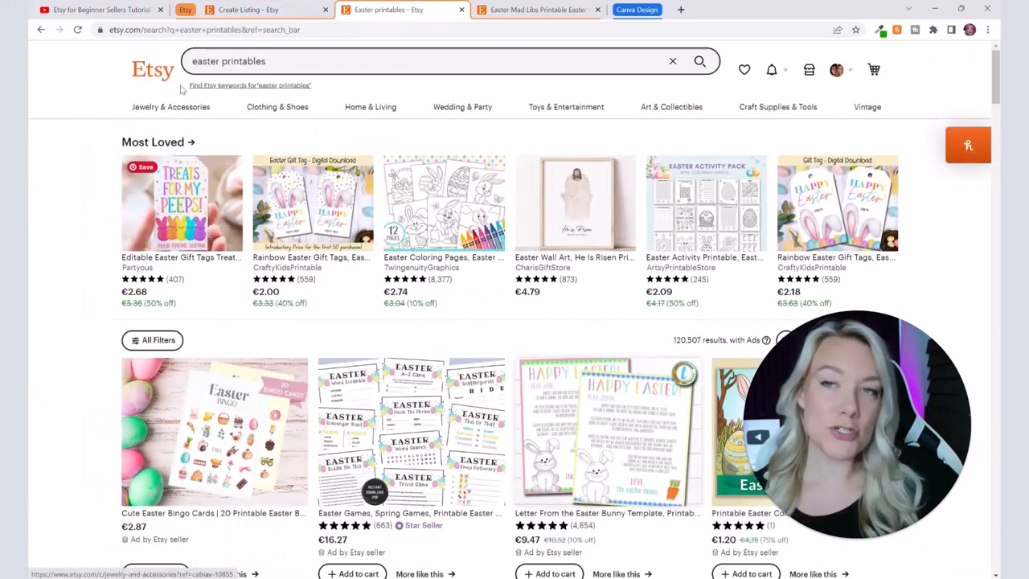
left_click(434, 61)
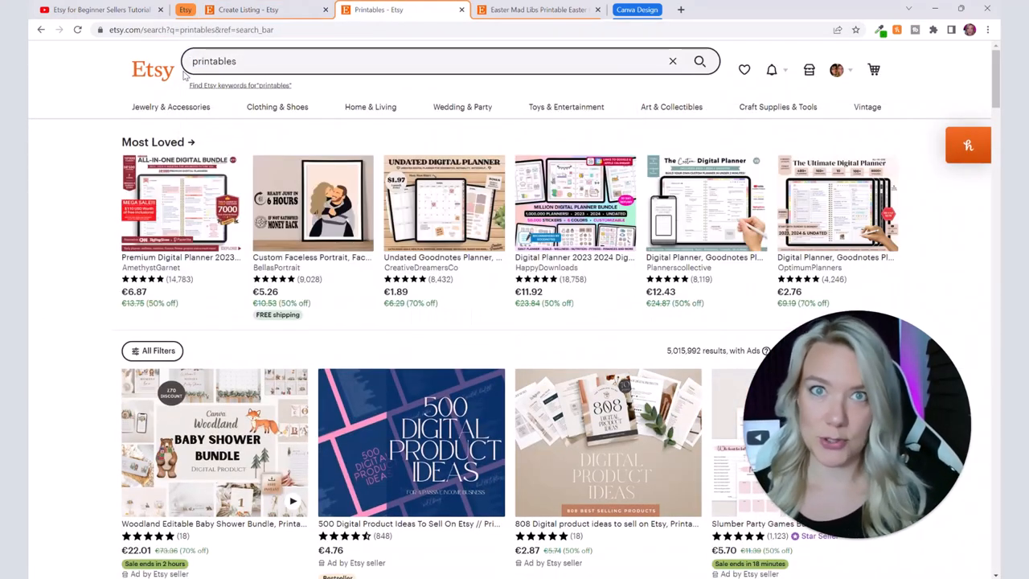
mouse_move(324, 323)
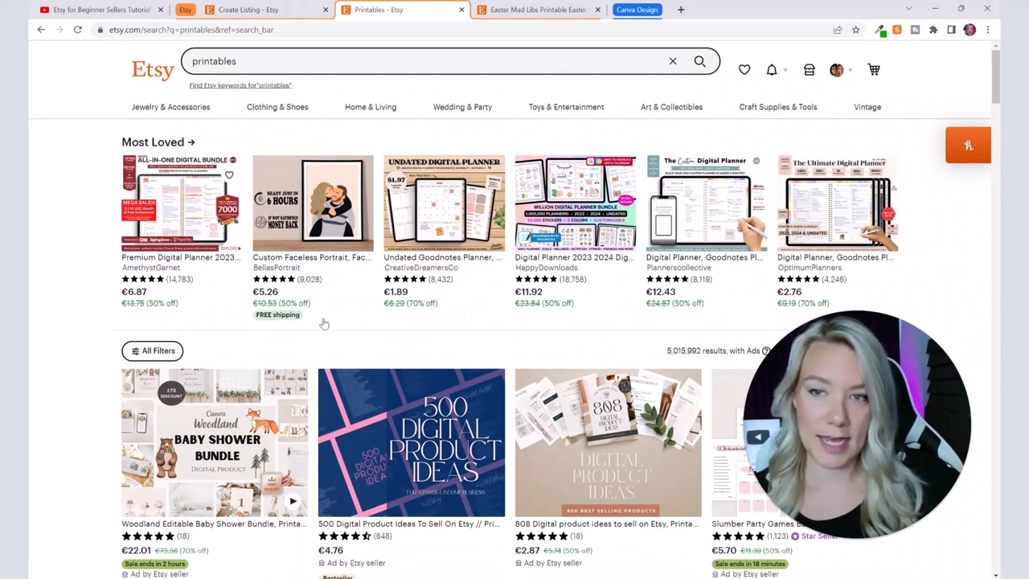
scroll("down", 3)
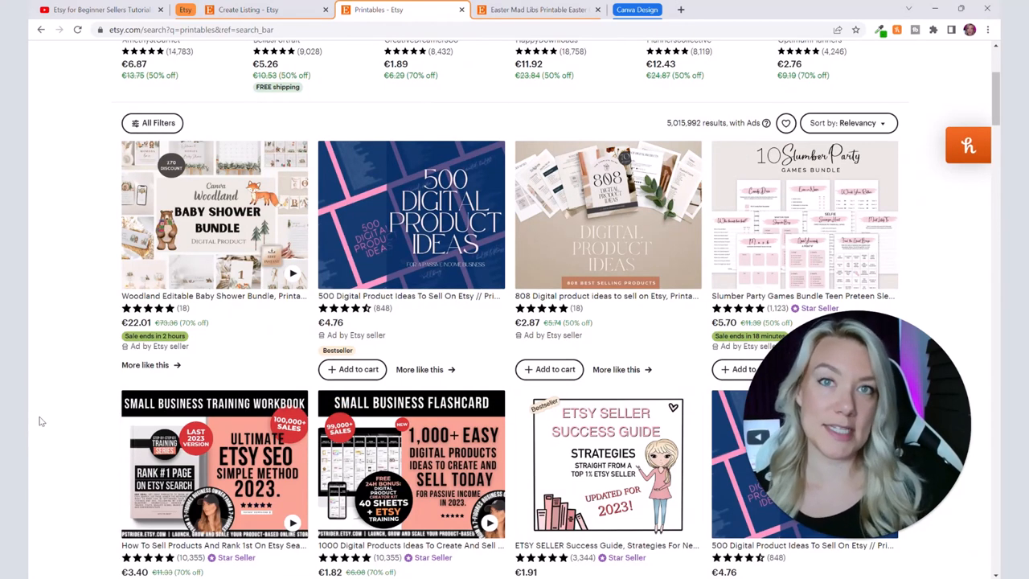
scroll("down", 3)
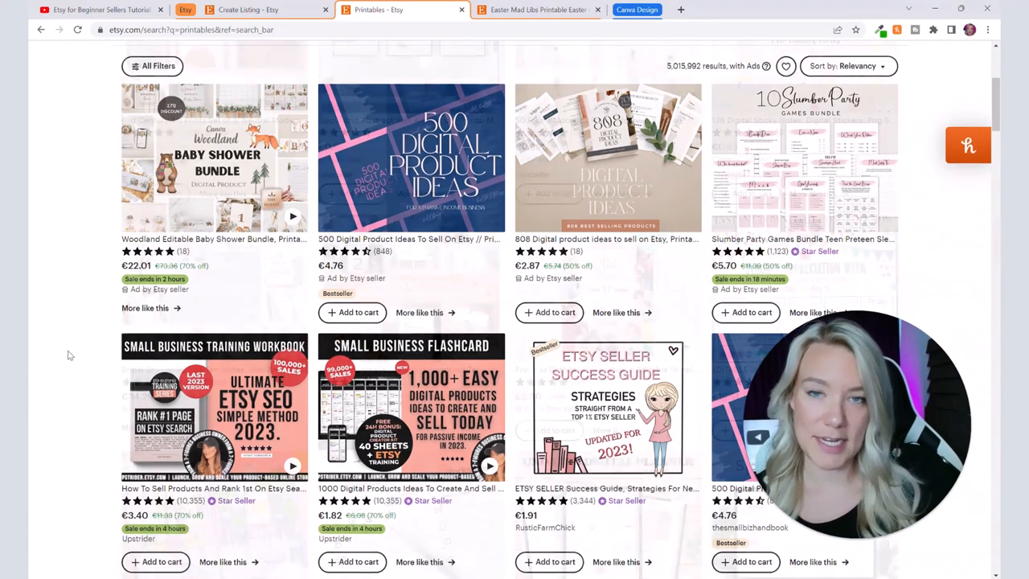
scroll("down", 3)
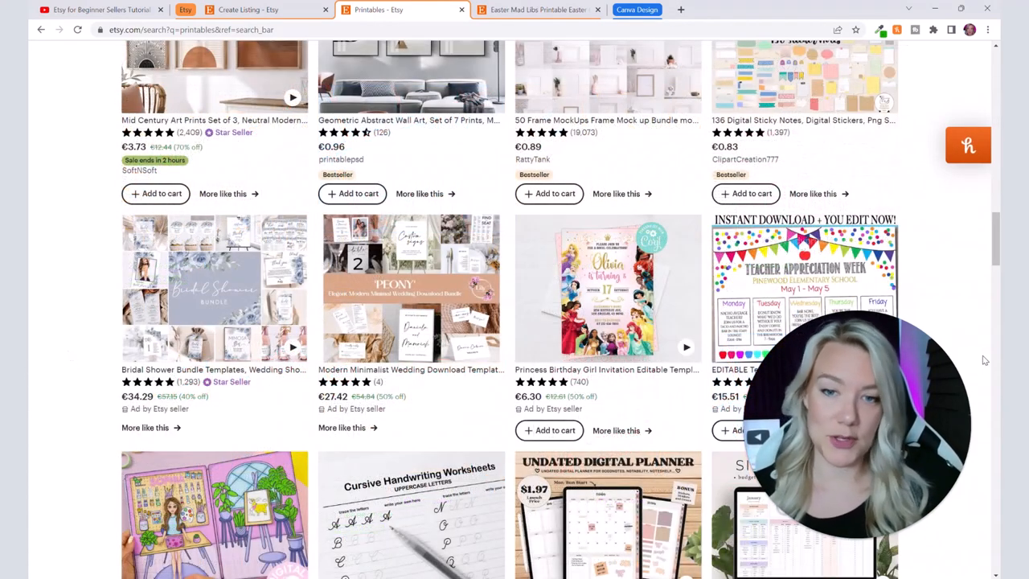
mouse_move(931, 360)
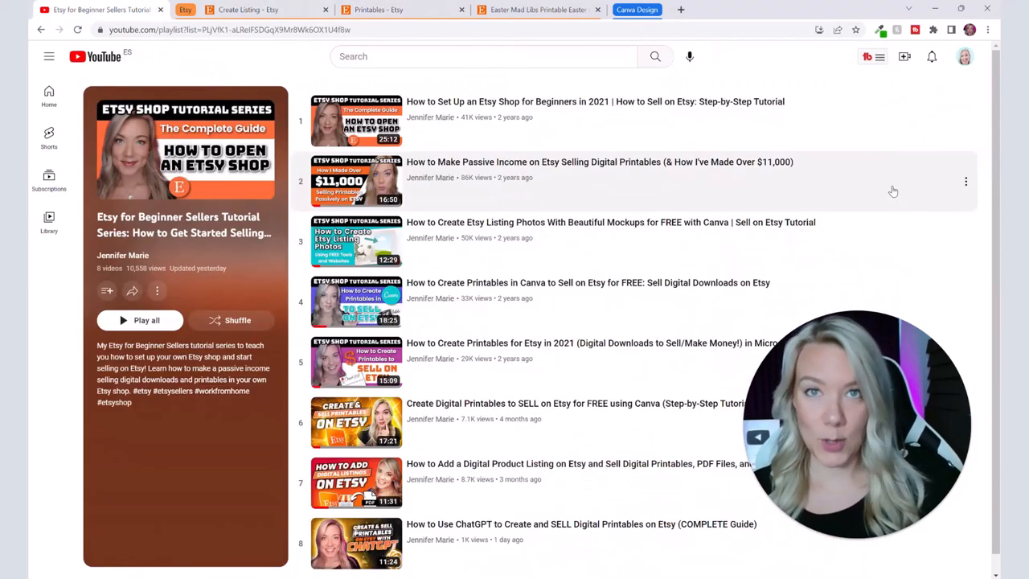
mouse_move(885, 177)
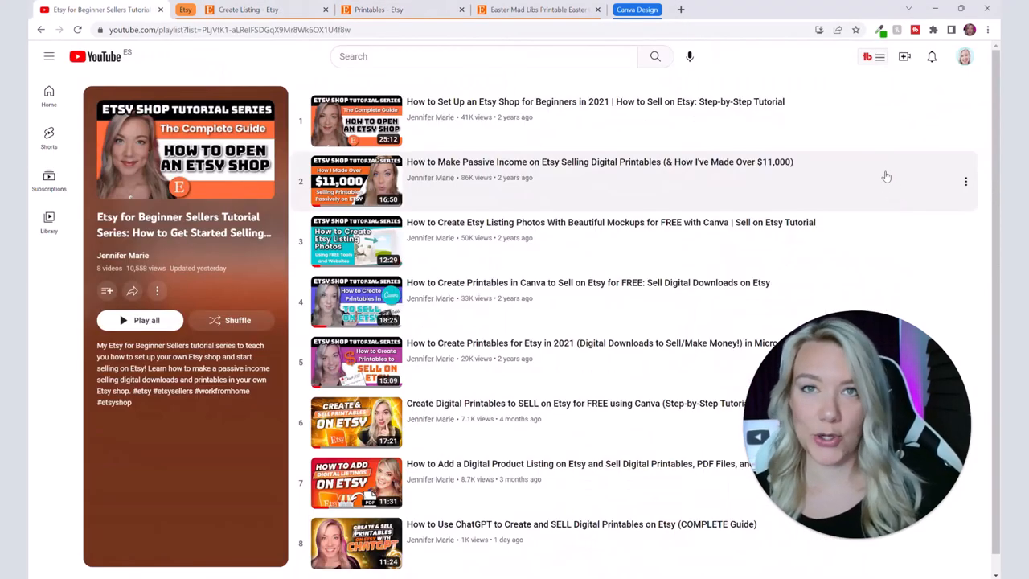
mouse_move(980, 183)
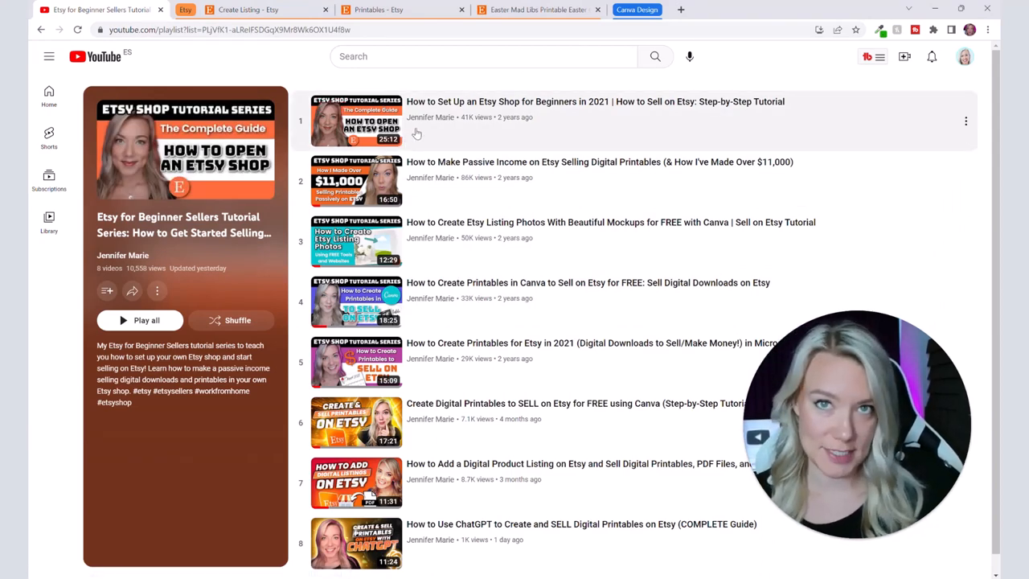
mouse_move(409, 143)
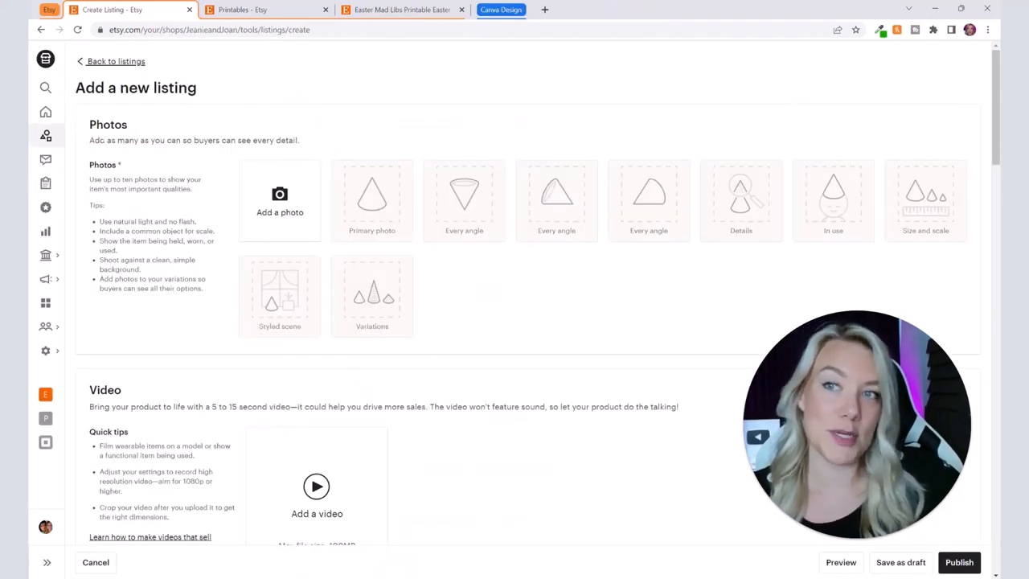
mouse_move(212, 92)
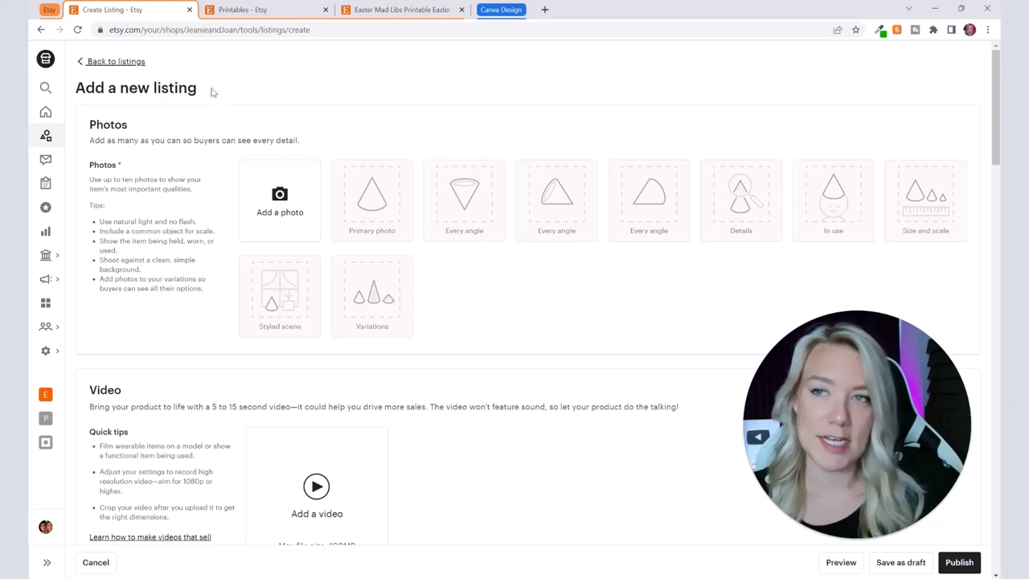
mouse_move(145, 106)
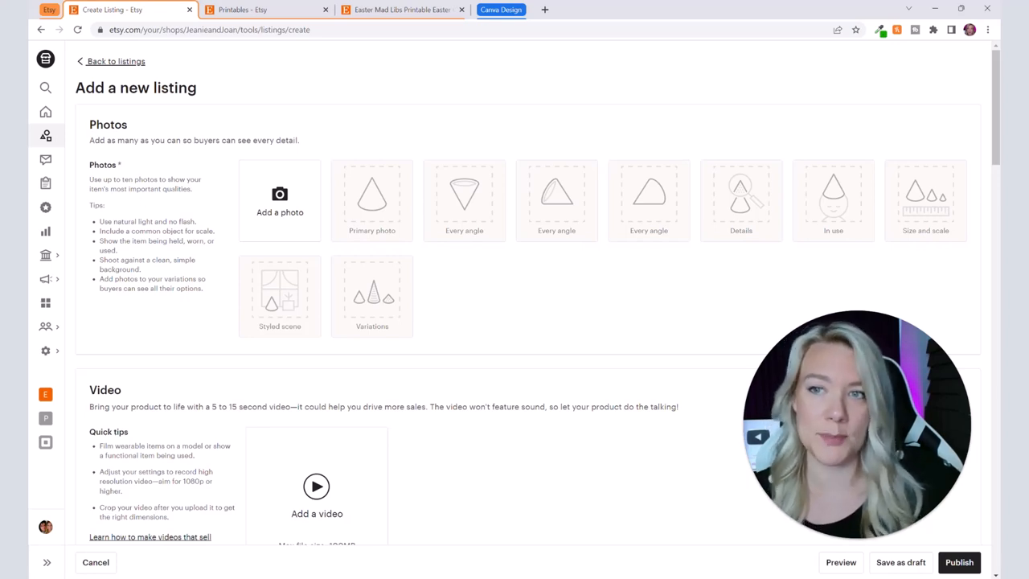
mouse_move(247, 257)
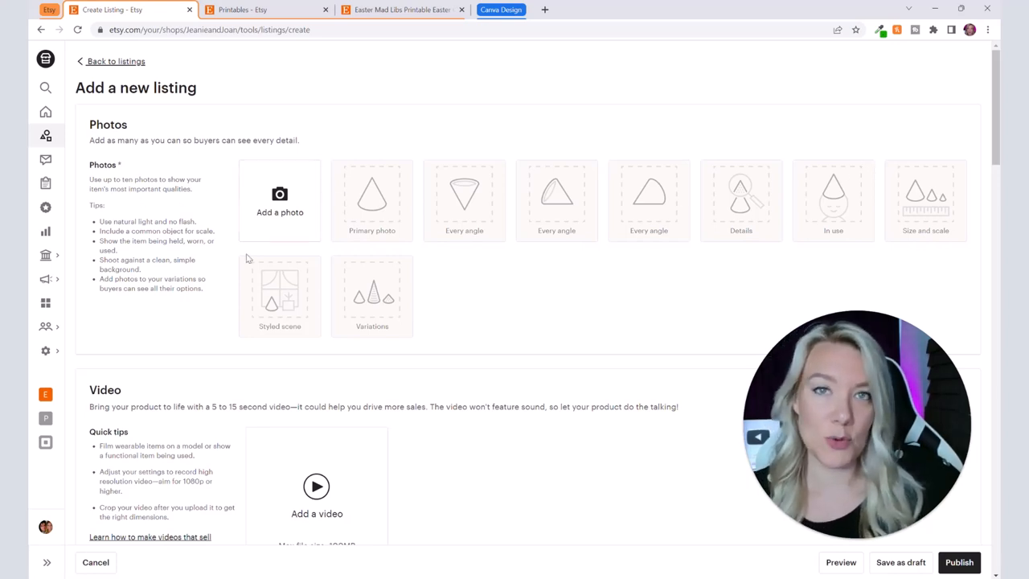
Step: Switch to the Etsy Create Listing tab showing the empty Photos slots
left_click(402, 10)
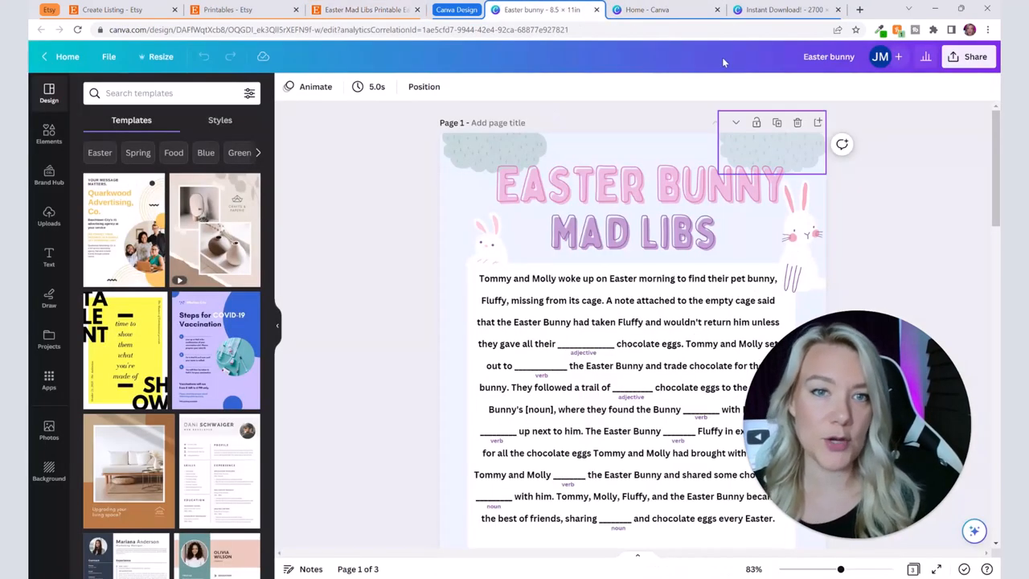
Step: Select and deselect the MAD LIBS title on the design page
left_click(634, 233)
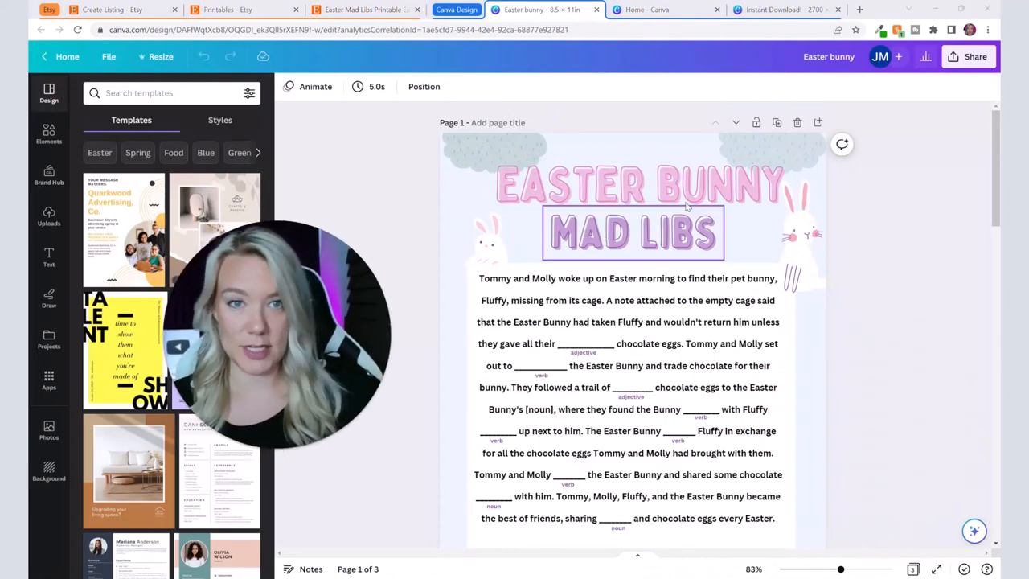
left_click(640, 183)
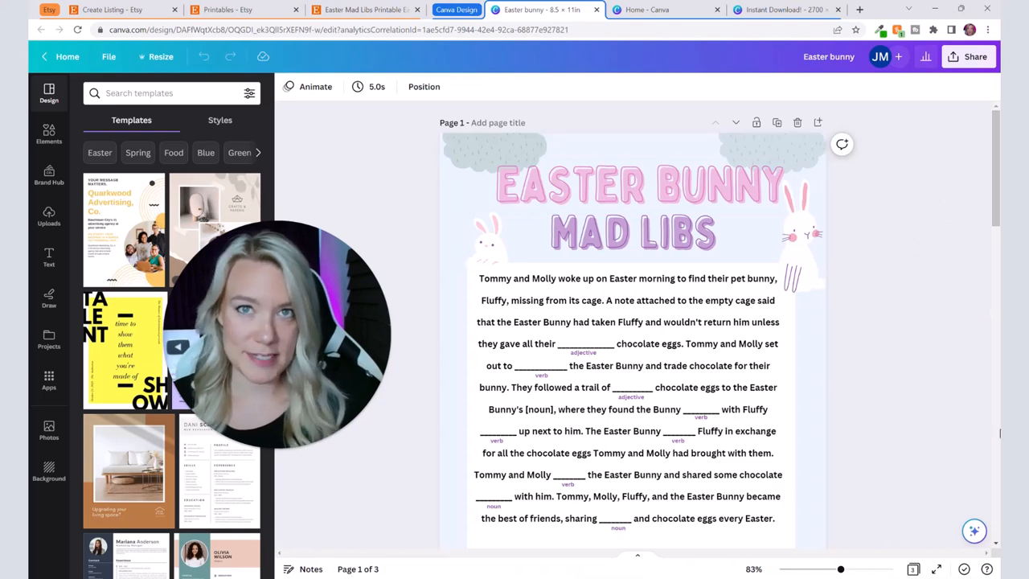
mouse_move(836, 314)
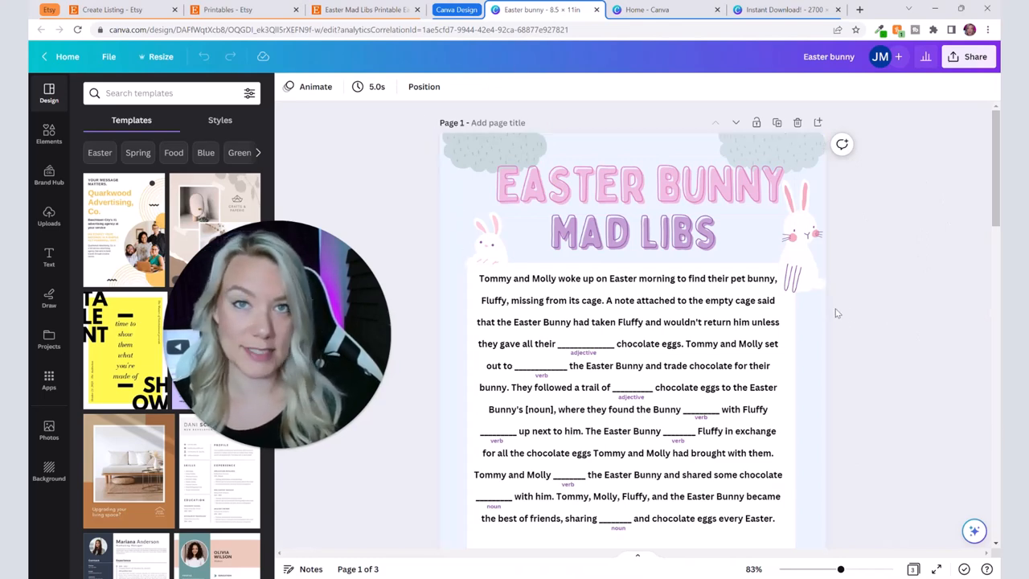
mouse_move(884, 186)
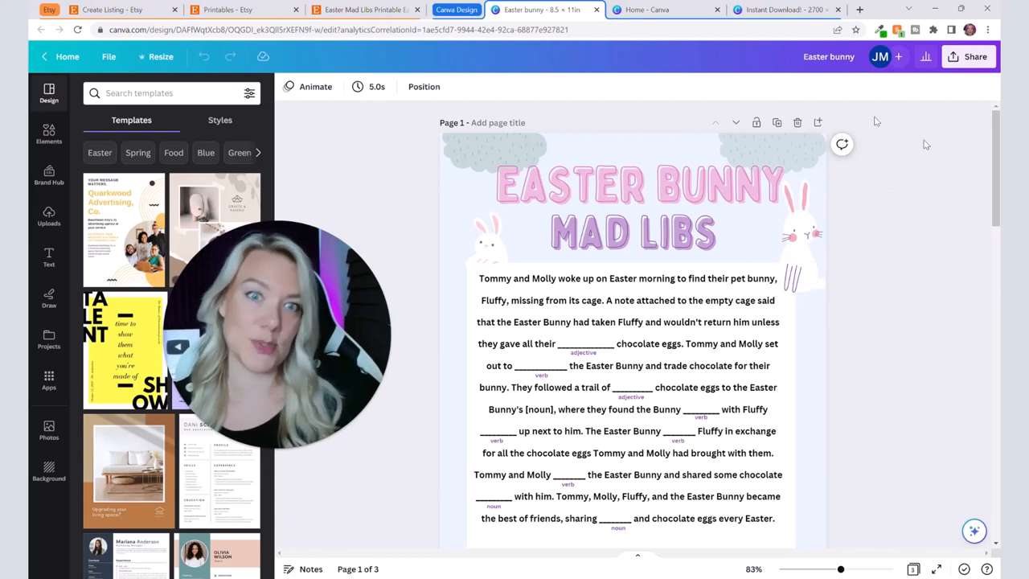
left_click(800, 241)
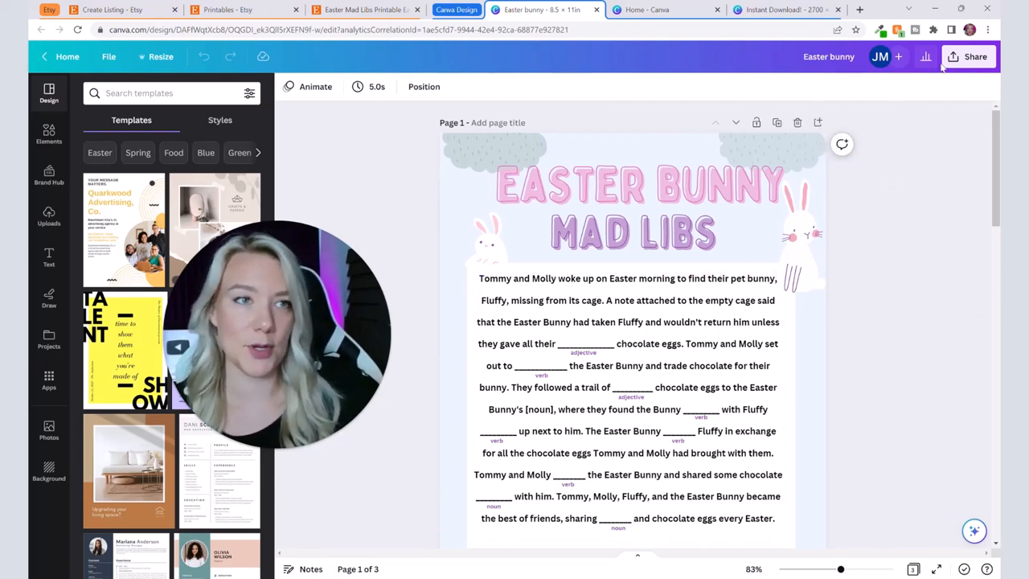
left_click(801, 233)
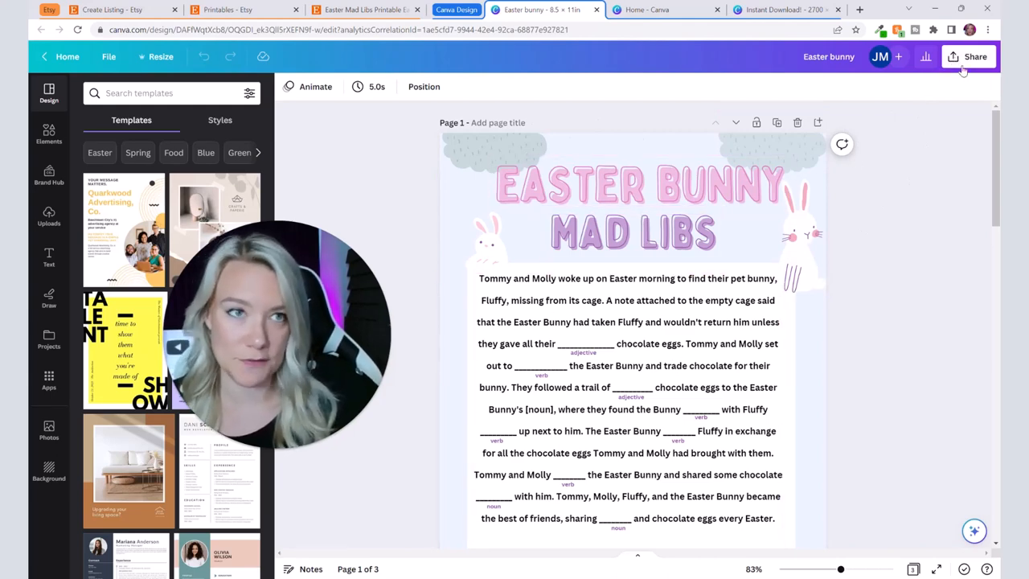
Step: Download Page 1 (current page) as a PNG via Share > Download, then go to Canva home
left_click(974, 56)
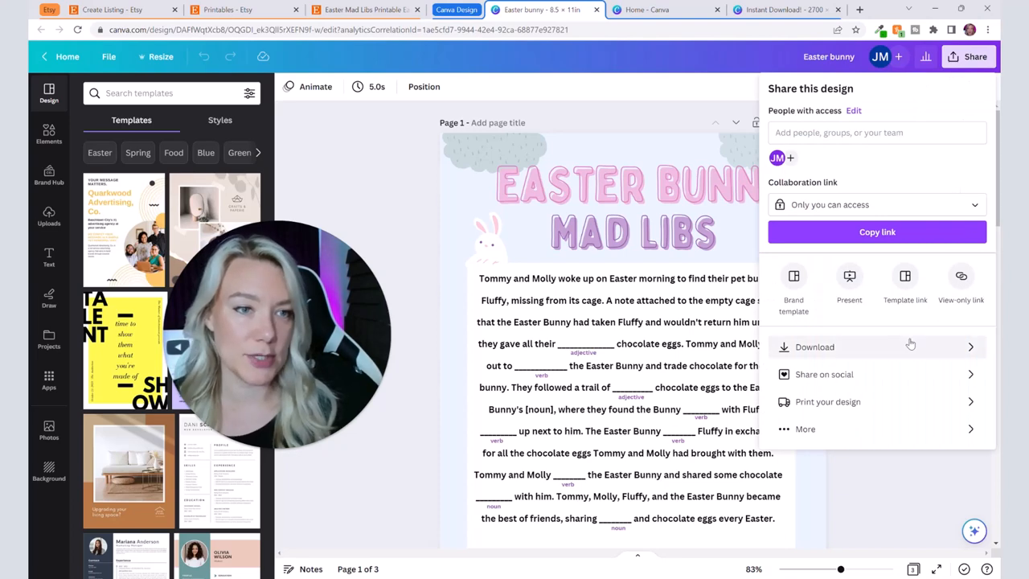
left_click(813, 348)
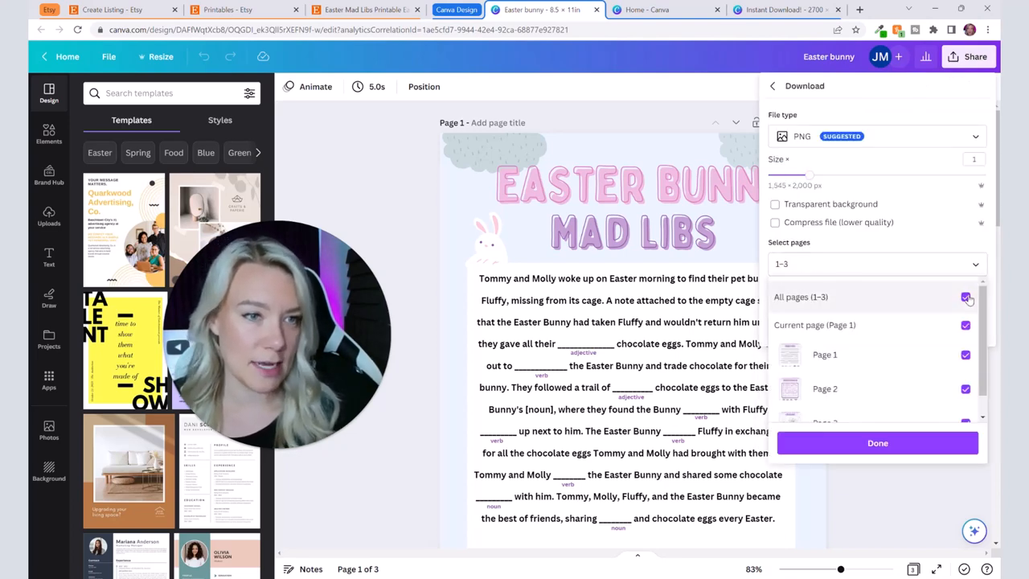
left_click(965, 295)
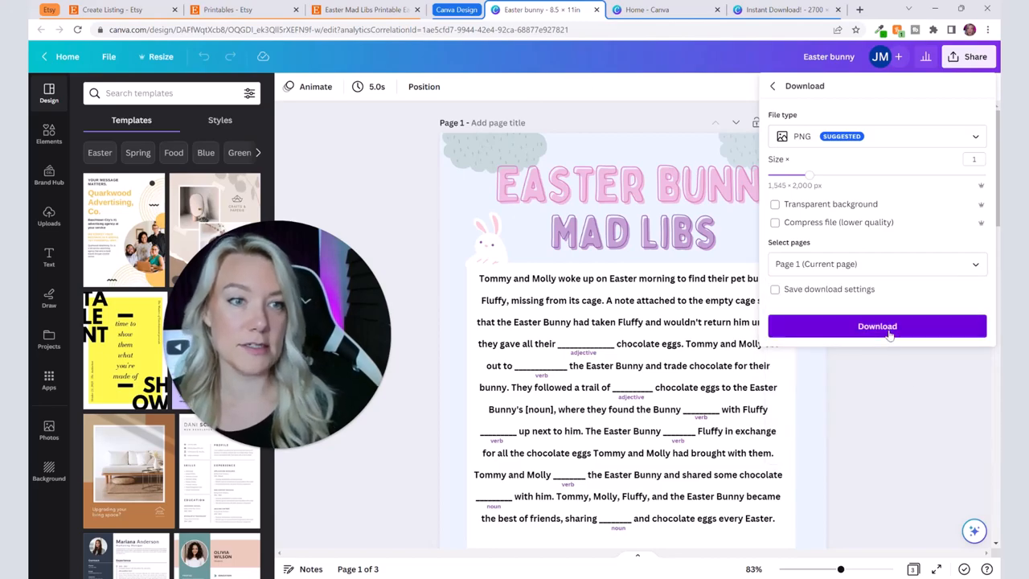
left_click(876, 325)
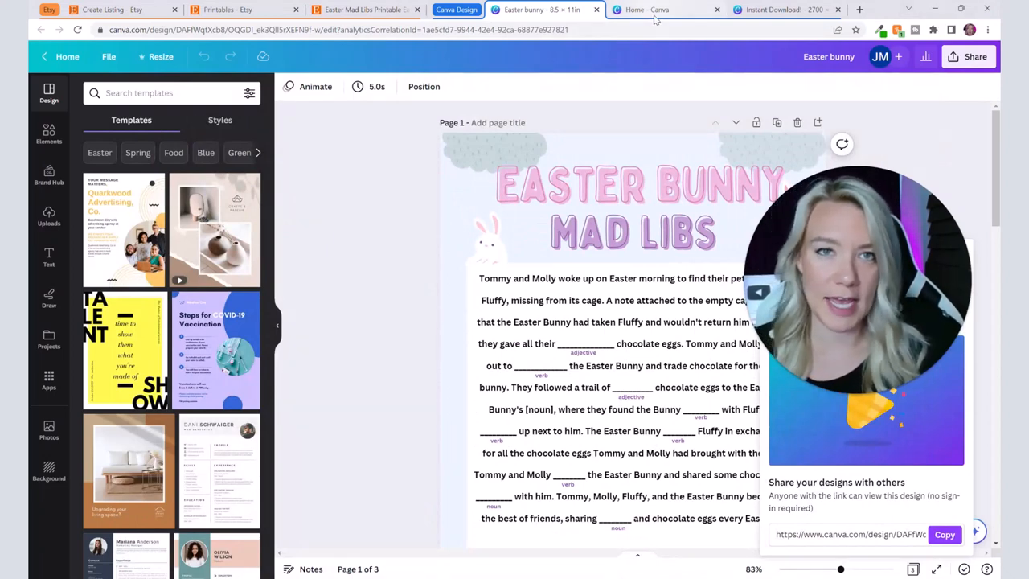
left_click(666, 9)
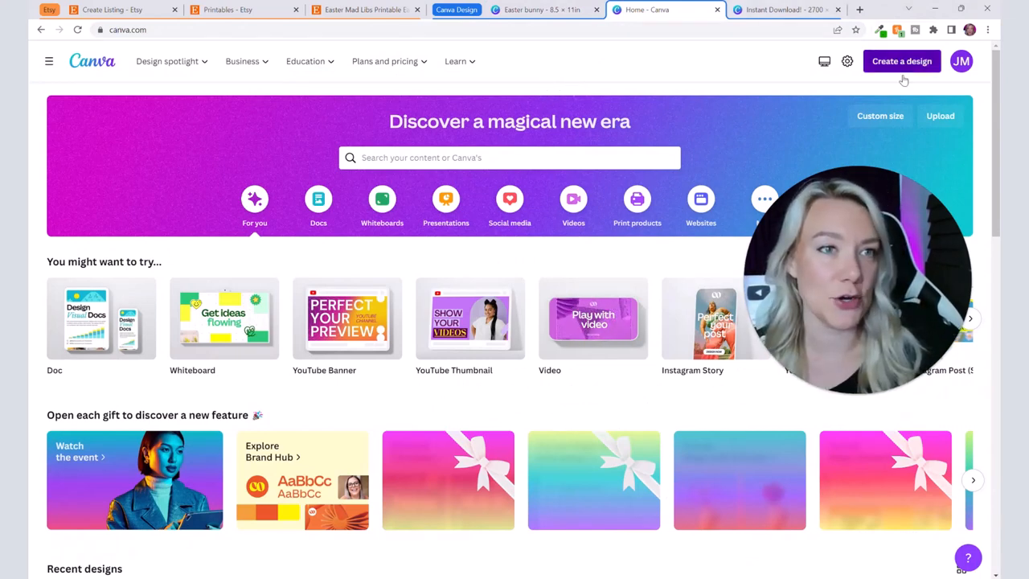
Step: Create a new custom-size design of 2700 × 2025 px
left_click(900, 62)
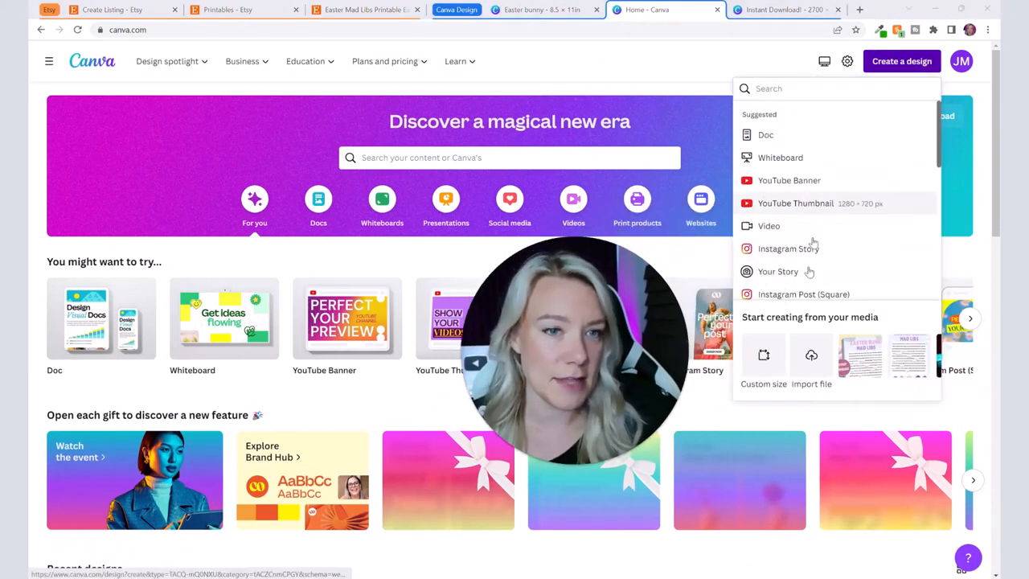
left_click(762, 361)
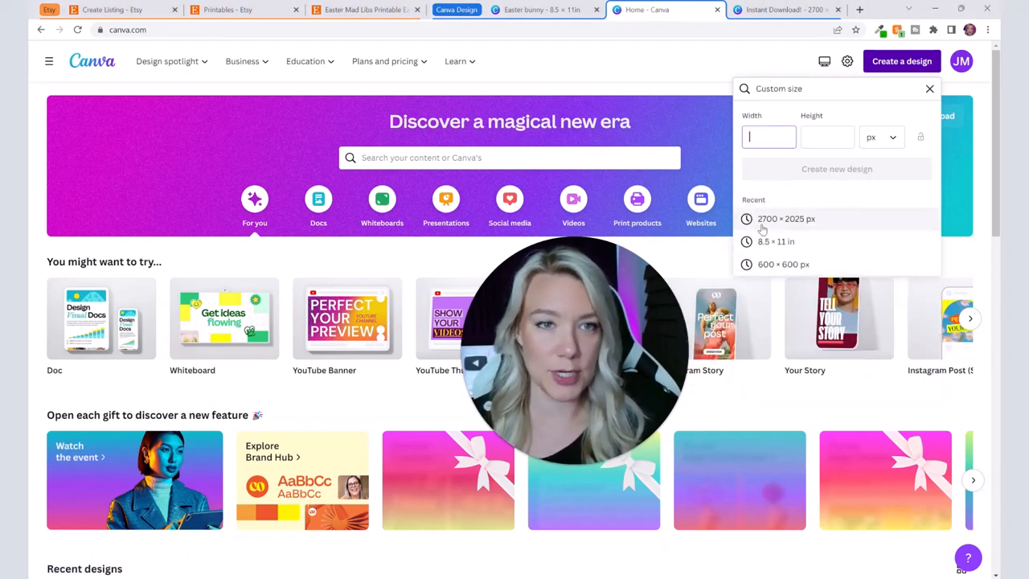
type("2700")
left_click(828, 137)
type("2025")
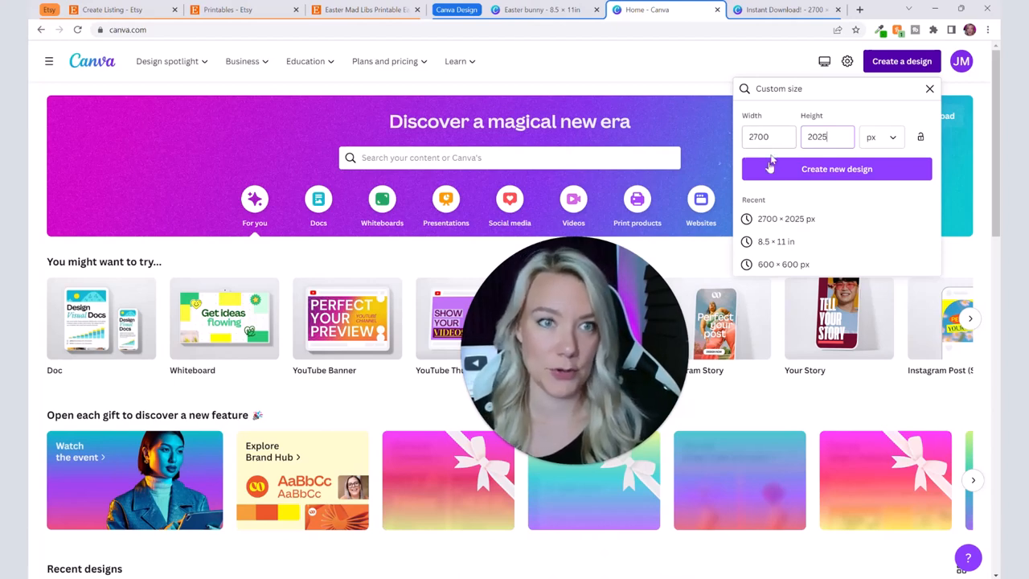
left_click(836, 169)
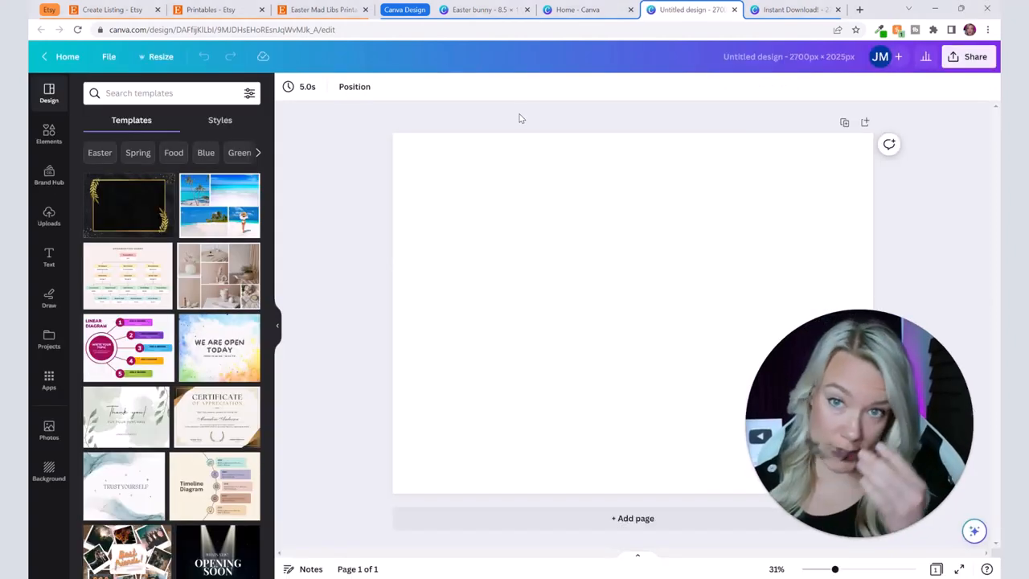
left_click(537, 209)
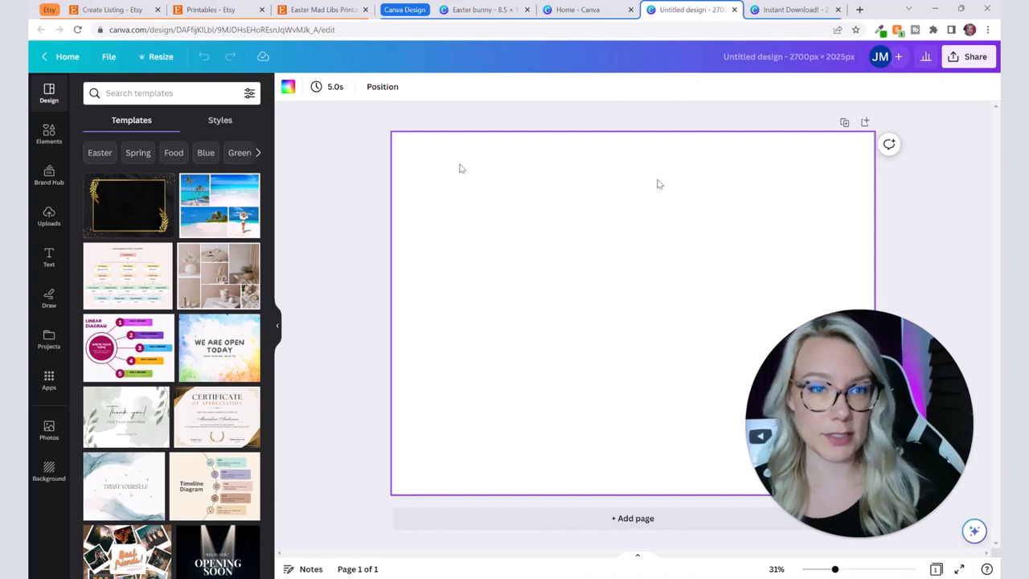
mouse_move(656, 285)
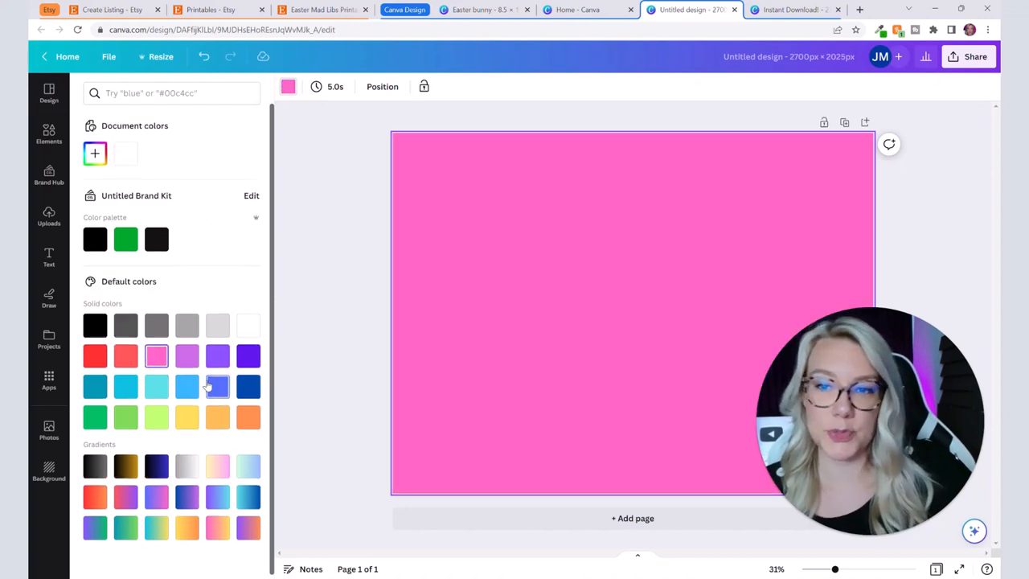
left_click(248, 459)
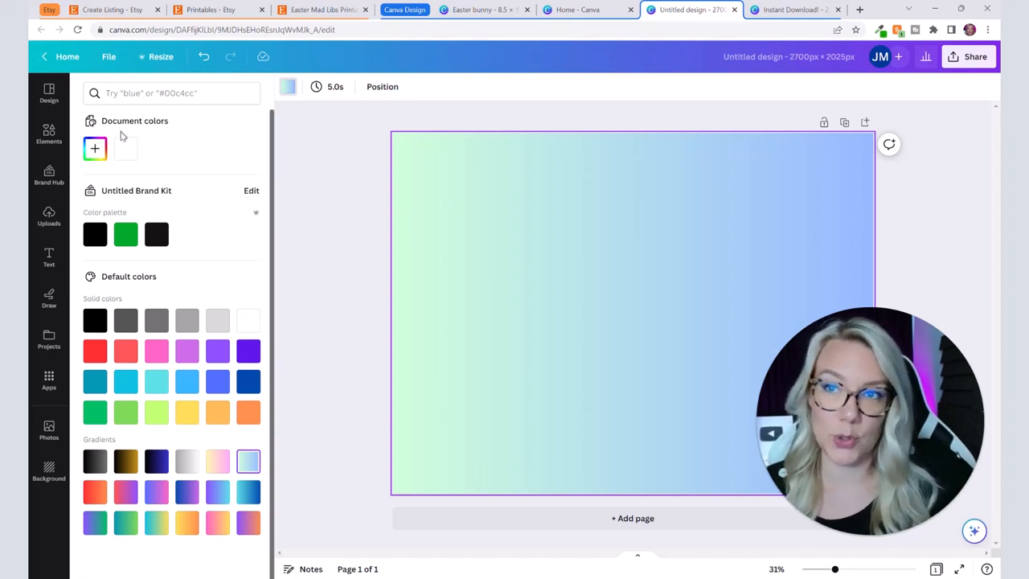
left_click(48, 92)
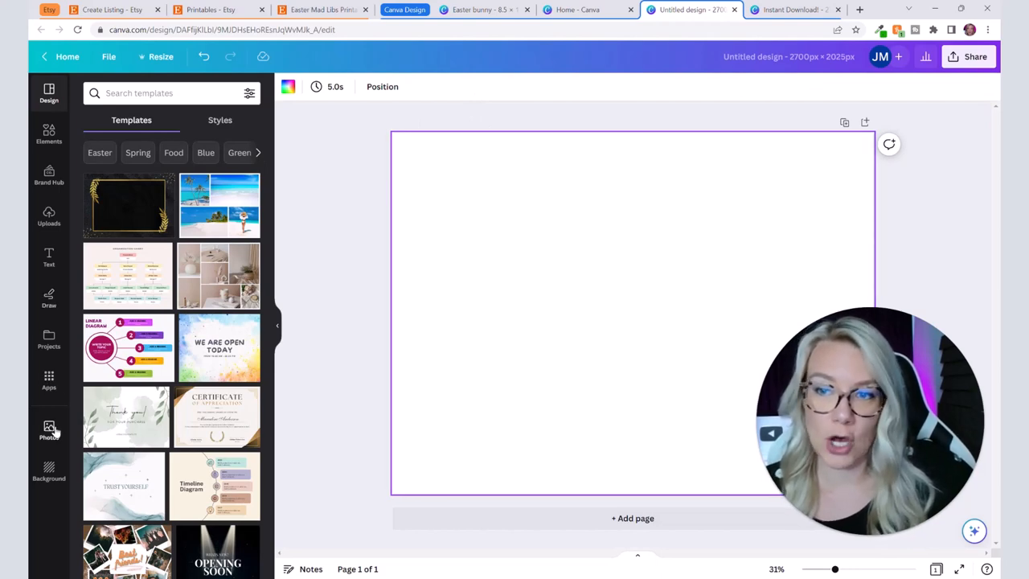
Step: Filter the Photos library to show free images only
left_click(48, 428)
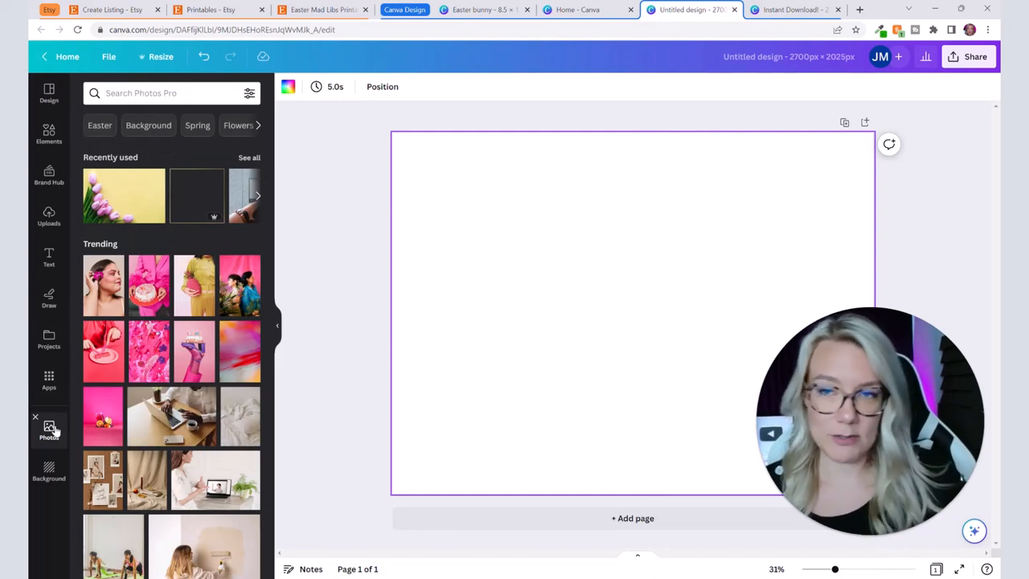
mouse_move(286, 100)
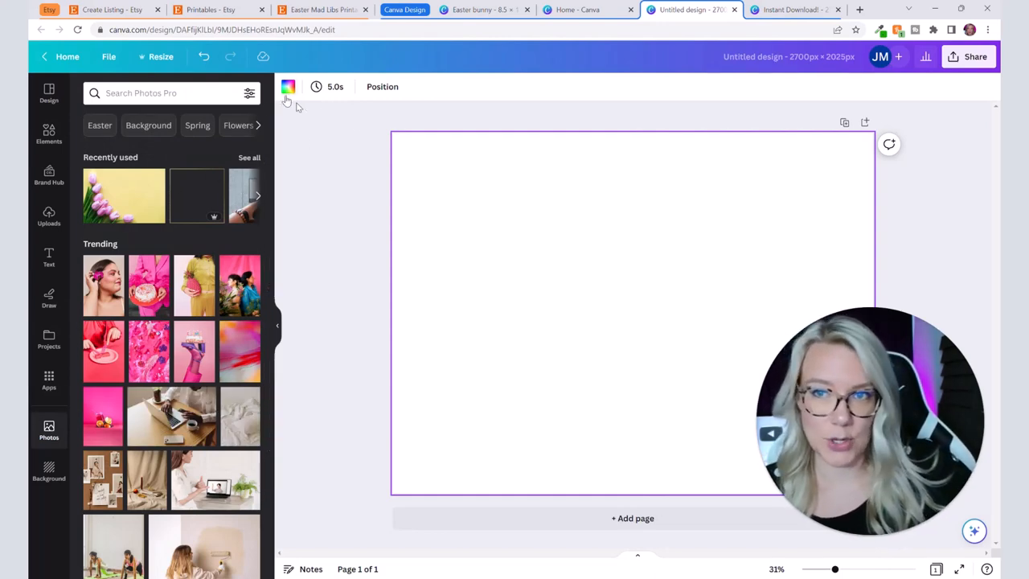
mouse_move(119, 119)
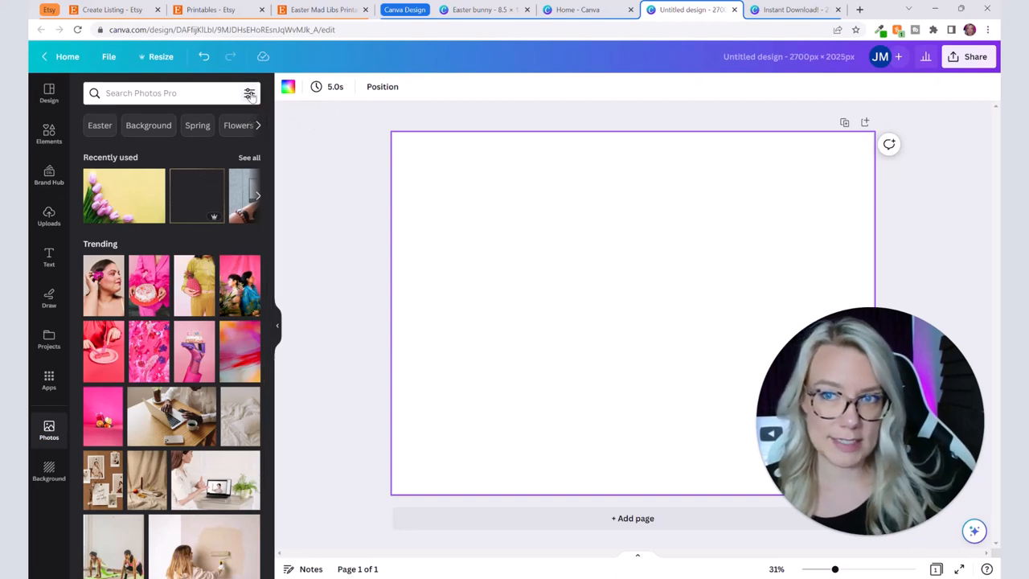
left_click(249, 93)
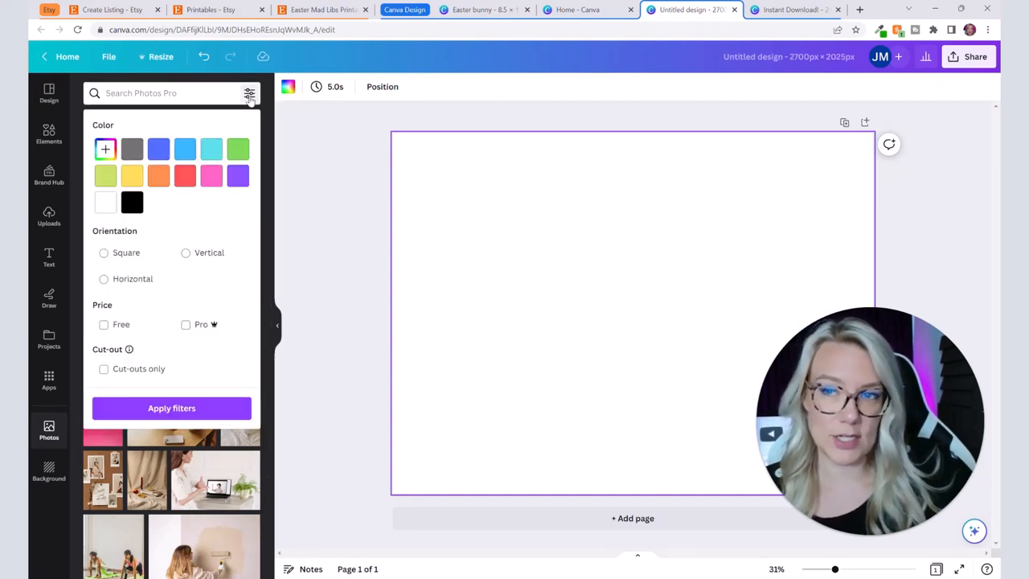
left_click(103, 324)
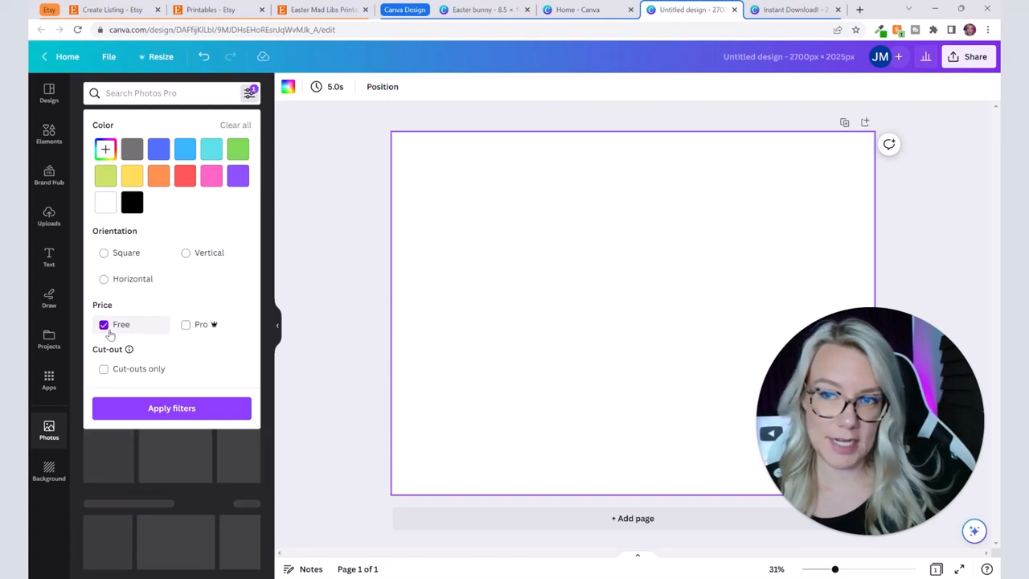
left_click(171, 408)
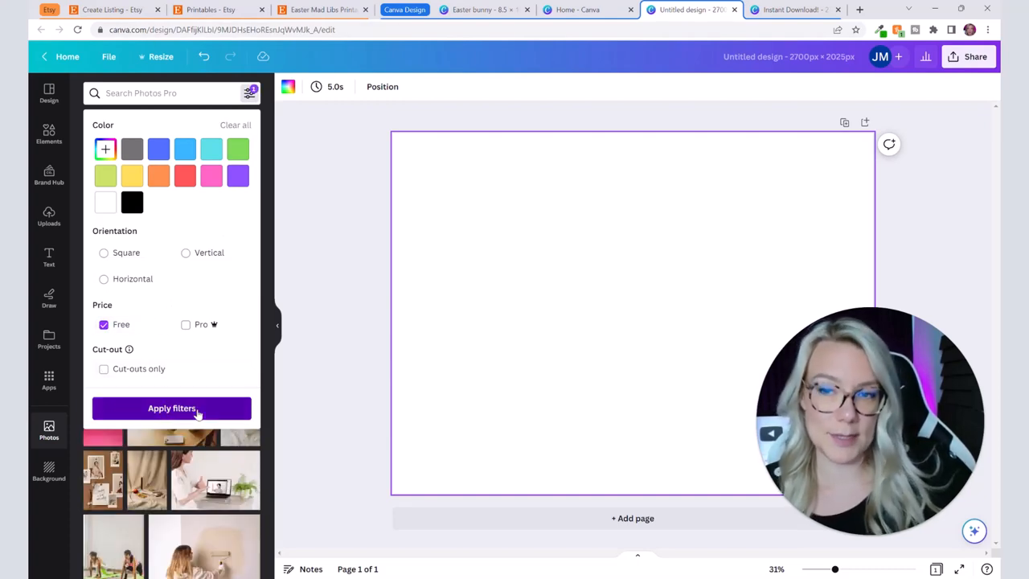
left_click(153, 92)
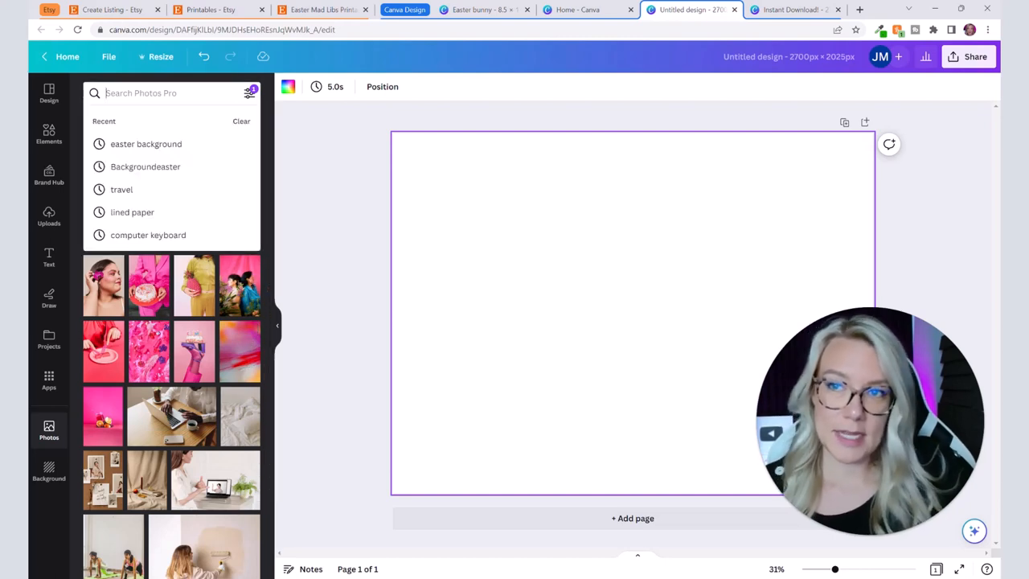
Step: Search 'easter background' and stretch the pink-tulip photo to fill the page
type("easter background")
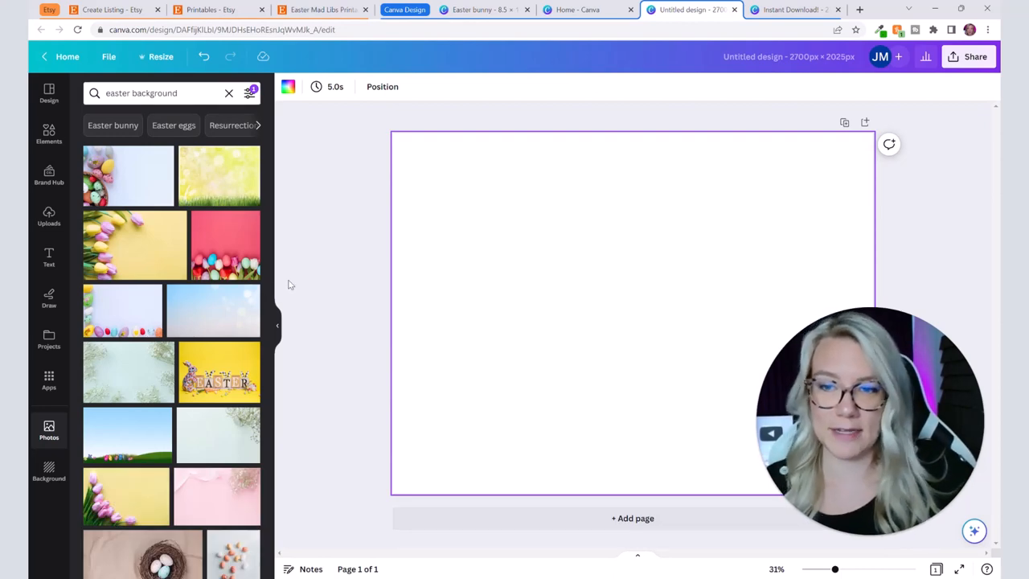
scroll("down", 3)
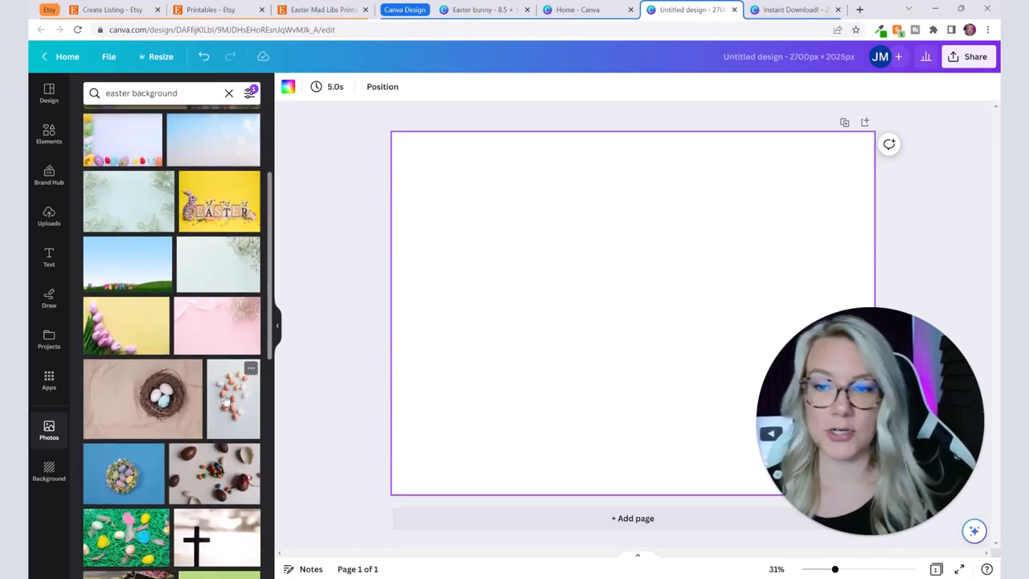
scroll("down", 3)
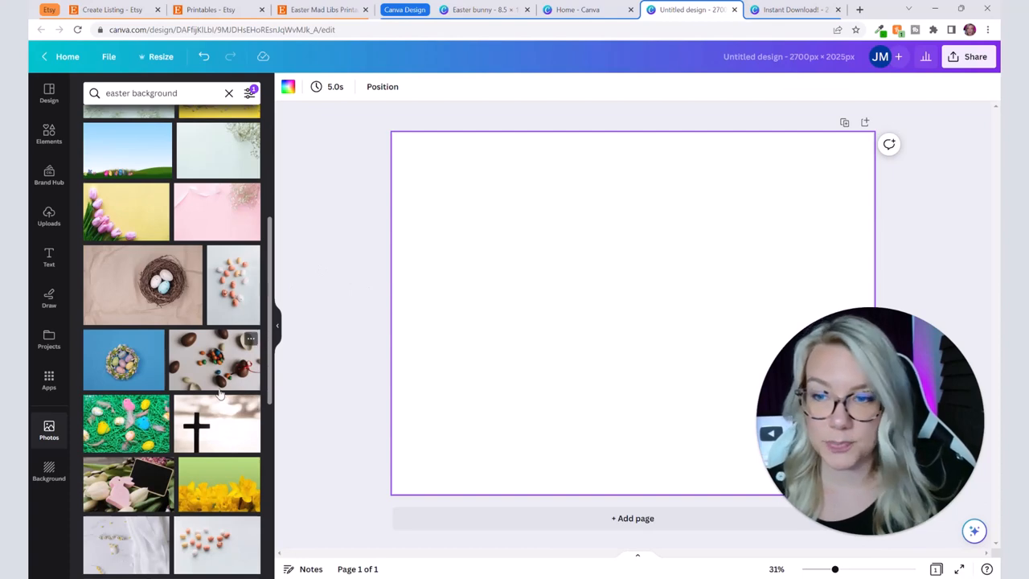
scroll("down", 3)
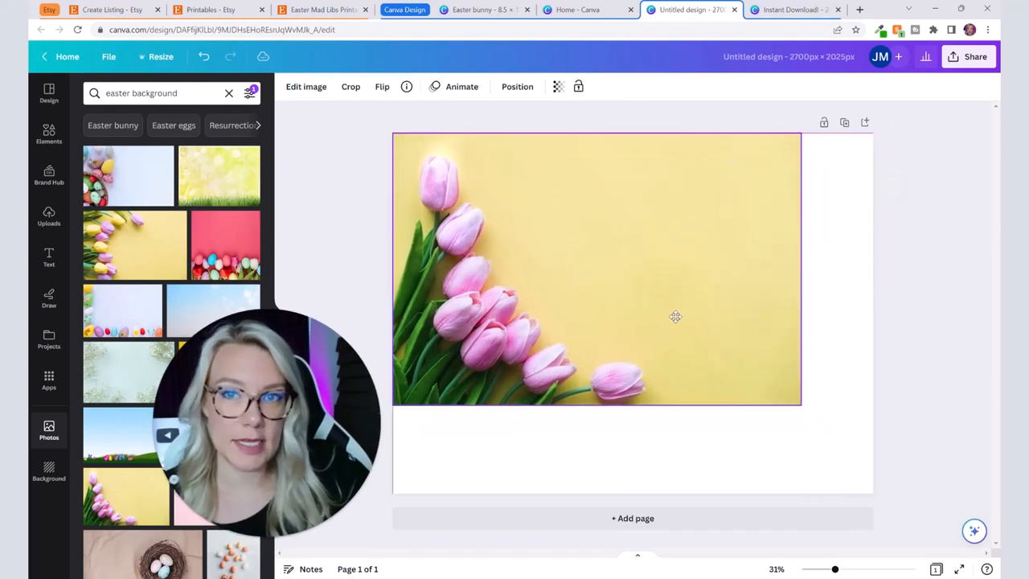
left_click_drag(800, 405, 938, 498)
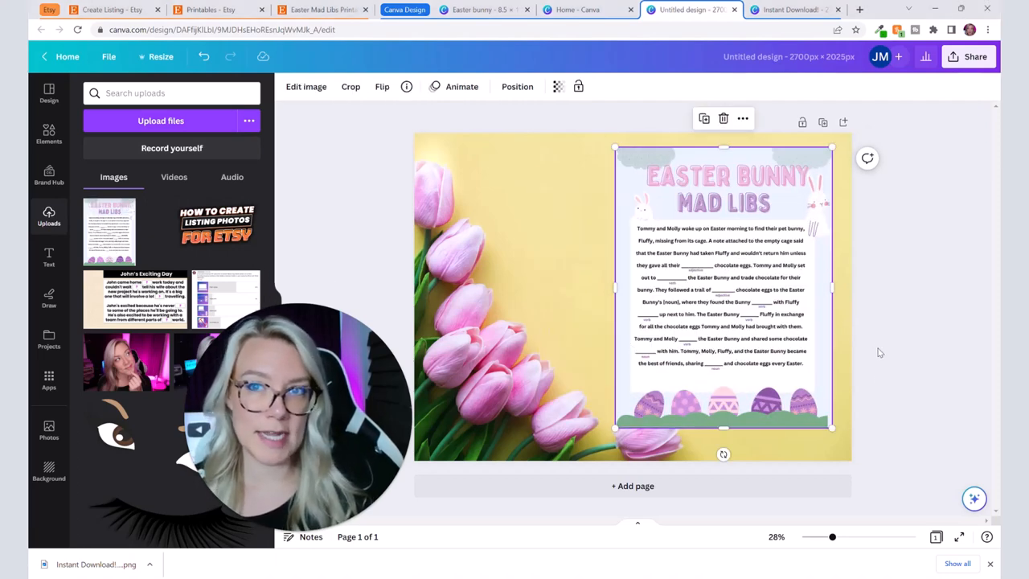
Step: Review a competitor's Easter Mad Libs listing and the printables results, then return to Canva
left_click(322, 9)
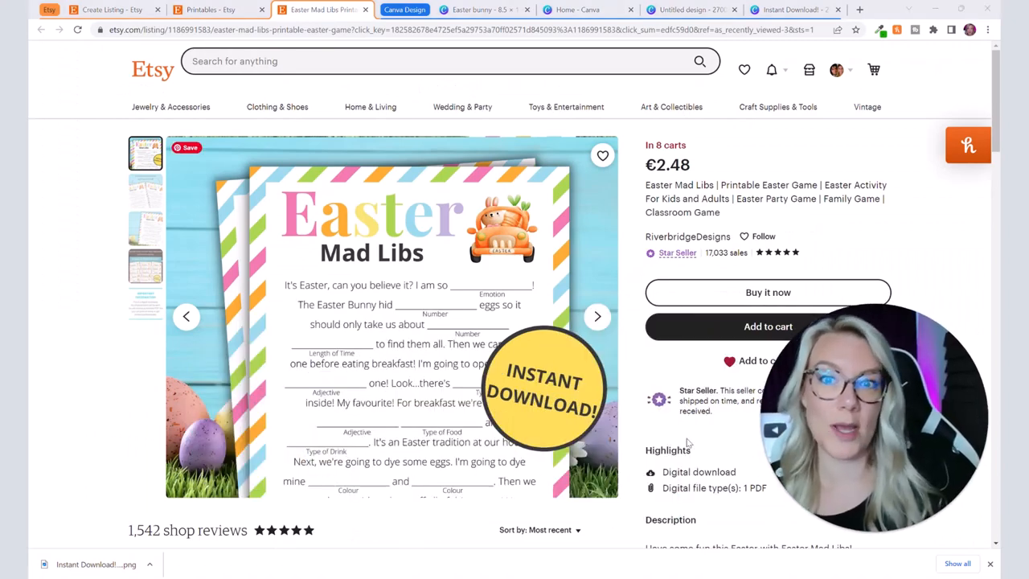
left_click(211, 10)
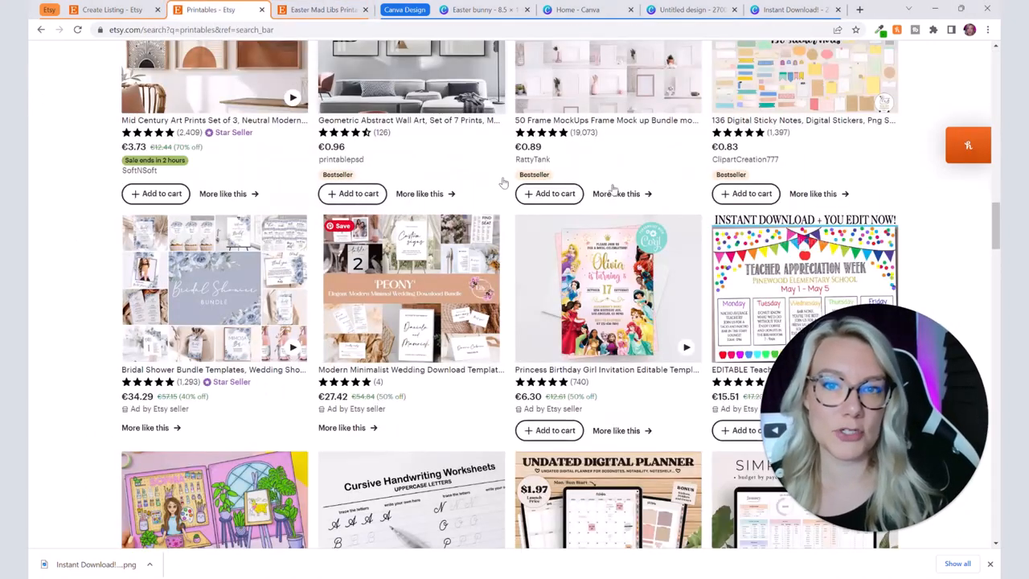
scroll("down", 3)
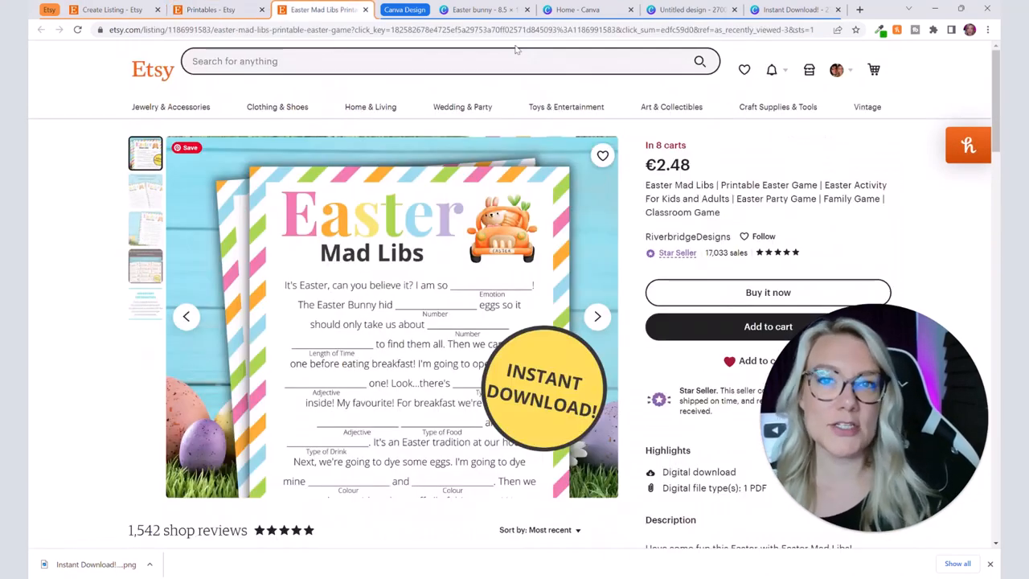
left_click(688, 9)
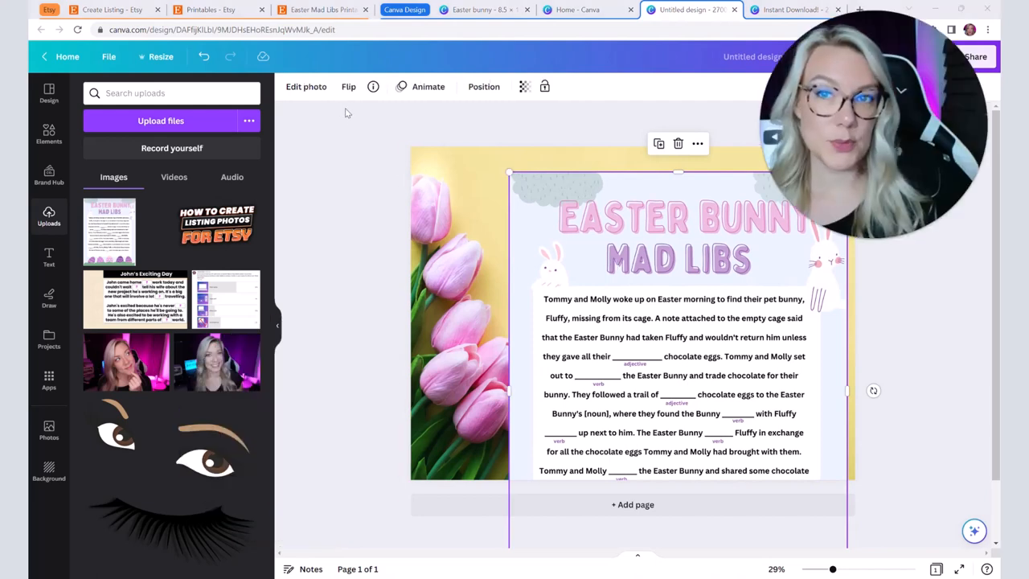
Step: Revert the Mad Libs image's photo editing to the older editor
left_click(305, 87)
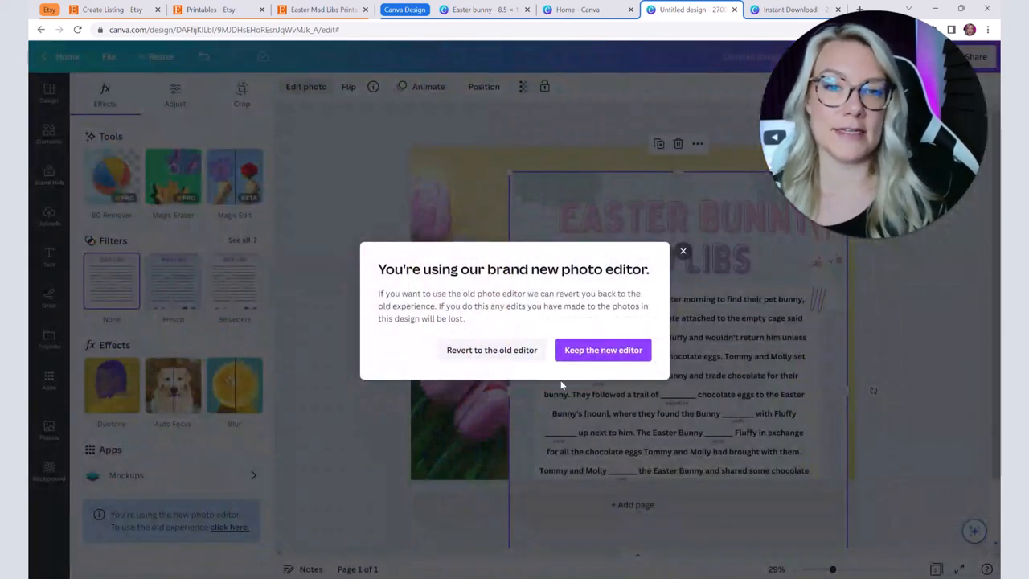
left_click(603, 350)
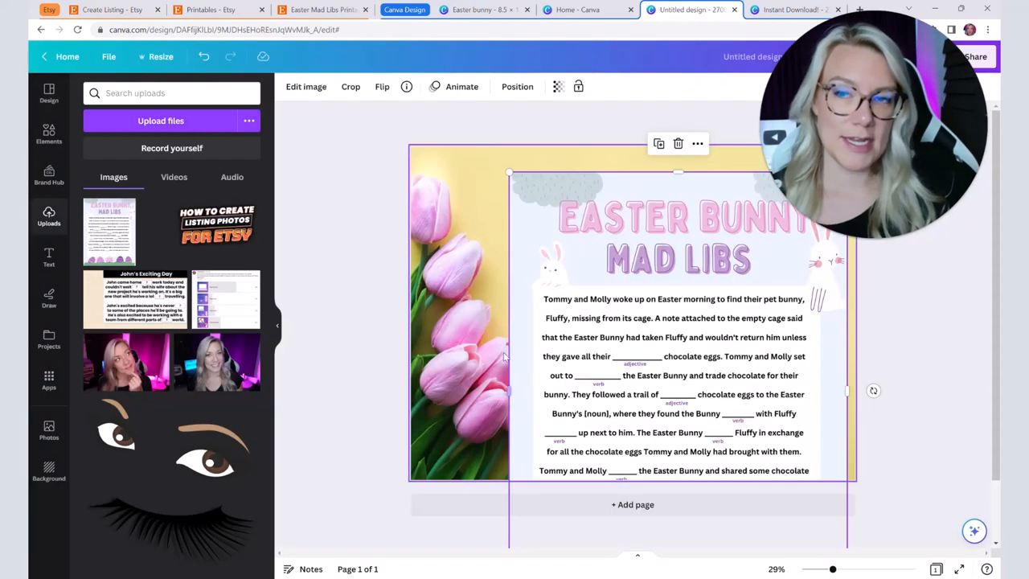
mouse_move(647, 331)
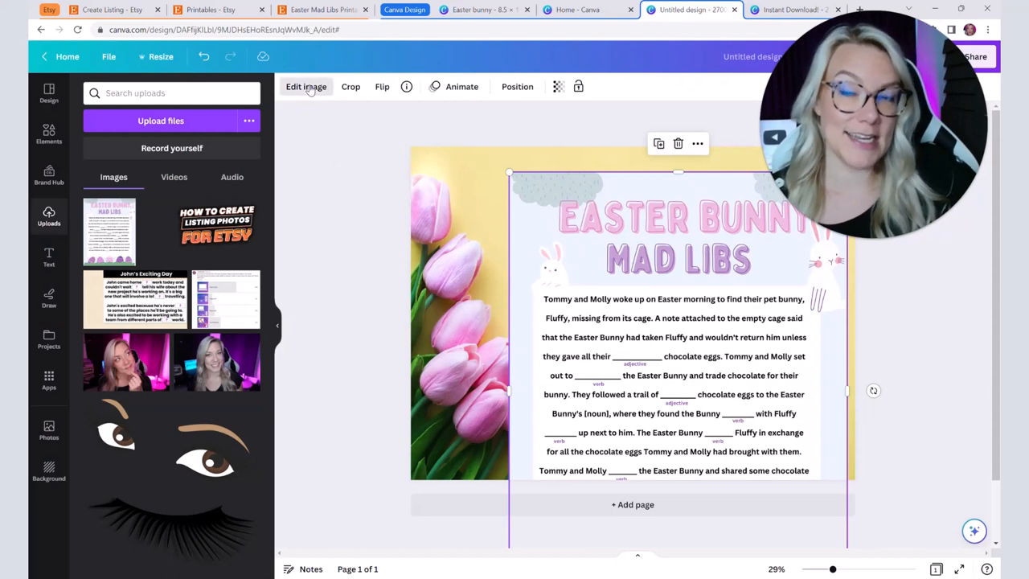
Step: Search 'shadow' in Edit image and apply a Drop shadow to the Mad Libs page
left_click(306, 87)
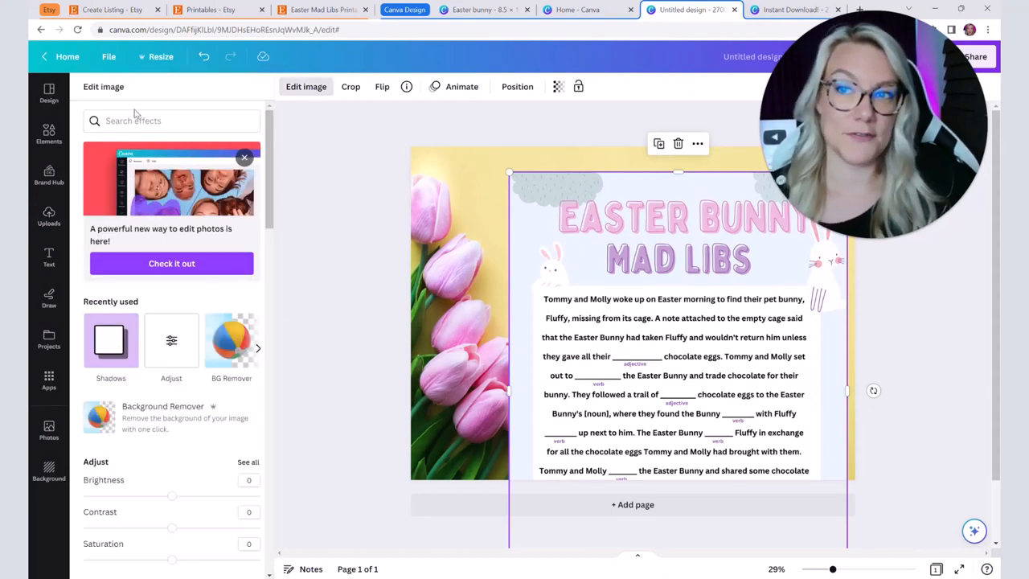
type("sha")
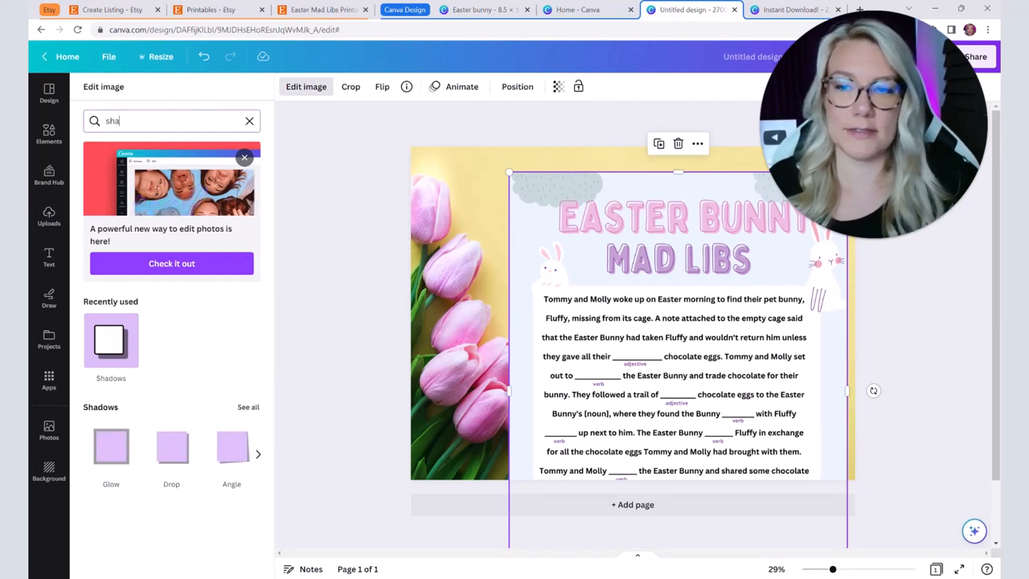
type("d")
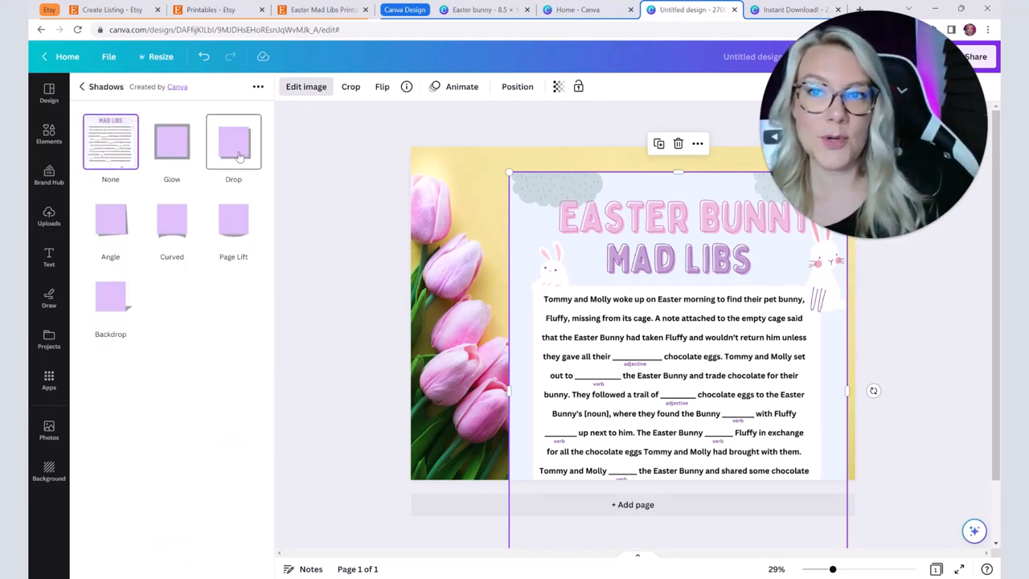
left_click(233, 142)
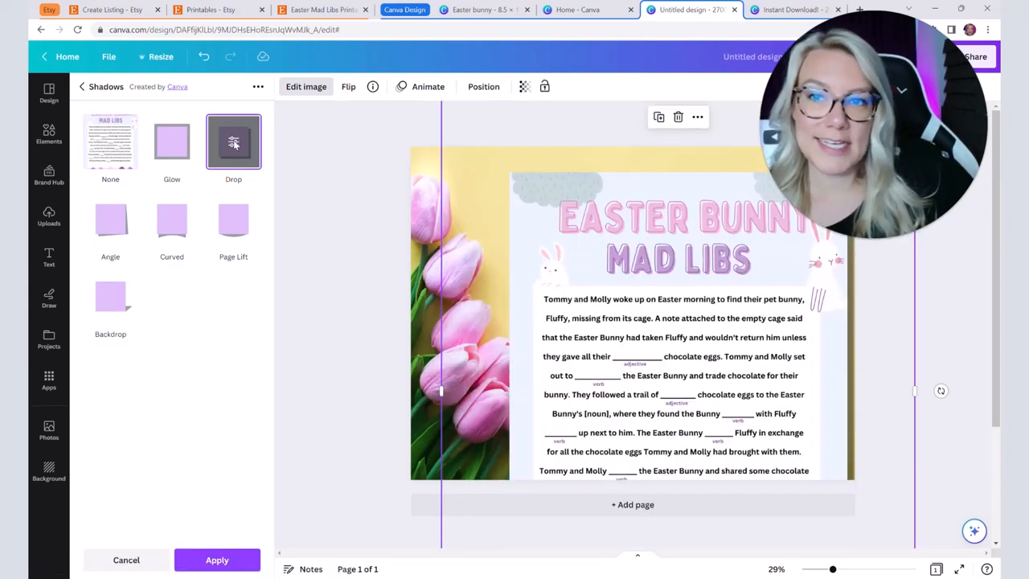
left_click(233, 141)
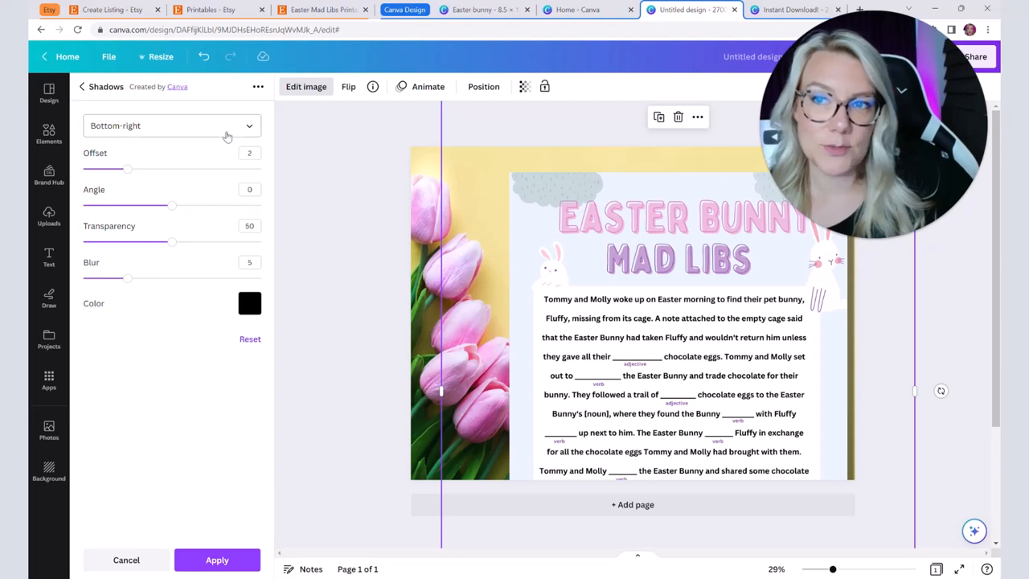
Step: Set the drop shadow direction to Bottom-left and apply it
left_click(170, 126)
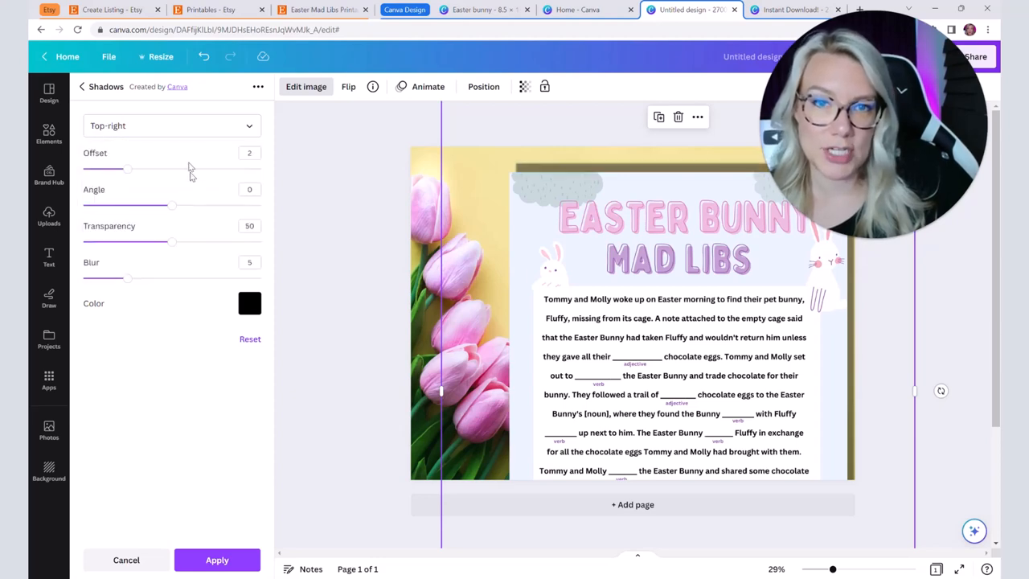
left_click(170, 125)
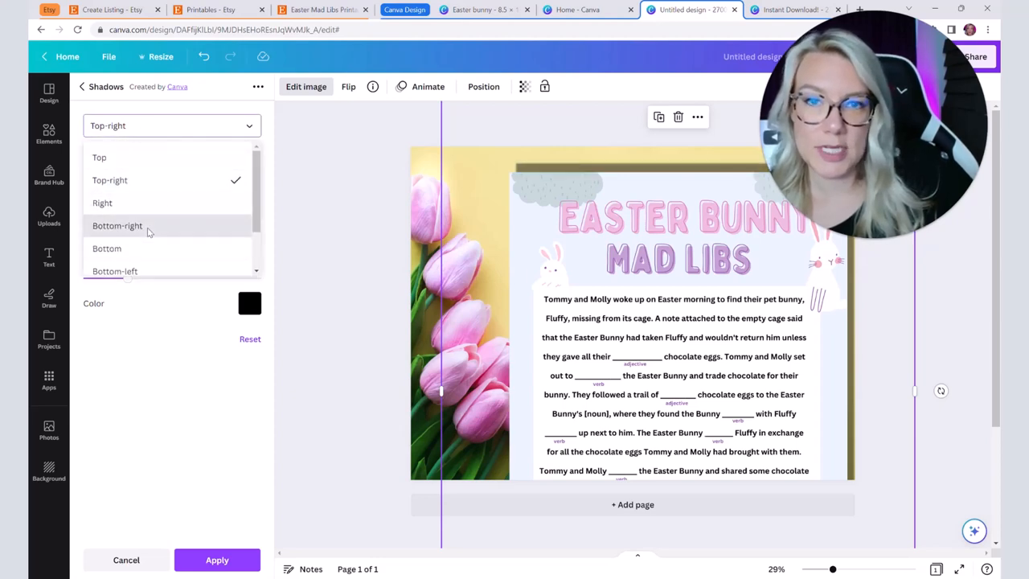
left_click(116, 270)
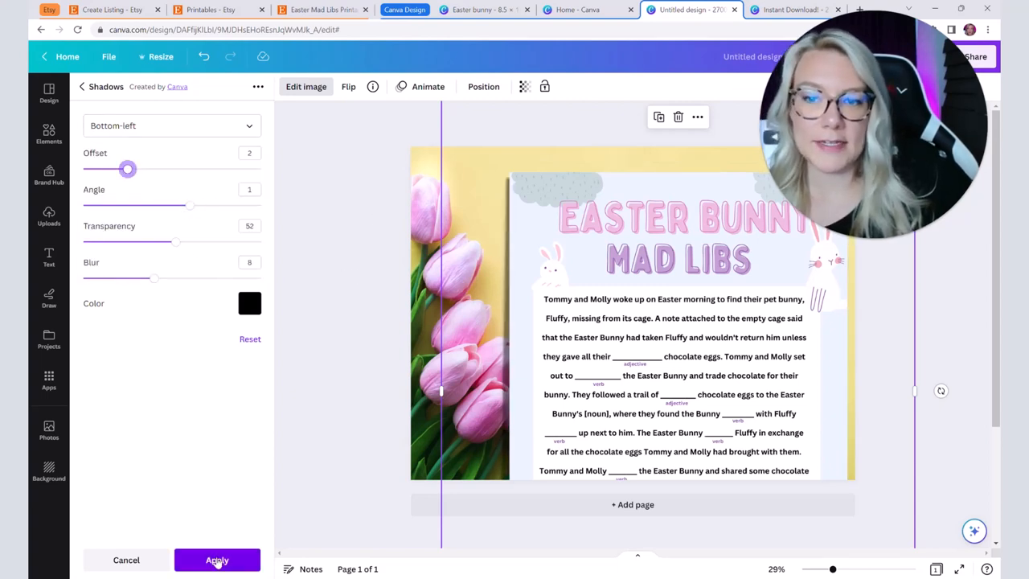
left_click(217, 559)
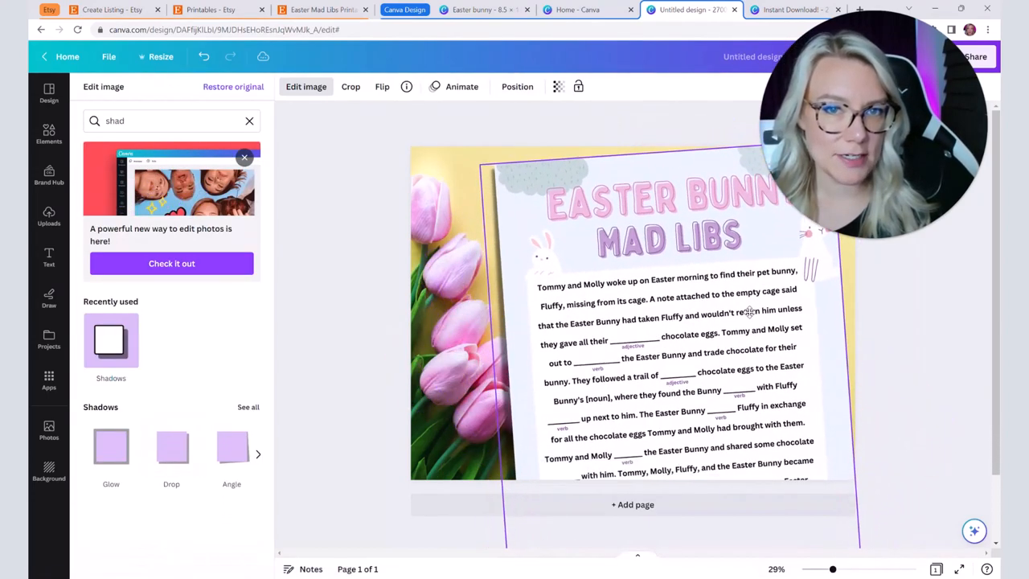
left_click(48, 217)
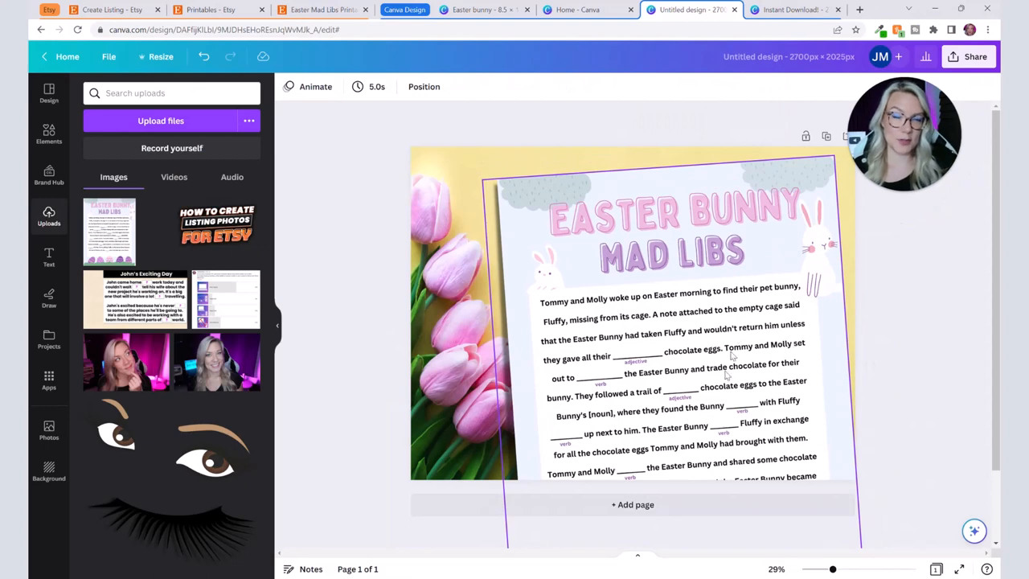
left_click(658, 209)
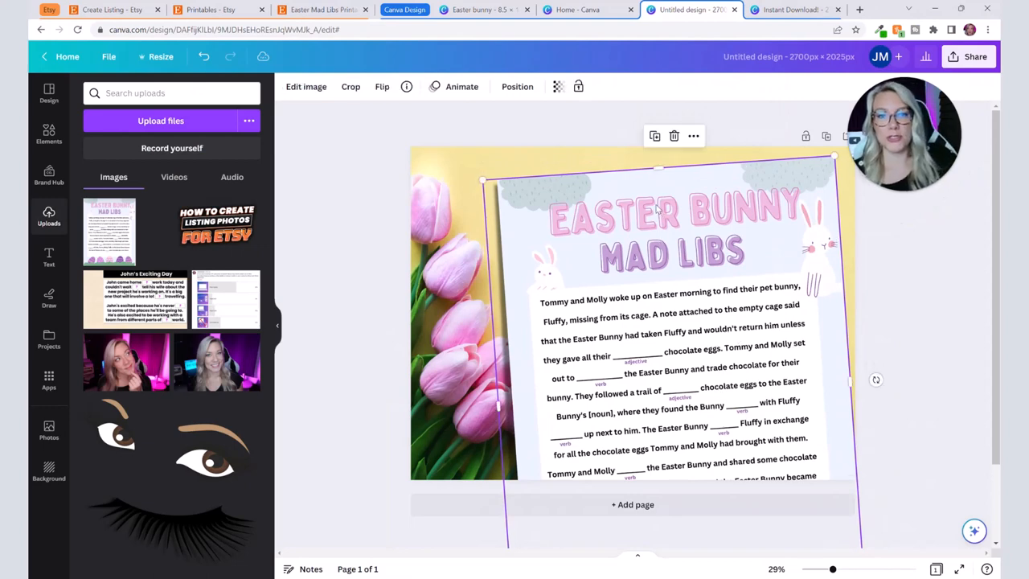
right_click(627, 225)
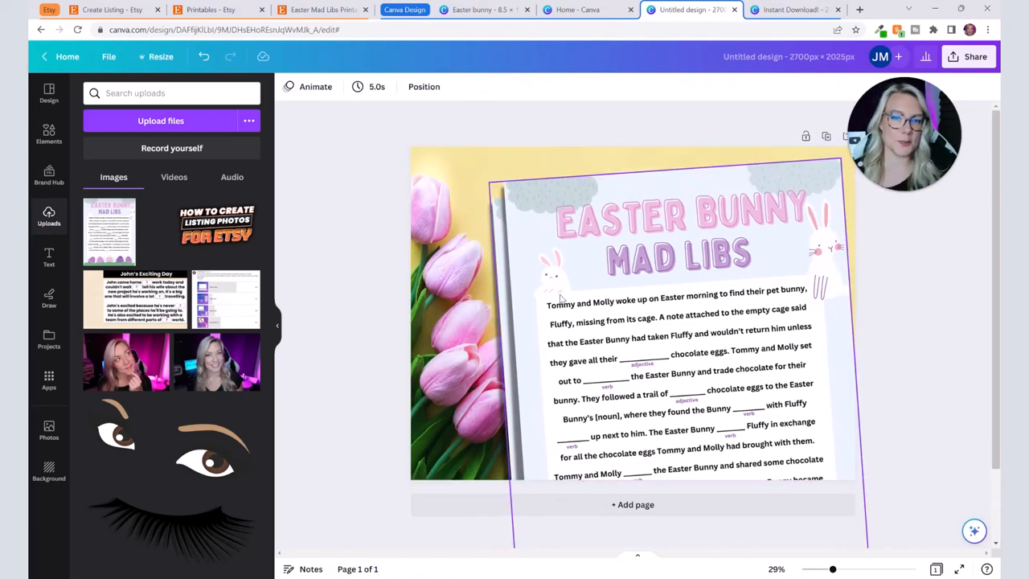
left_click(395, 267)
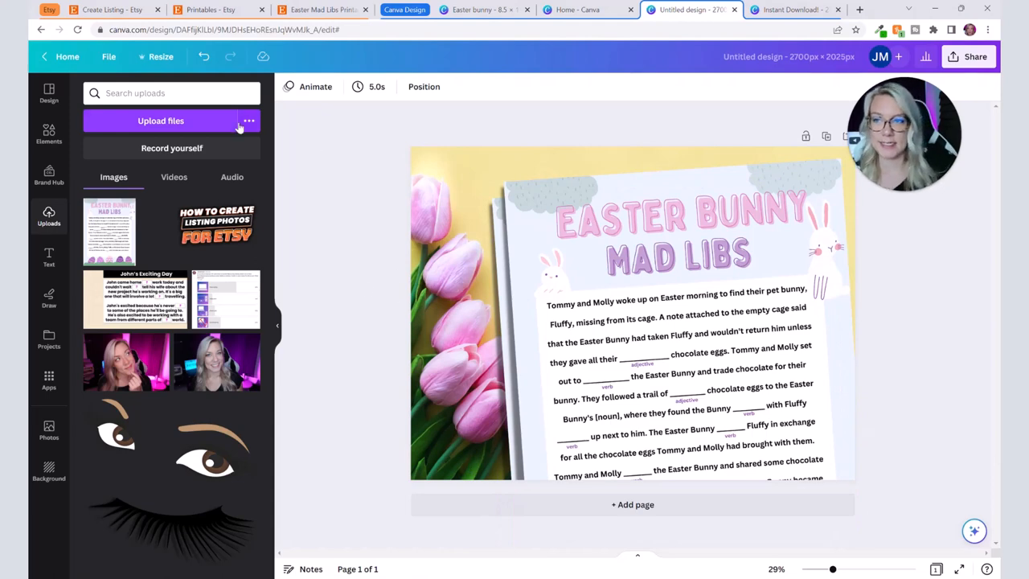
Step: Add a 'circle with outline' element and move it to the lower left of the design
left_click(48, 135)
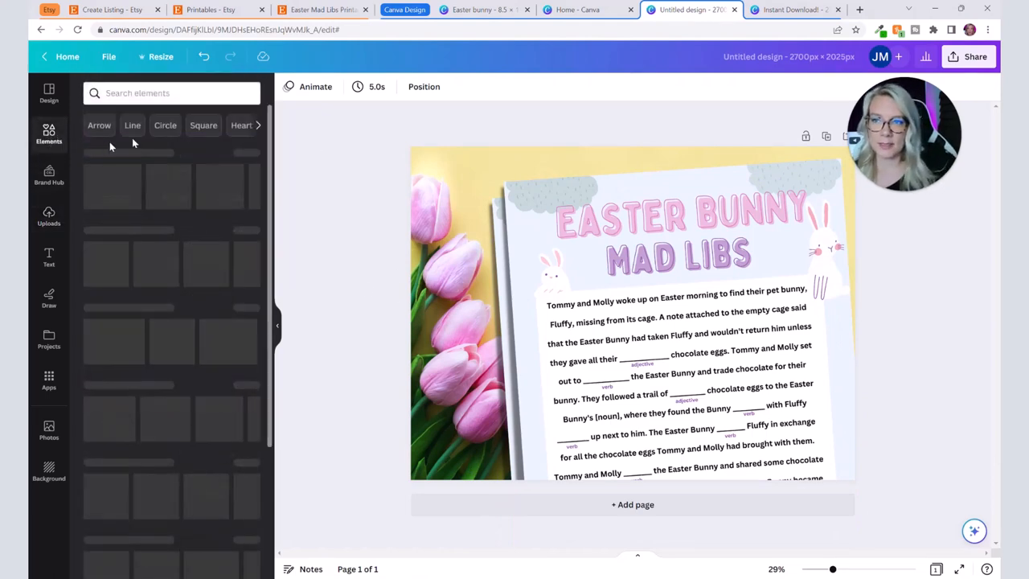
type("circle with outline")
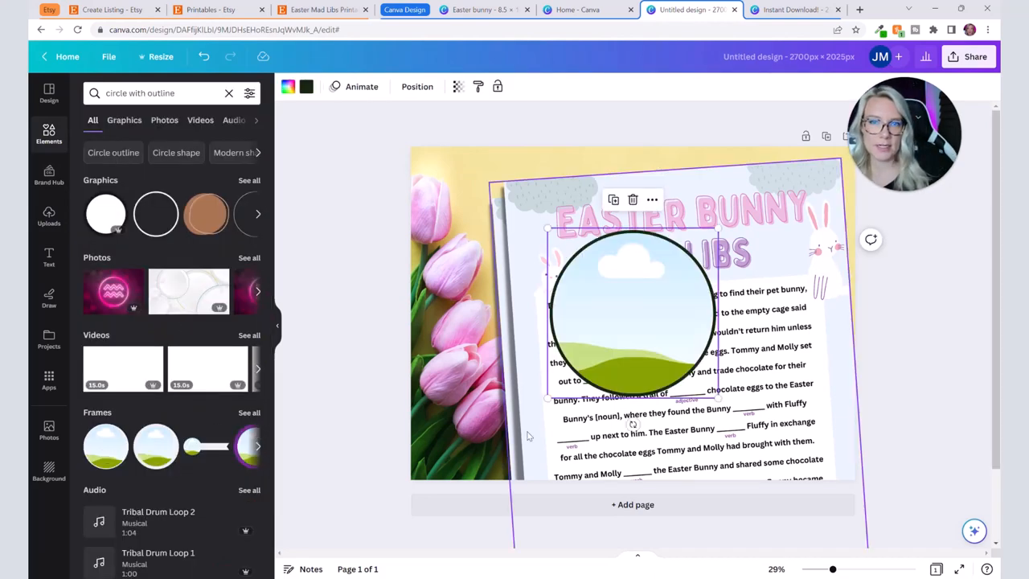
left_click_drag(631, 308, 507, 386)
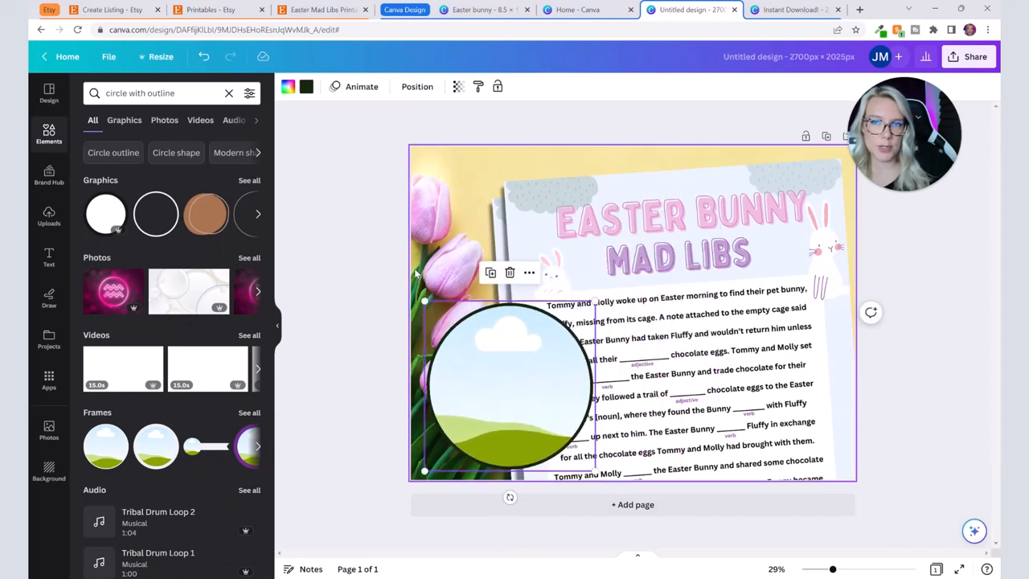
Step: Fill the circle with the mauve photo colour and make its outline pale yellow
left_click(286, 87)
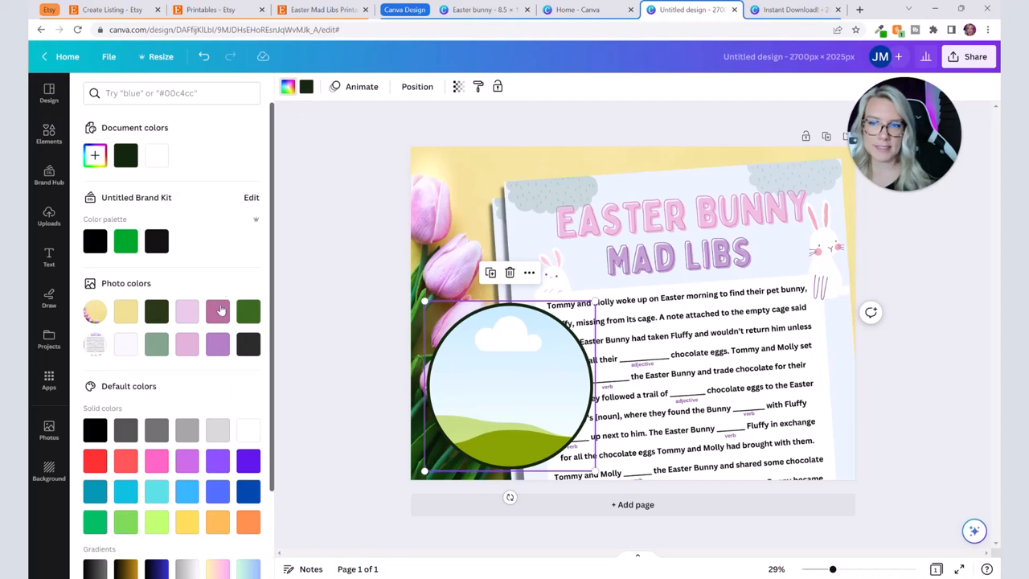
left_click(217, 312)
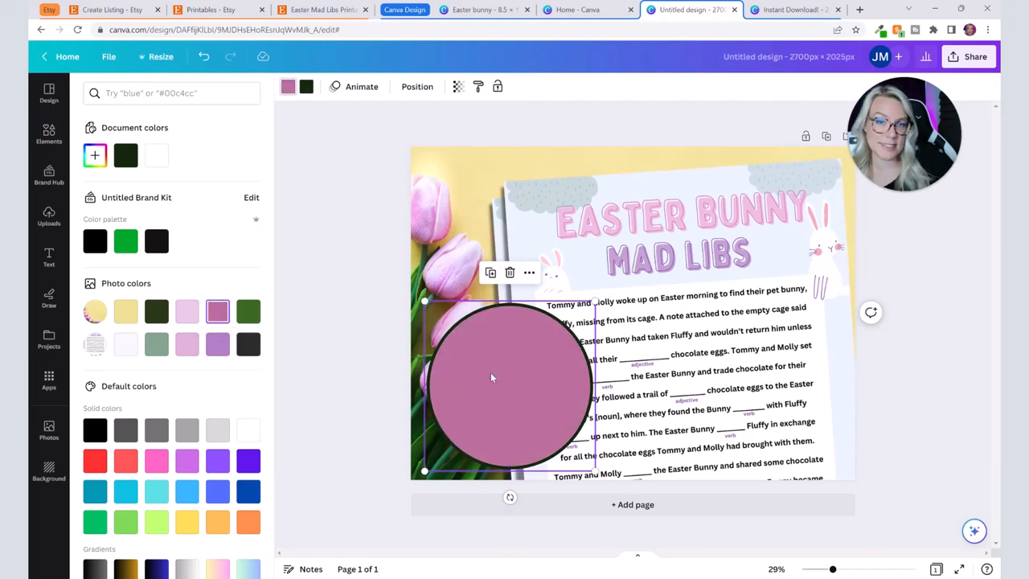
mouse_move(288, 87)
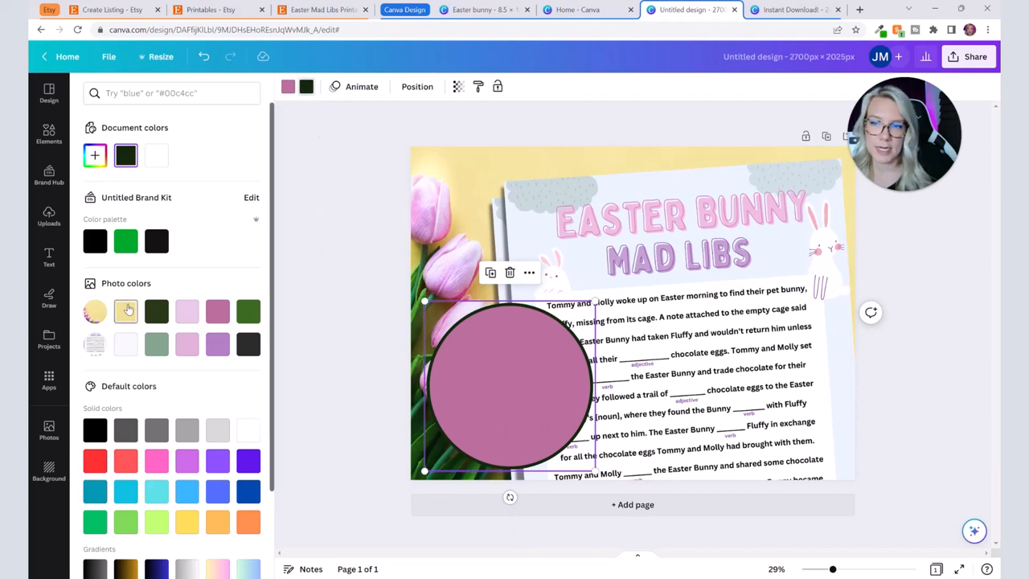
left_click(126, 312)
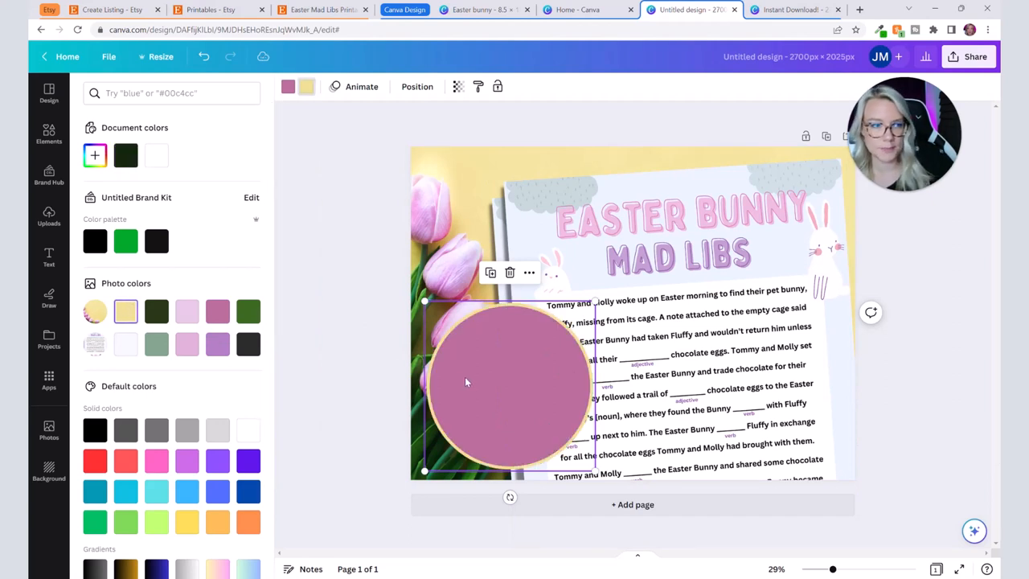
left_click(95, 154)
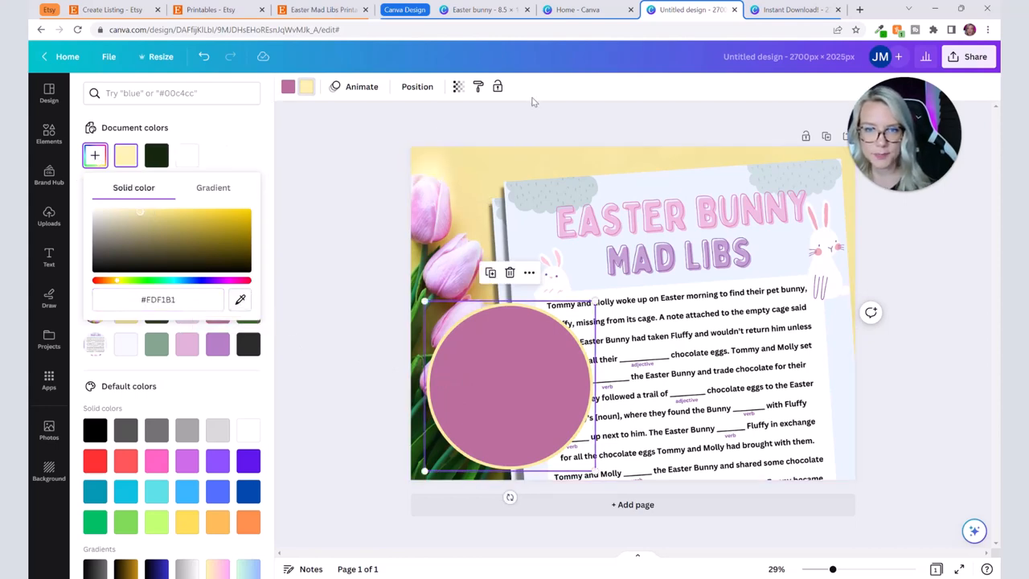
left_click(48, 131)
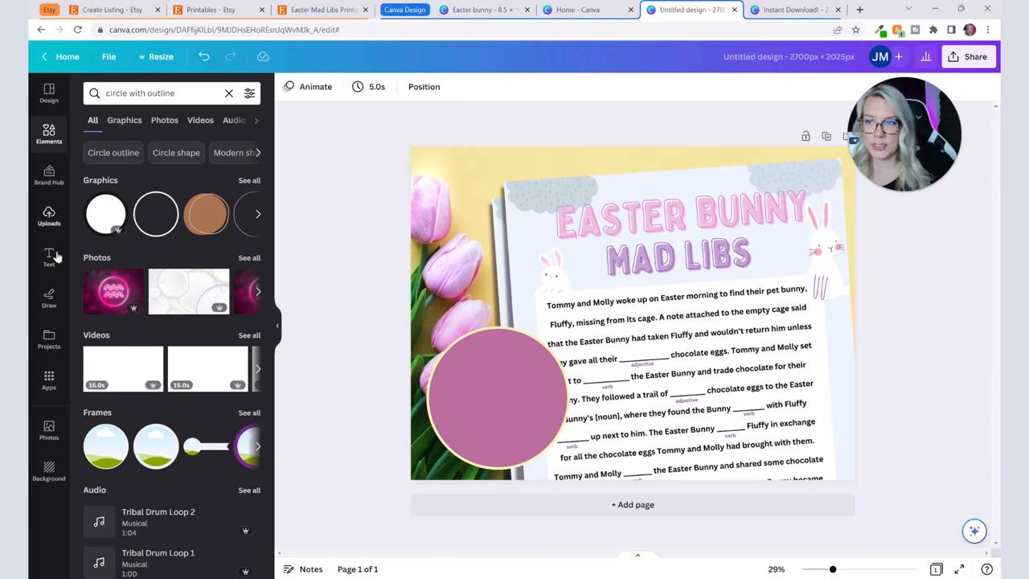
Step: Add an Instant Download heading in pale yellow Impact font on the badge
left_click(48, 256)
type("Instant Download")
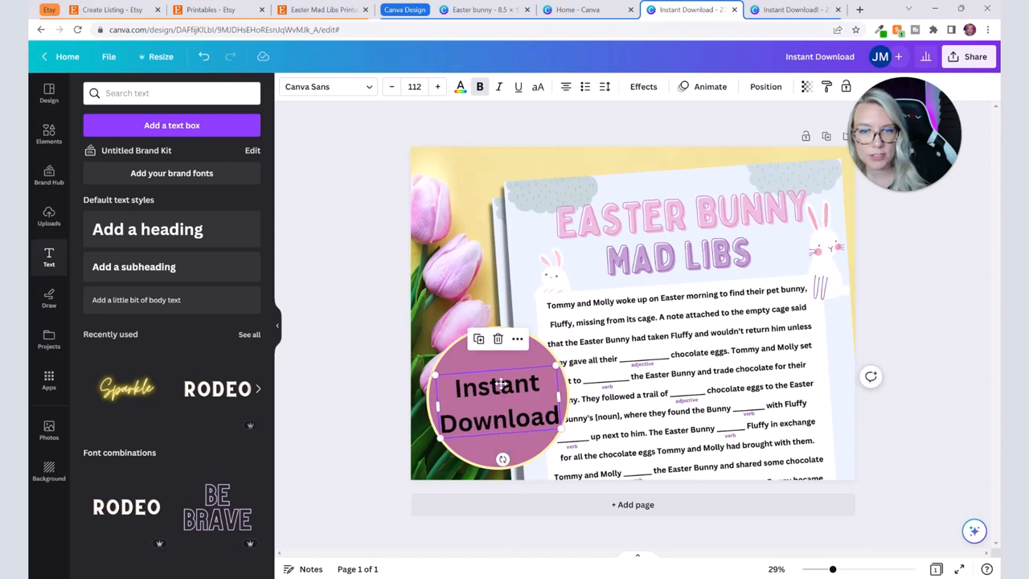
left_click(459, 87)
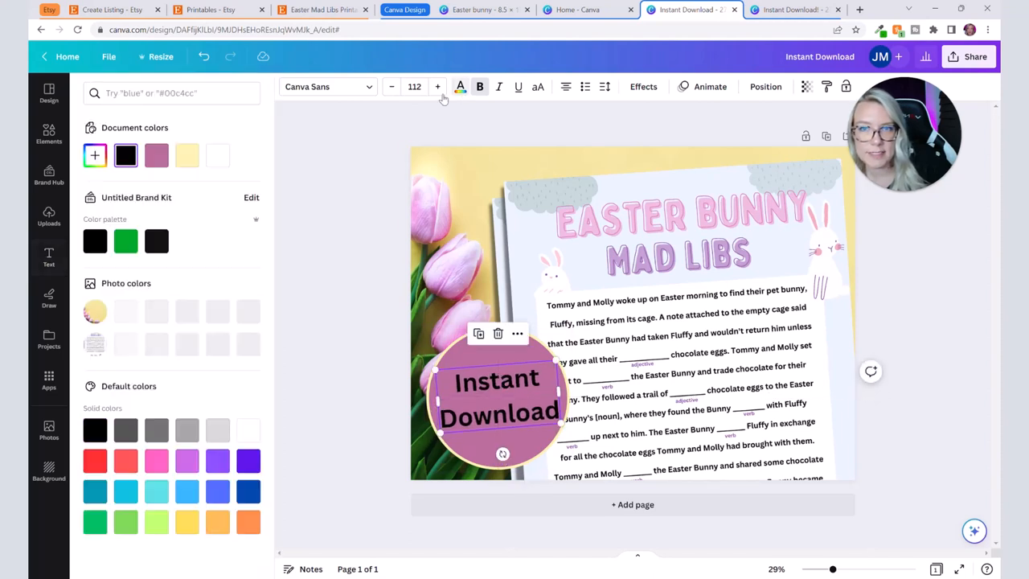
left_click(187, 155)
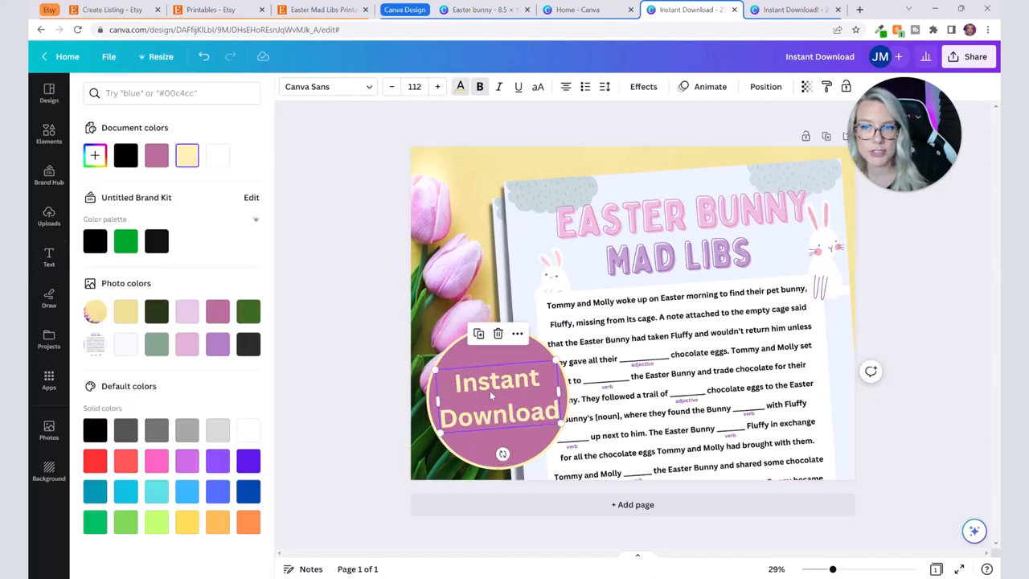
left_click(325, 87)
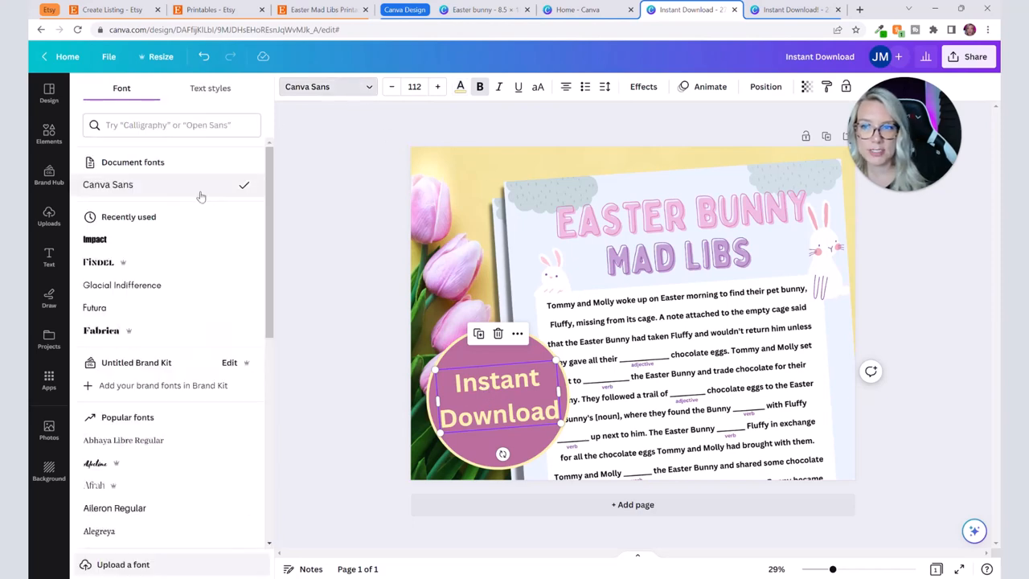
left_click(95, 238)
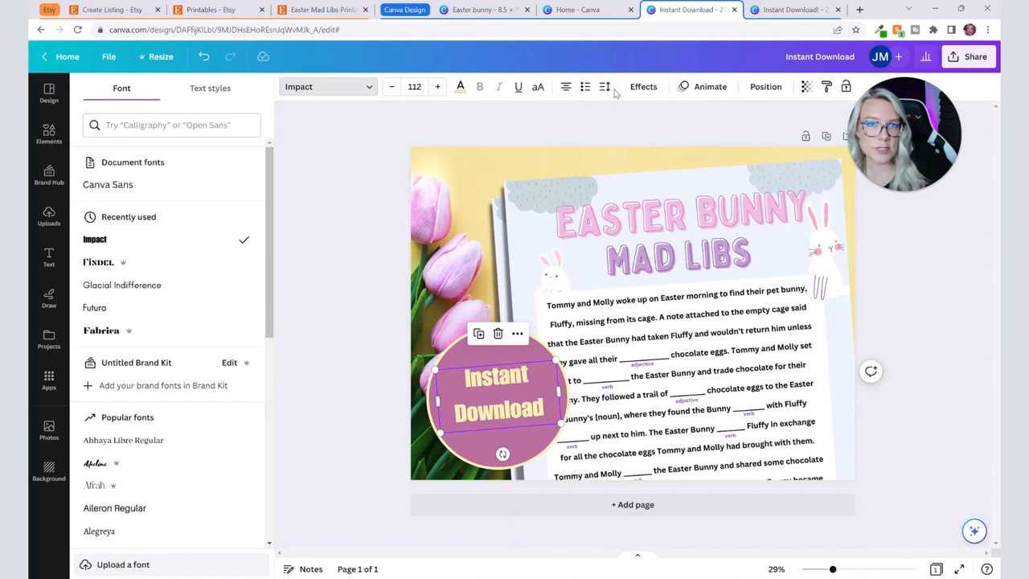
Step: Tighten the badge text's line spacing and finish styling it as uppercase
left_click(605, 87)
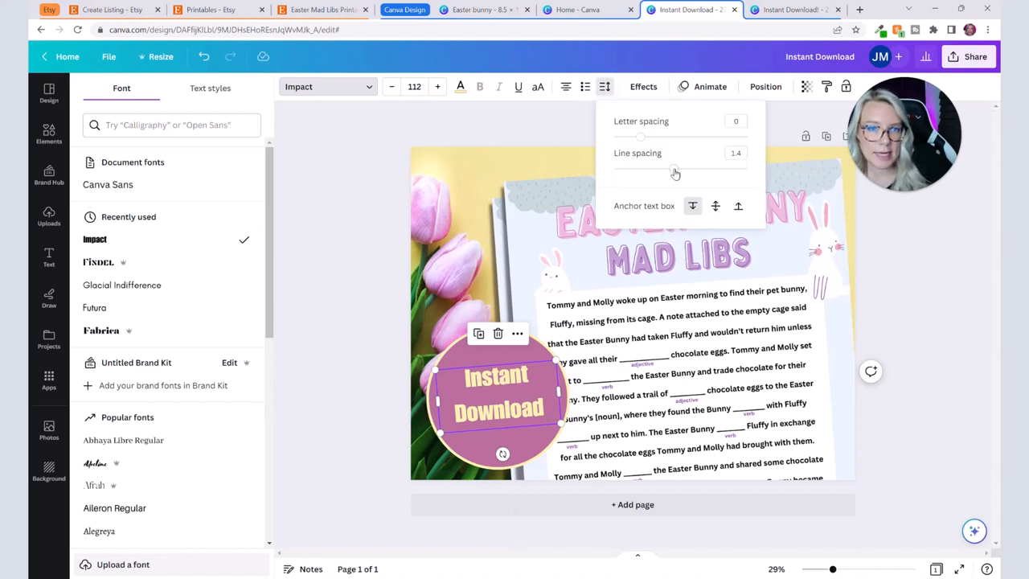
left_click_drag(675, 171, 663, 169)
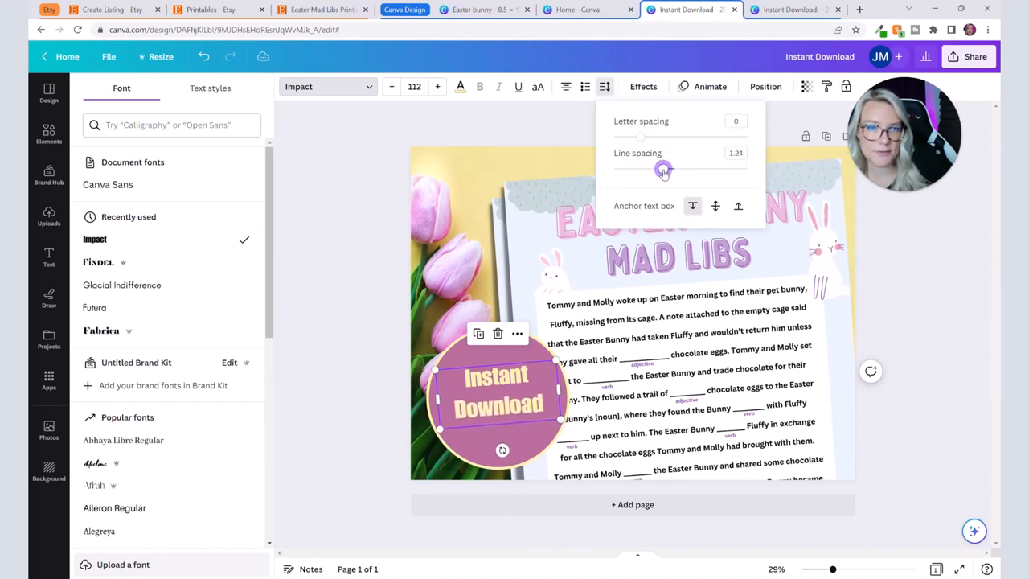
left_click(48, 256)
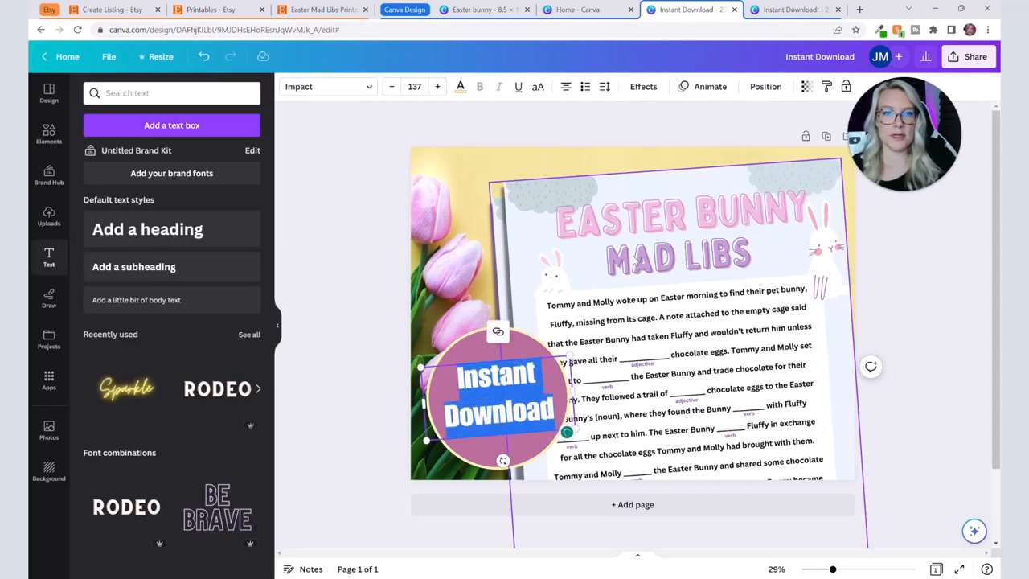
left_click(537, 87)
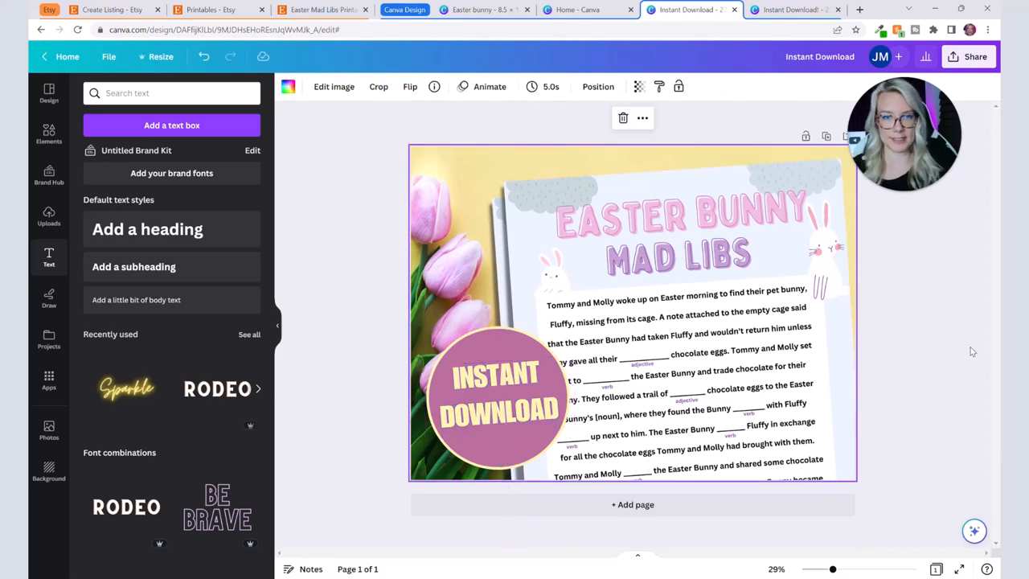
mouse_move(543, 154)
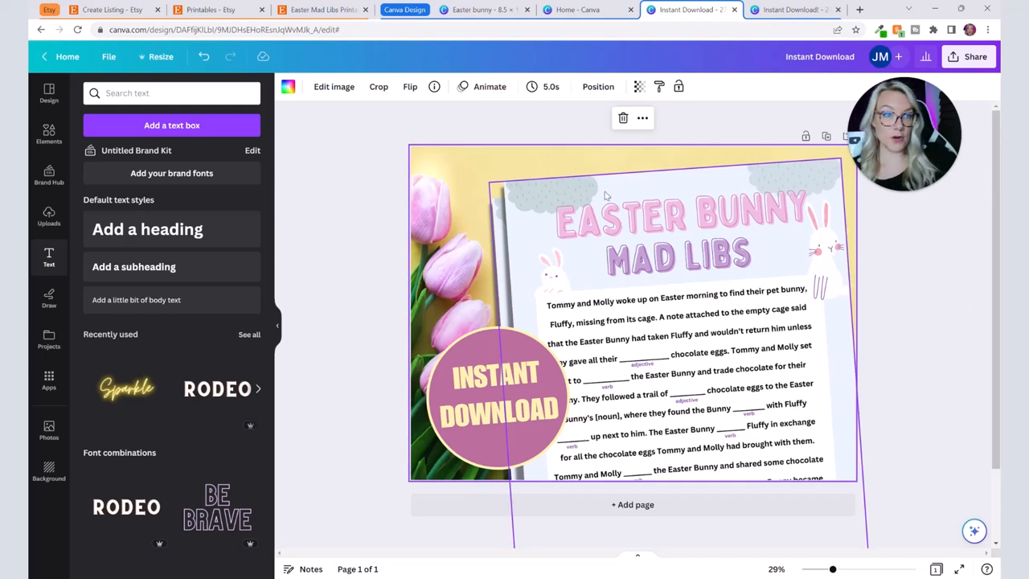
mouse_move(555, 209)
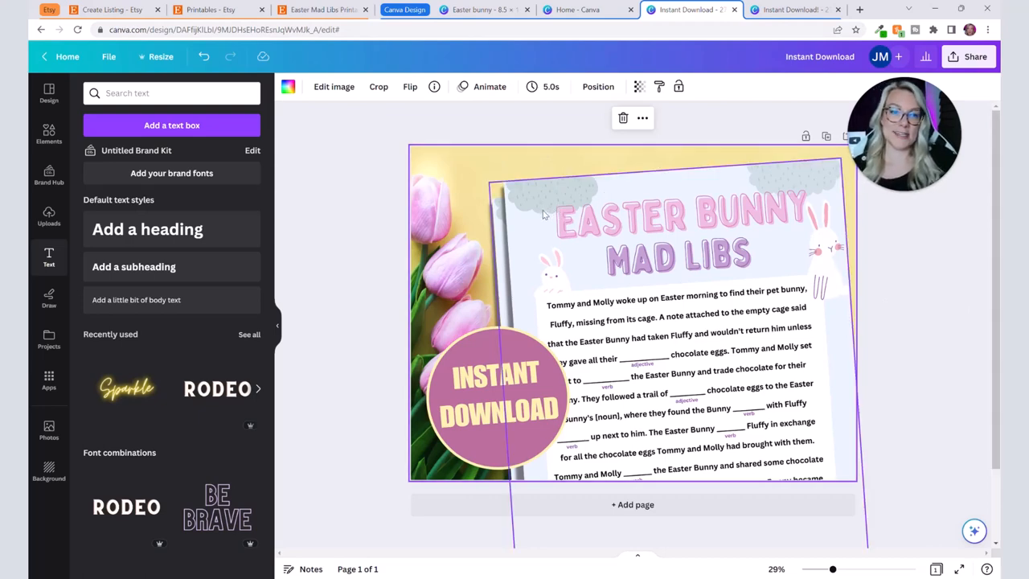
mouse_move(556, 238)
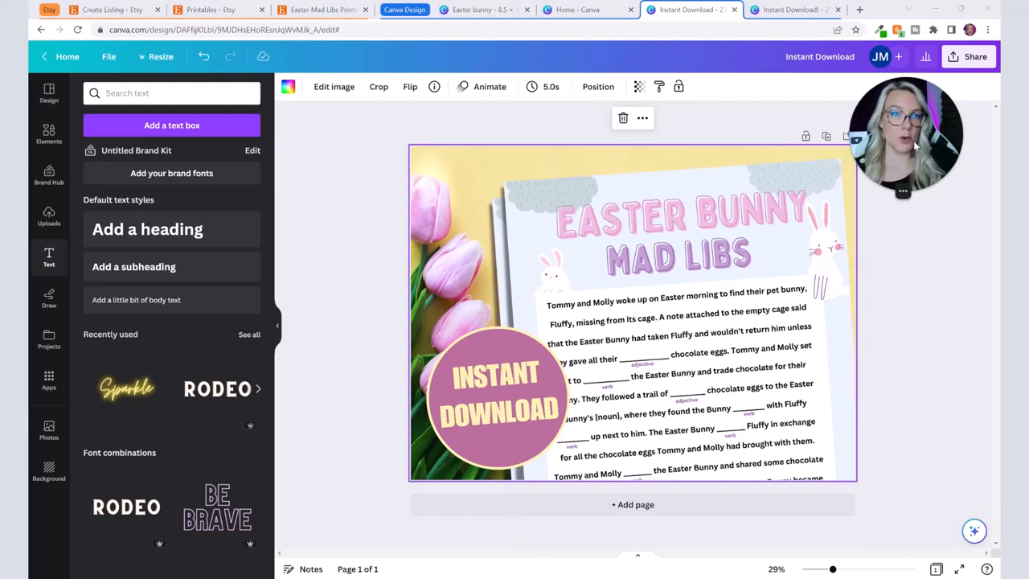
mouse_move(827, 135)
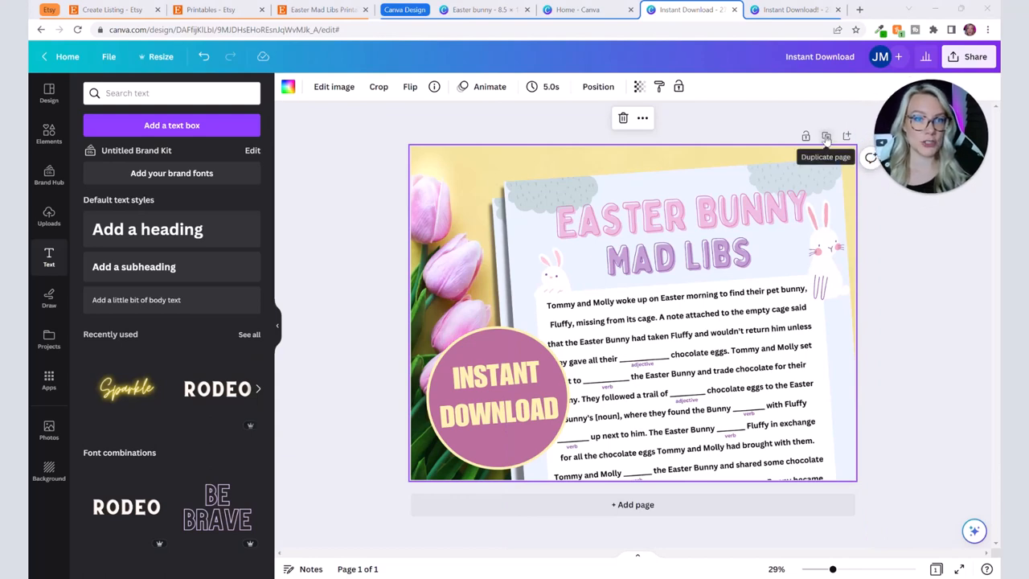
Step: Duplicate the INSTANT DOWNLOAD badge page to create page 2
left_click(827, 135)
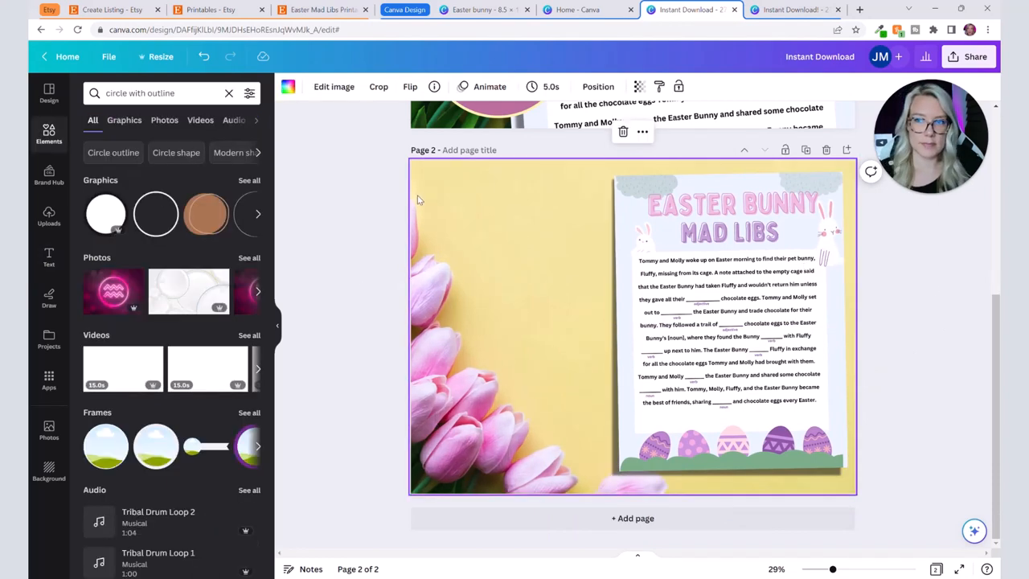
Step: Add a rectangle from Elements ('rect') and label it 'Product Features'
left_click(228, 94)
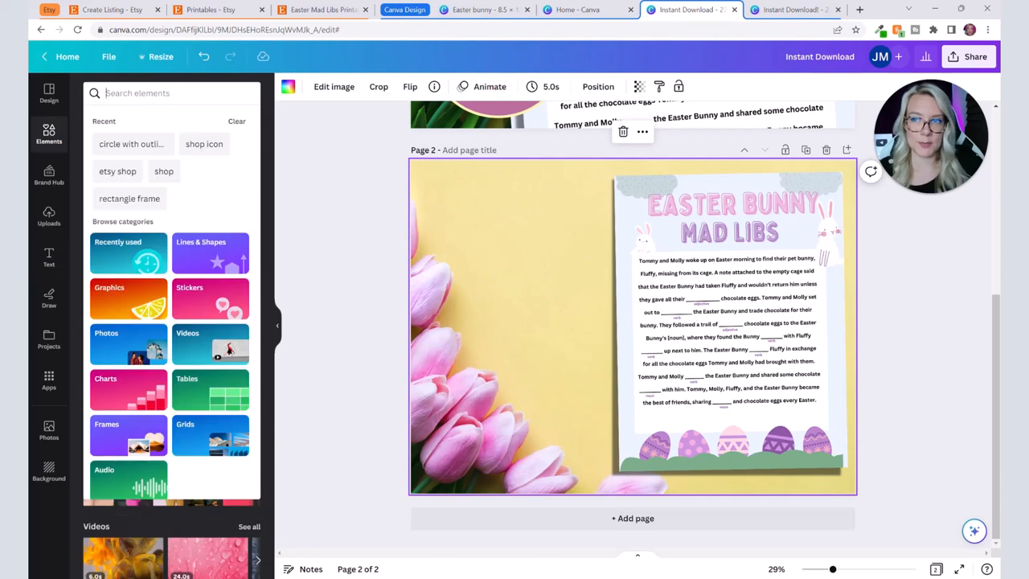
type("rect")
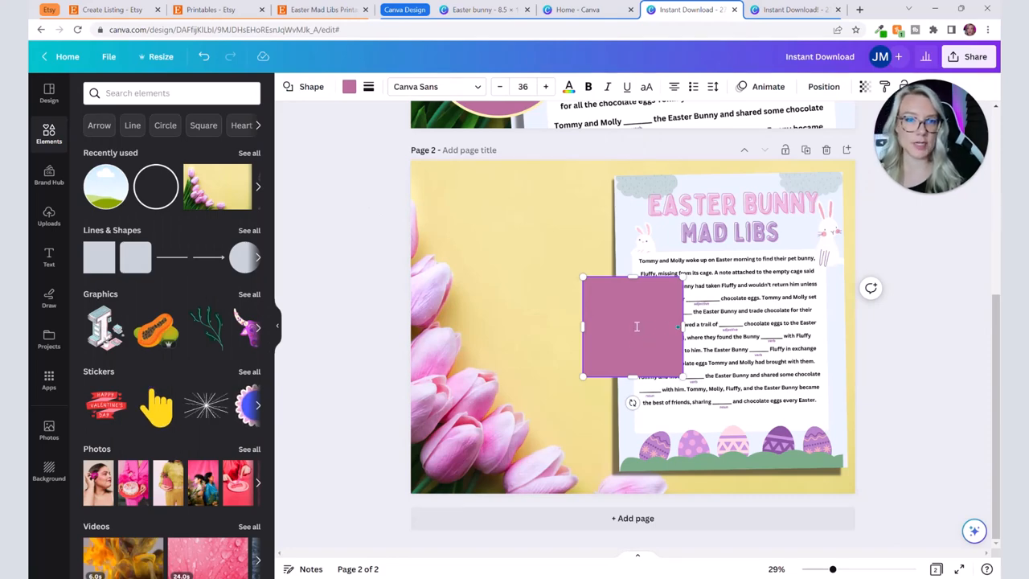
type("Pro")
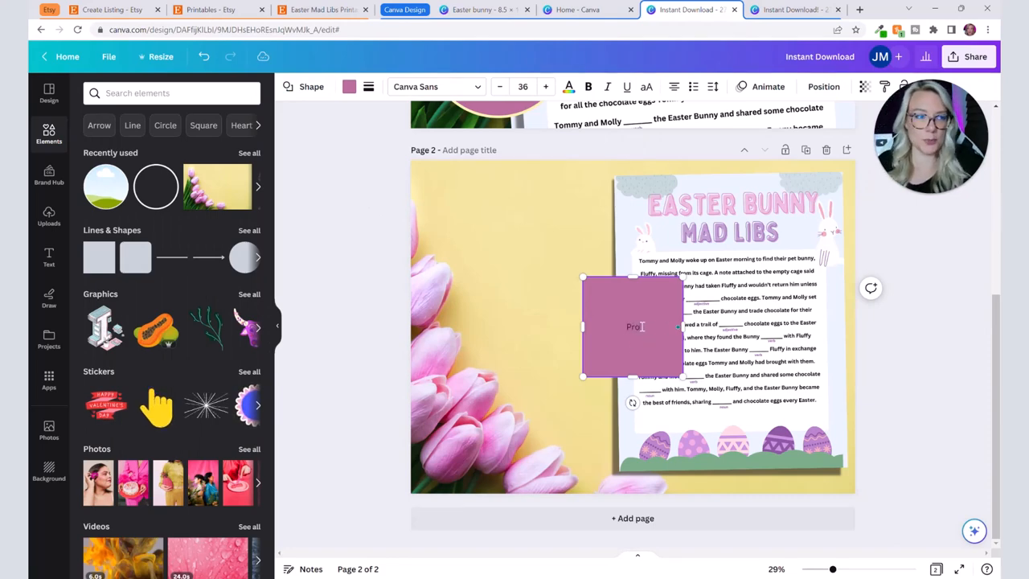
type("Product Features:")
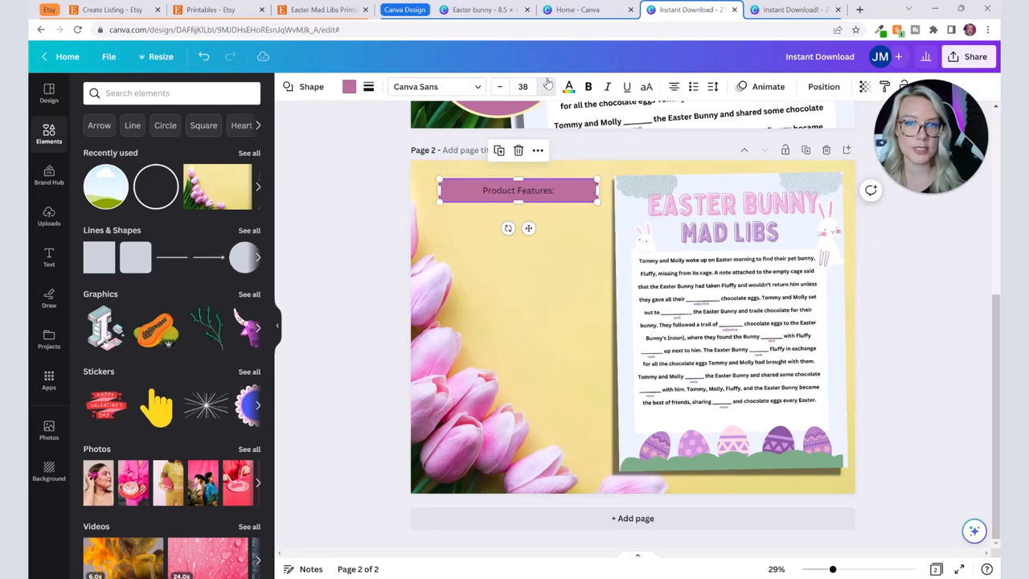
Step: Bold and enlarge the Product Features label, then select it to duplicate
left_click(431, 87)
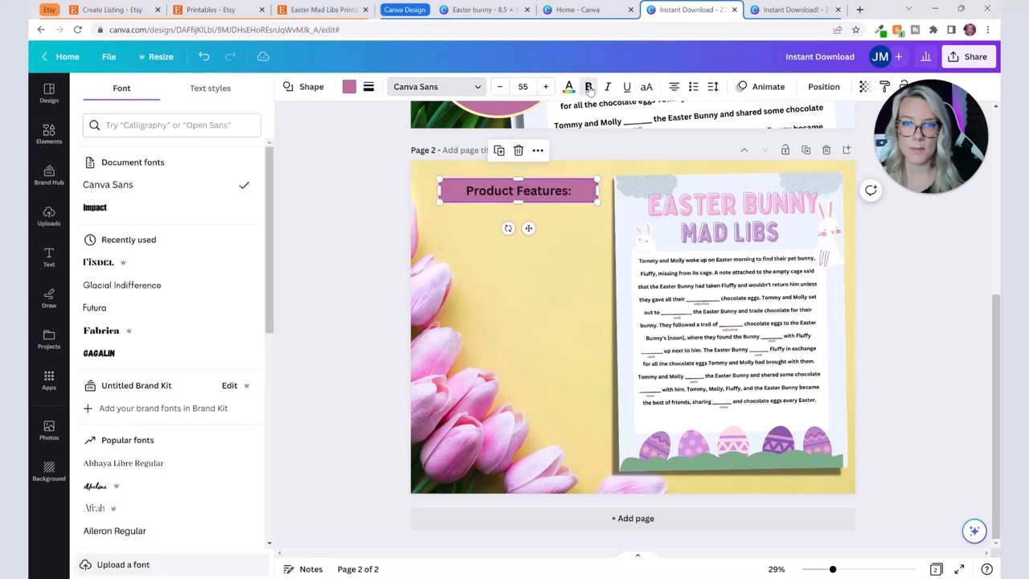
left_click(547, 87)
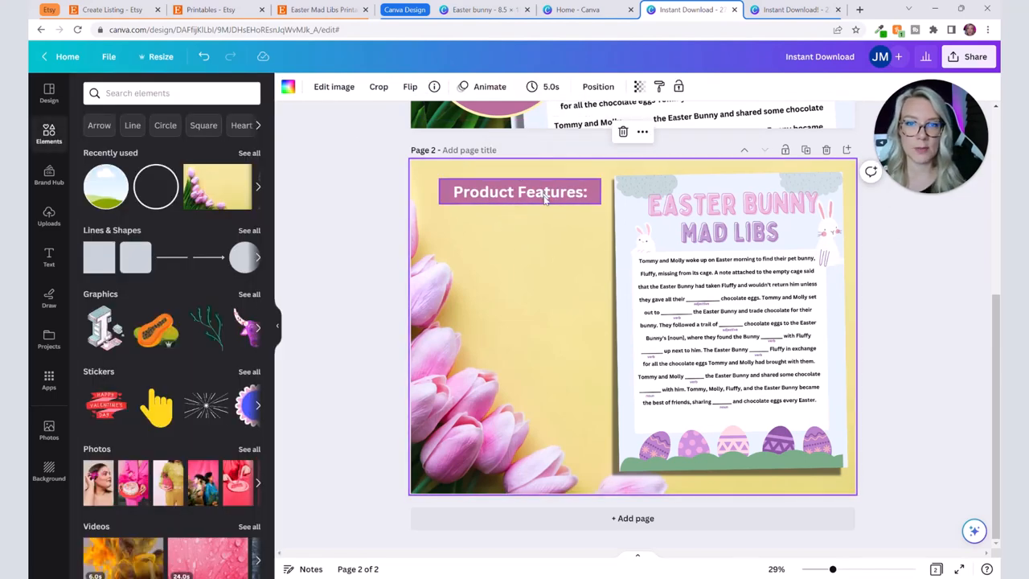
left_click(520, 192)
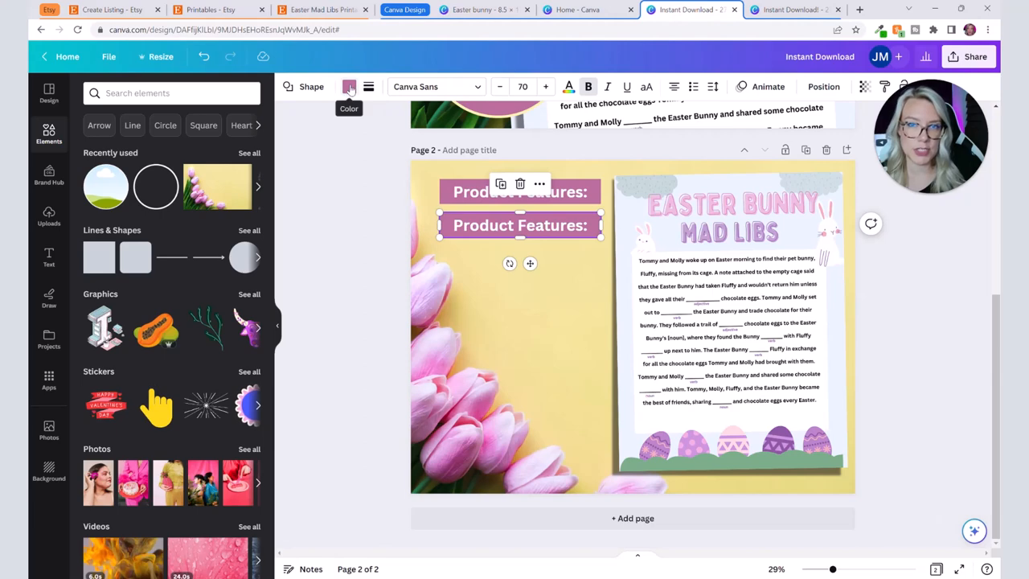
Step: Give the copied box pink text and a white fill for the bullet list
left_click(349, 87)
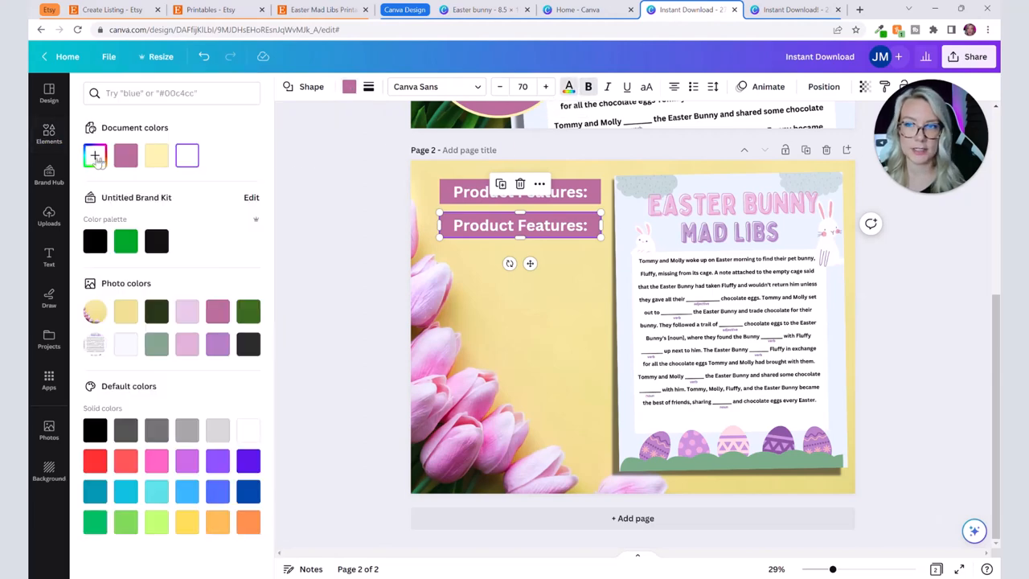
left_click(126, 155)
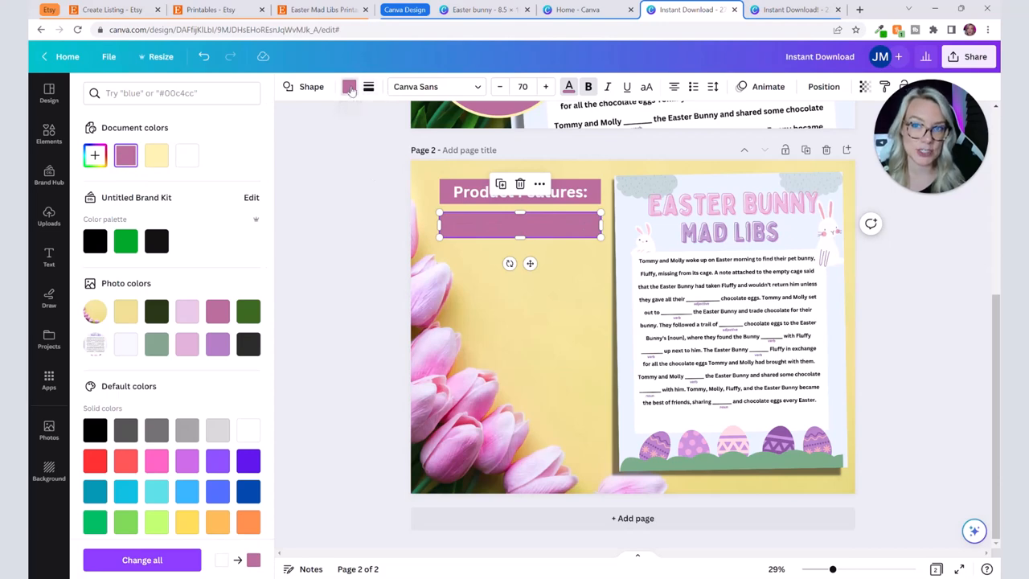
left_click(219, 154)
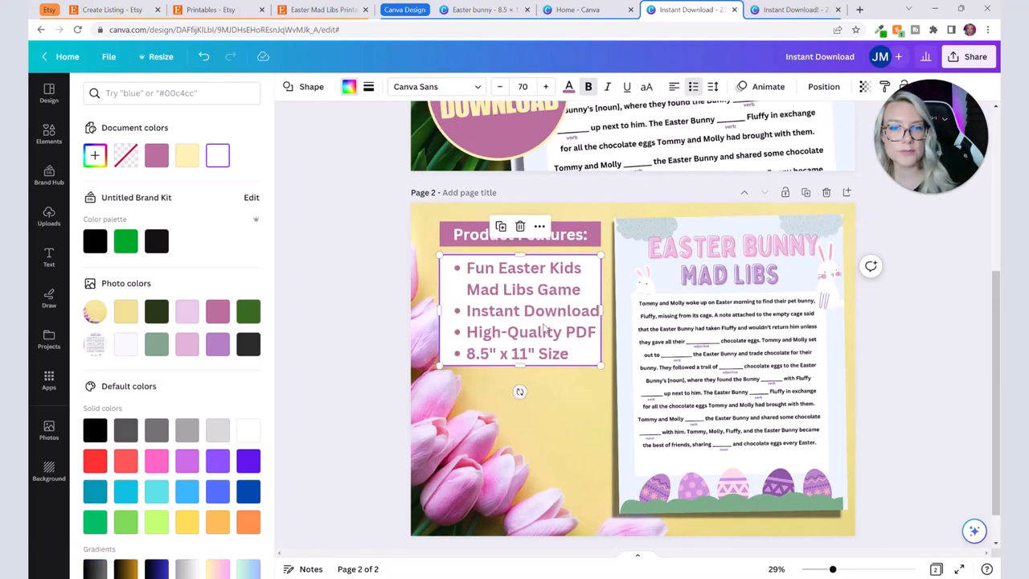
Step: Widen the line spacing of the Product Features bullet list
left_click(712, 87)
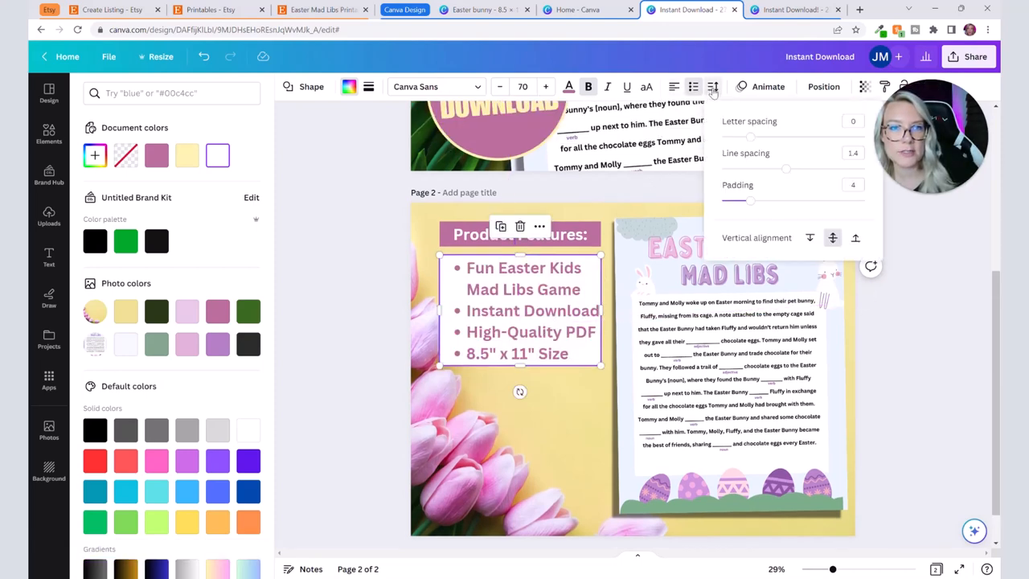
left_click_drag(784, 169, 818, 169)
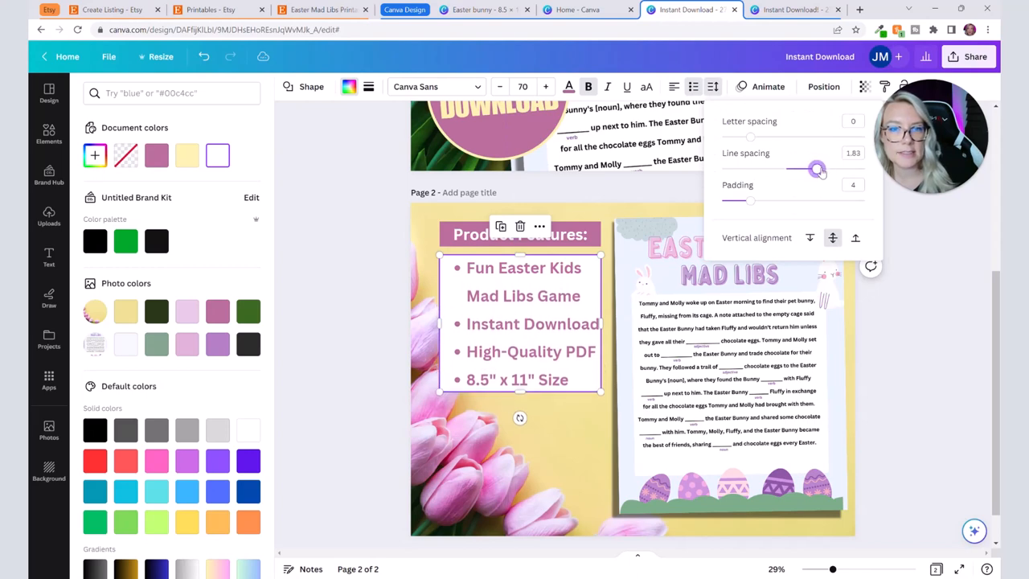
left_click_drag(819, 168, 845, 169)
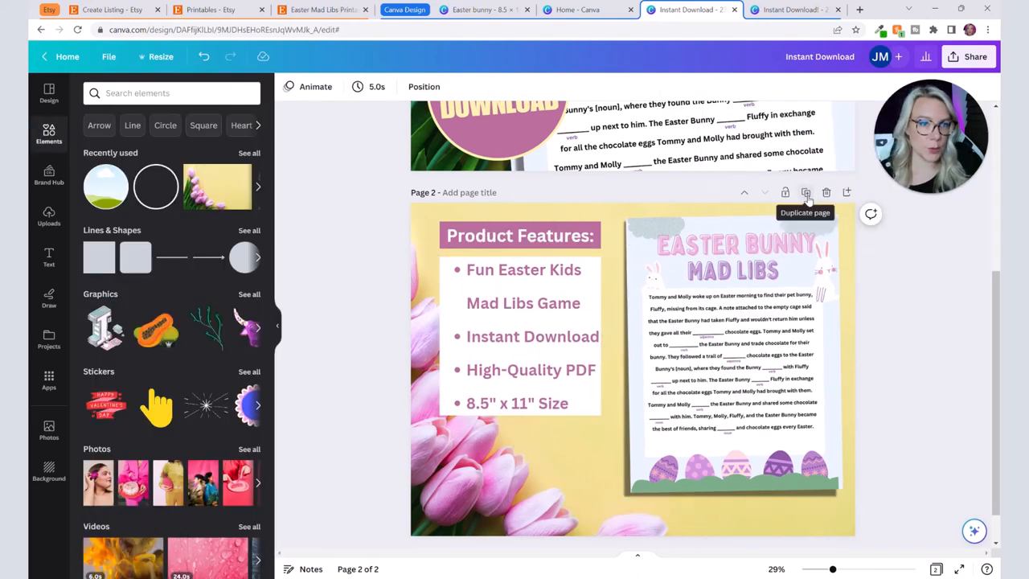
Step: Duplicate the Product Features page and enlarge its IMPORTANT INFORMATION heading
left_click(805, 193)
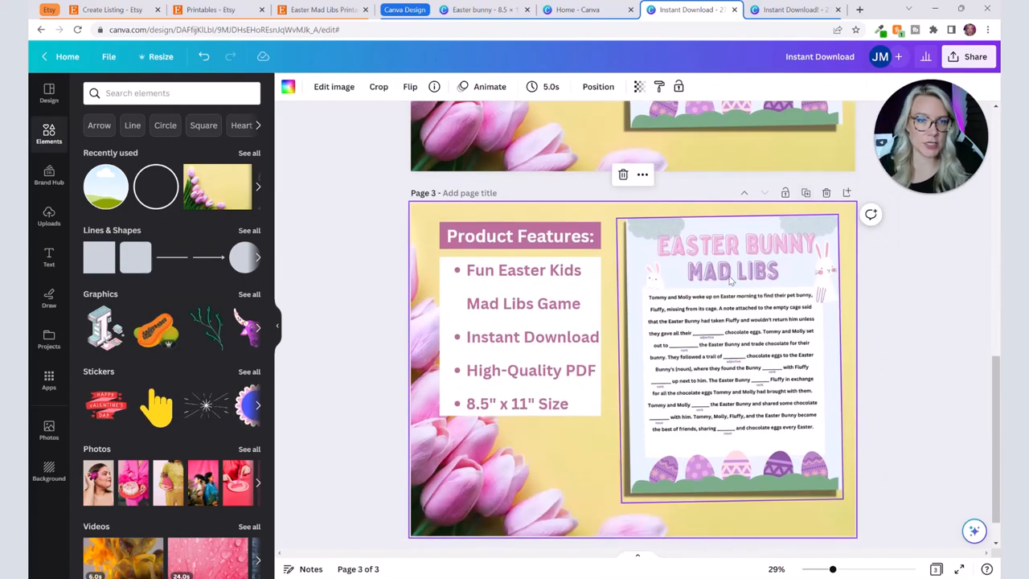
left_click(521, 235)
type("IMPORTANT INFORMATION")
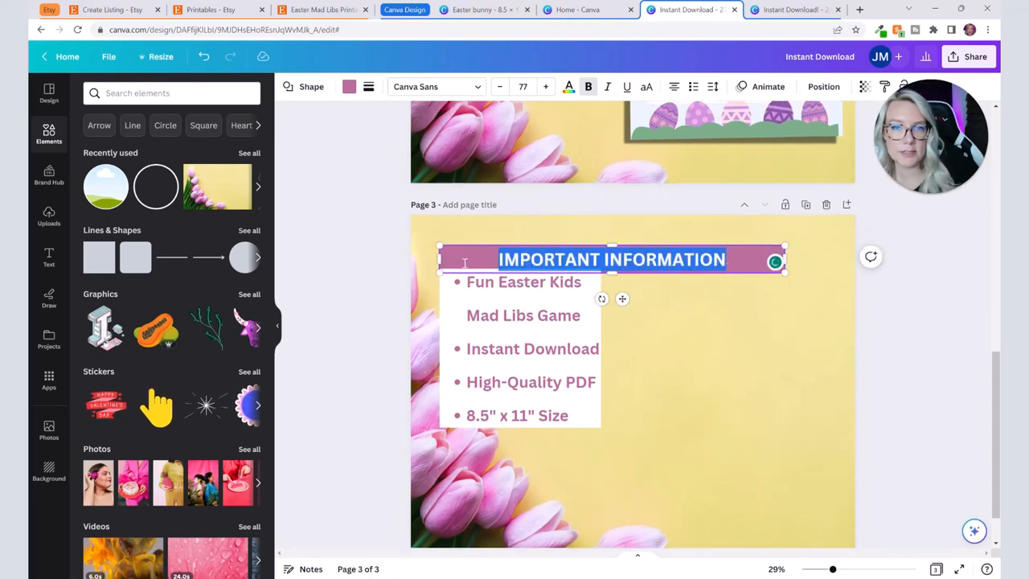
left_click(545, 87)
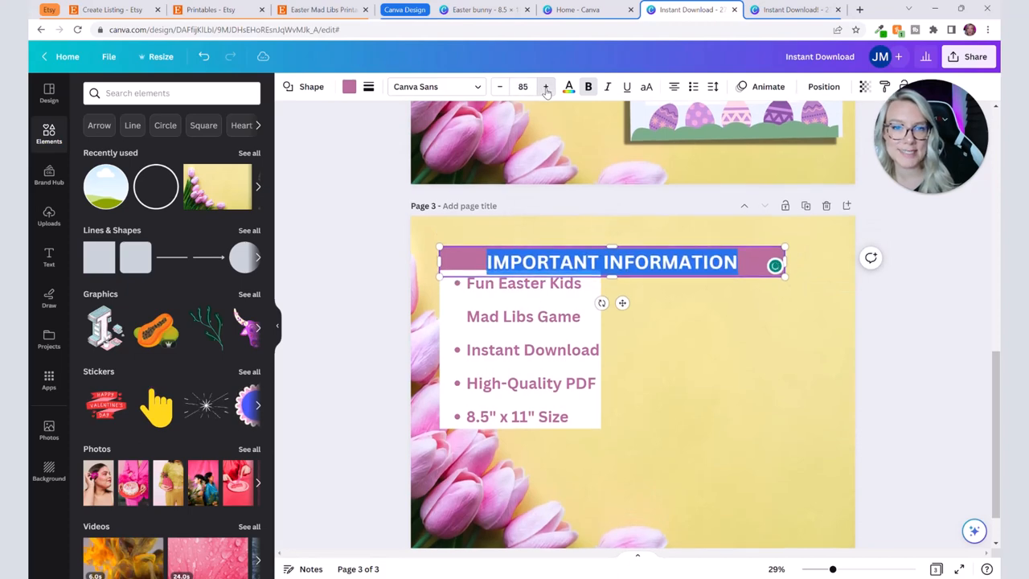
left_click(547, 87)
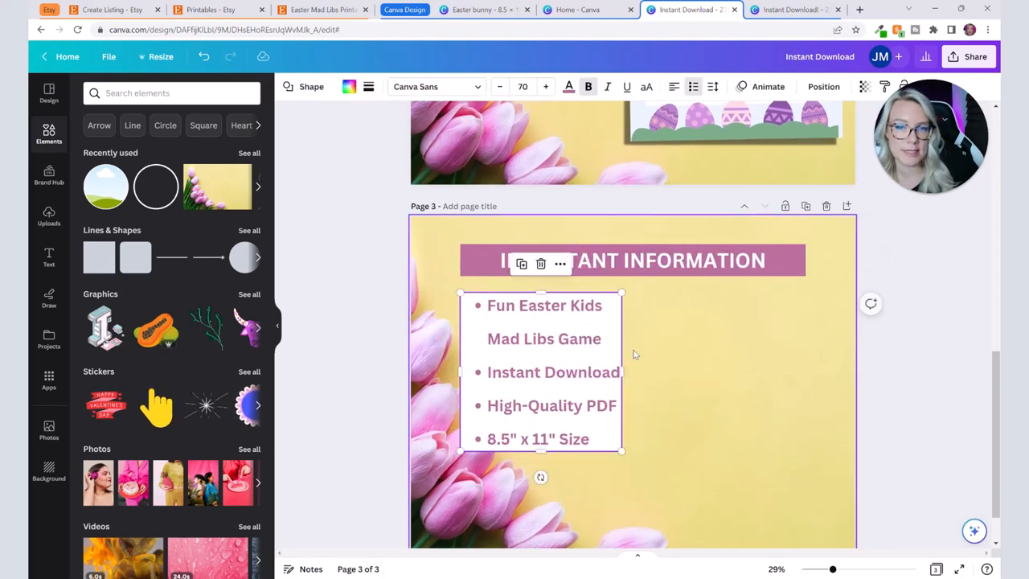
Step: Widen the text box and write the printable digital-product, nothing-shipped notice
left_click_drag(621, 372, 804, 372)
type("Please note tha")
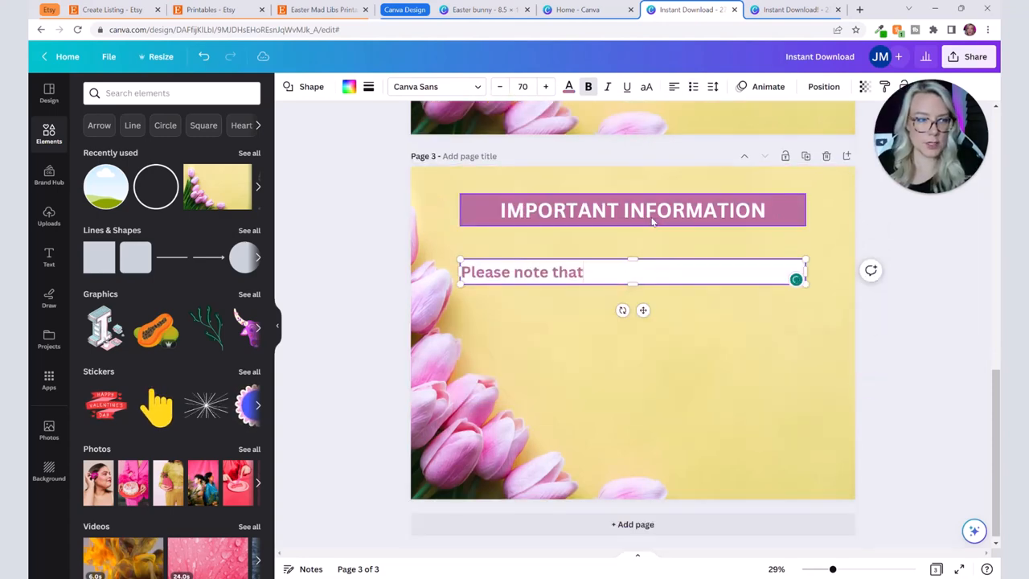
type("this listing is for a d")
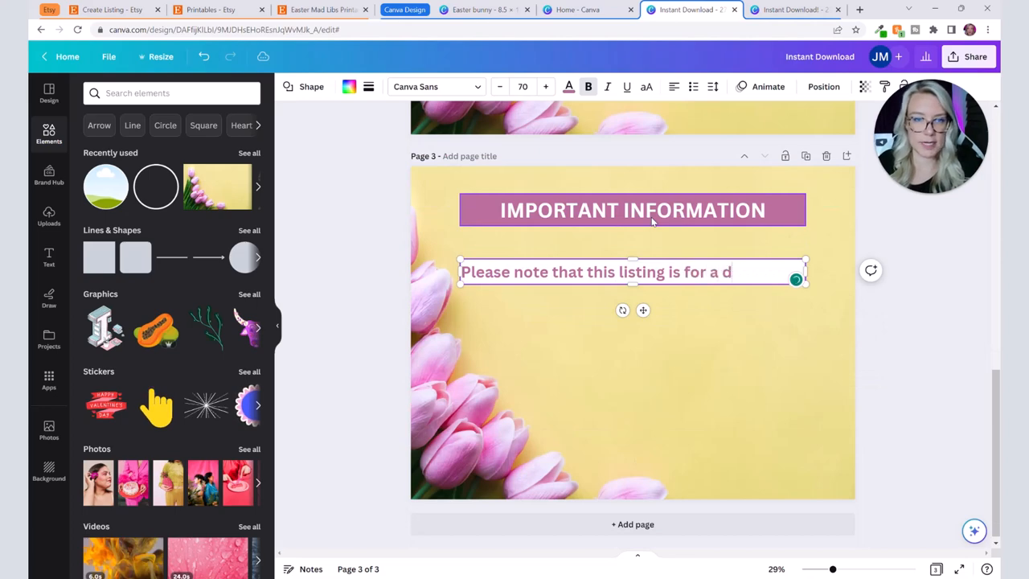
type("igital product that must")
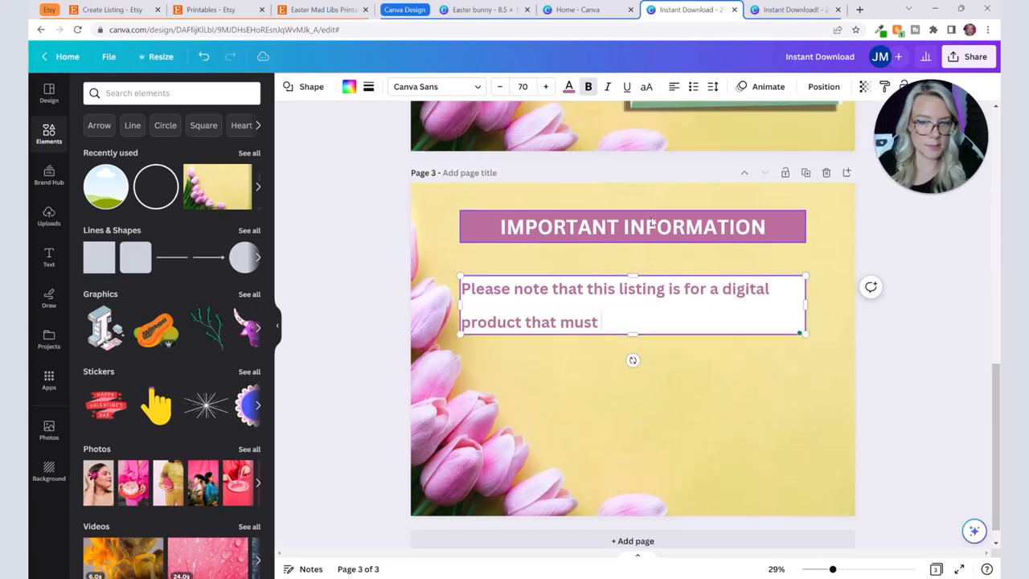
type("be printed, not a physical product. No physical item will be shipped to you.")
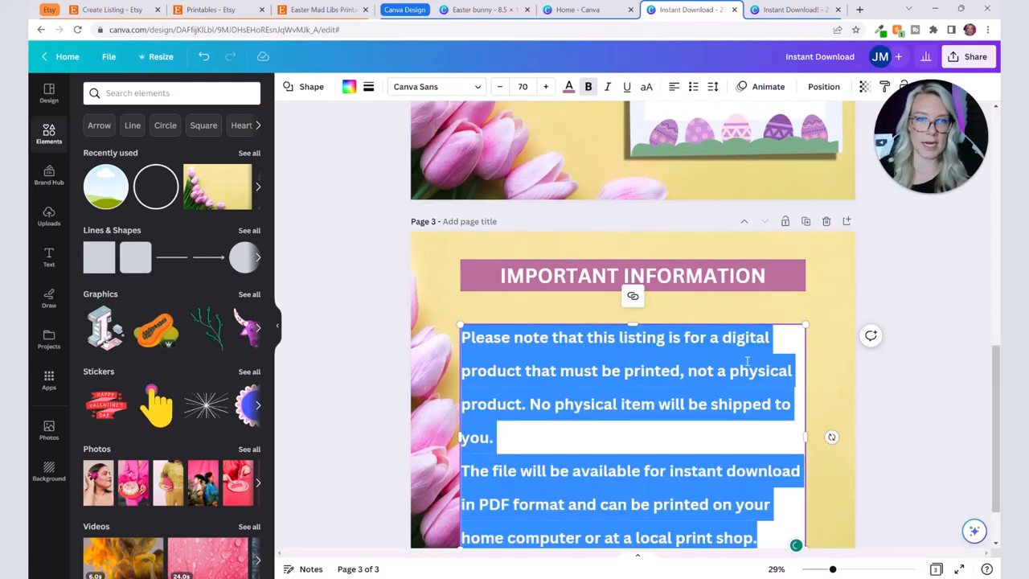
Step: Tighten the important information paragraph's line spacing
left_click(712, 87)
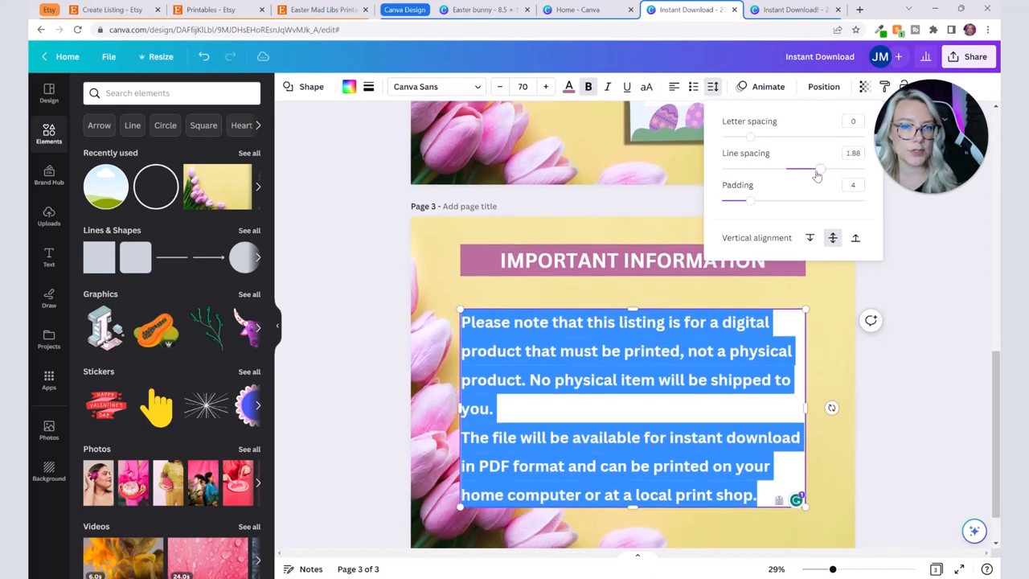
left_click_drag(817, 169, 796, 169)
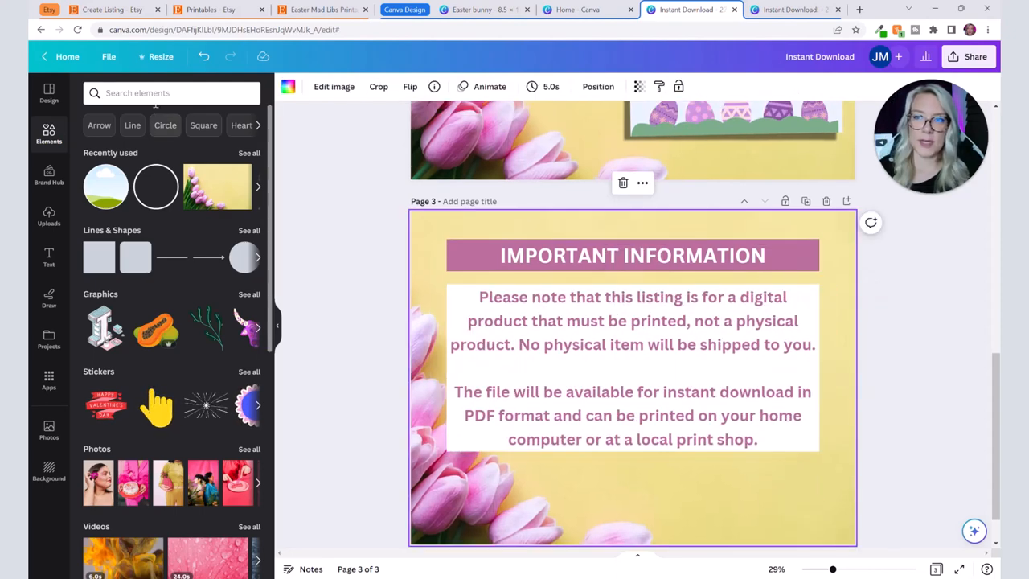
Step: Add a printer graphic from Elements ('print') and place it small at bottom-right
type("printer")
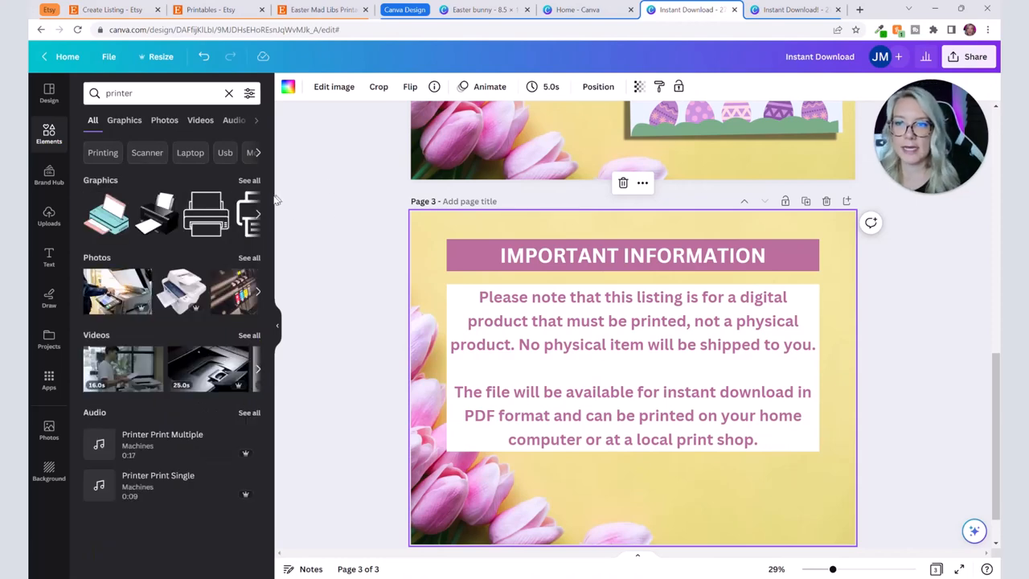
left_click(206, 212)
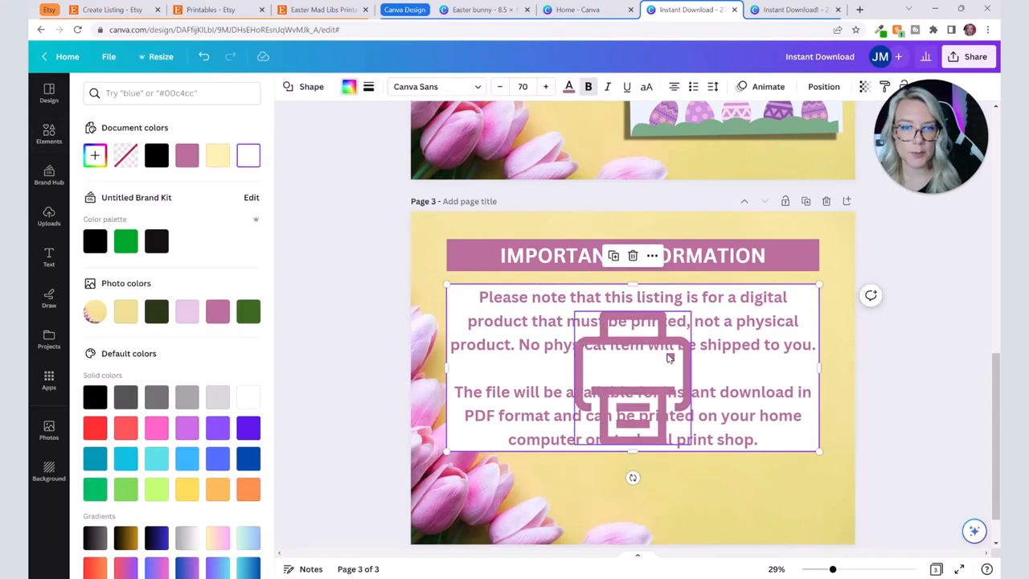
left_click_drag(630, 370, 788, 511)
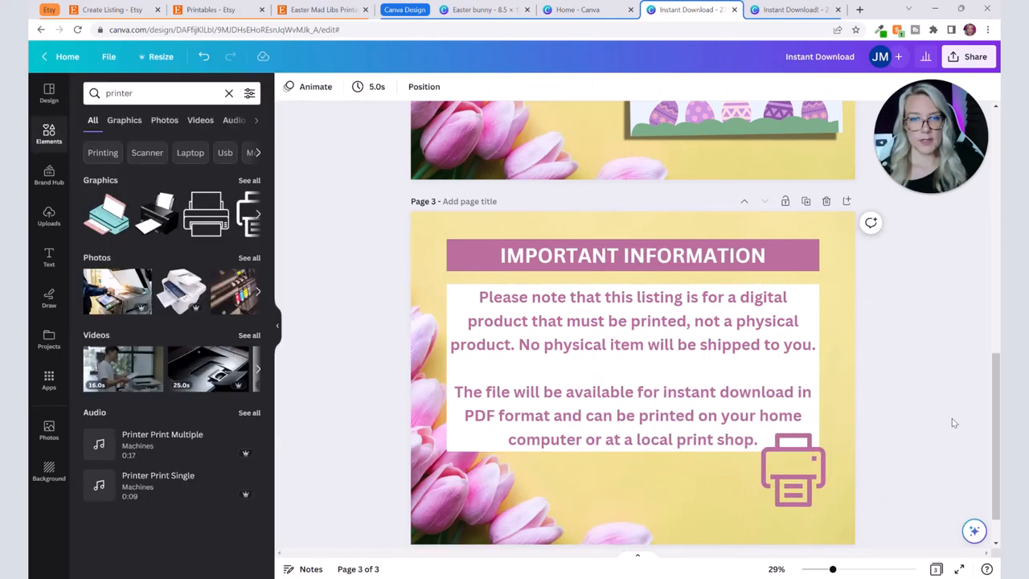
Step: Download all three pages (1–3) of the design as PNG via Share > Download
scroll("up", 3)
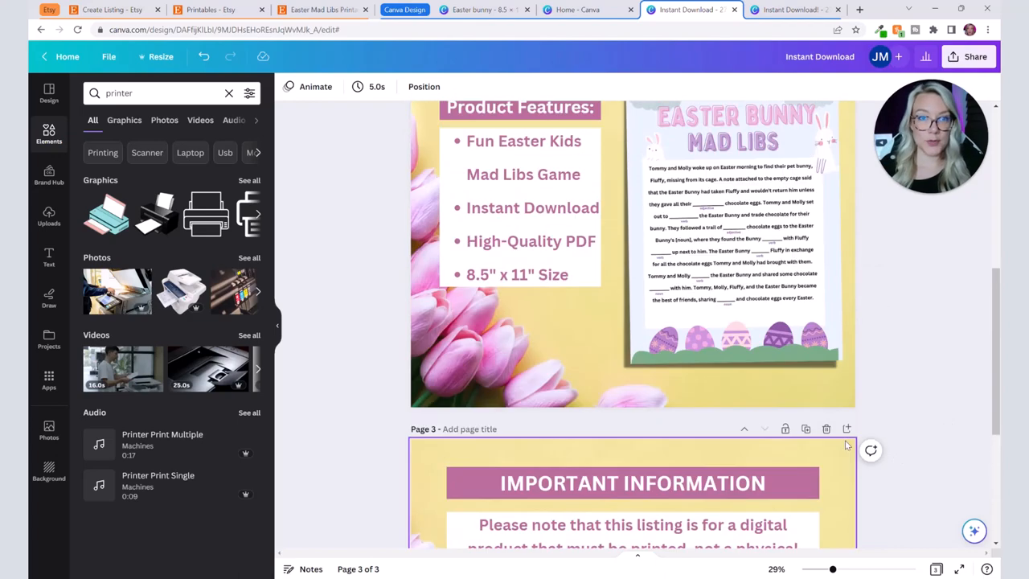
scroll("up", 3)
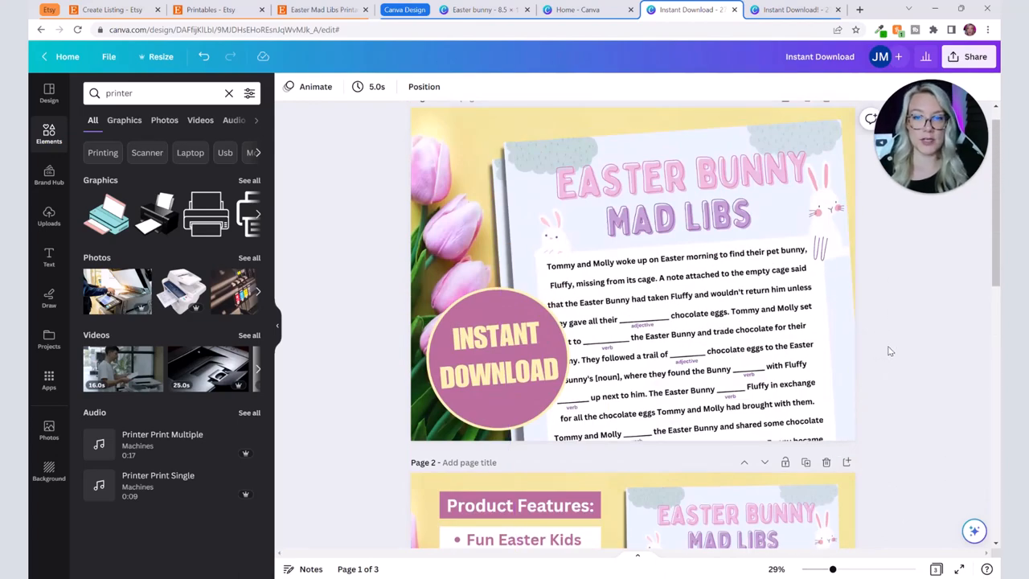
mouse_move(942, 302)
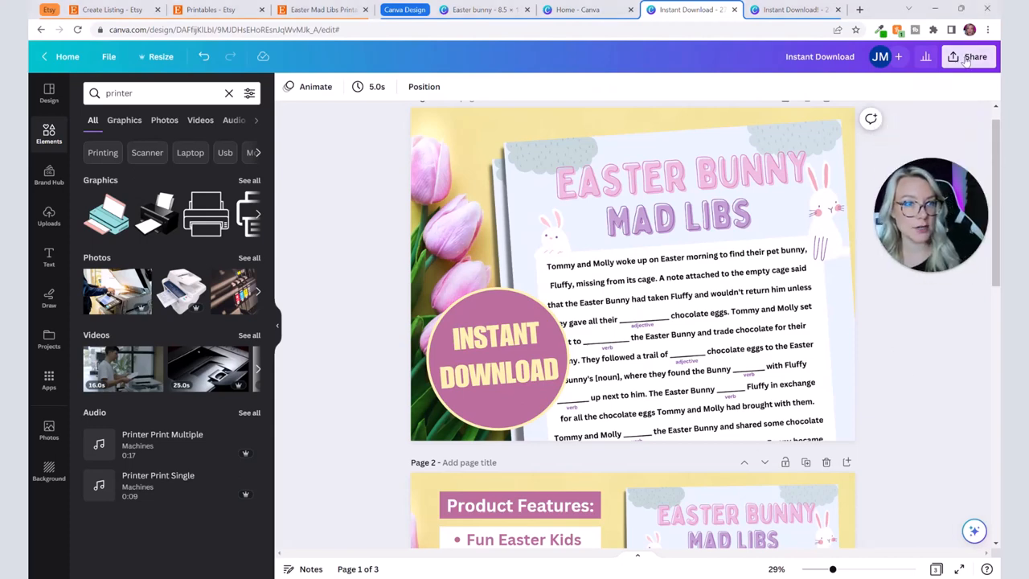
left_click(974, 57)
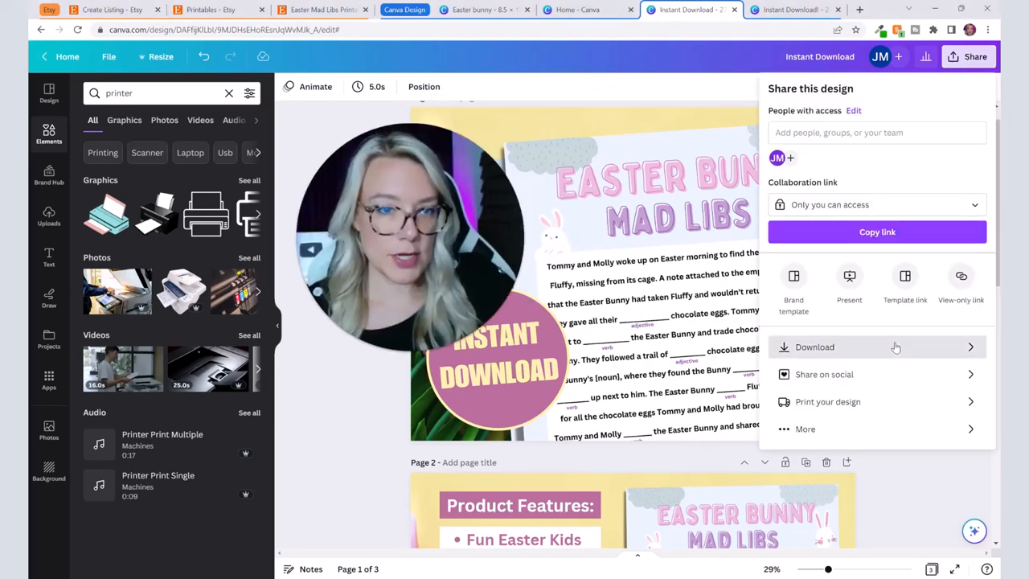
left_click(814, 348)
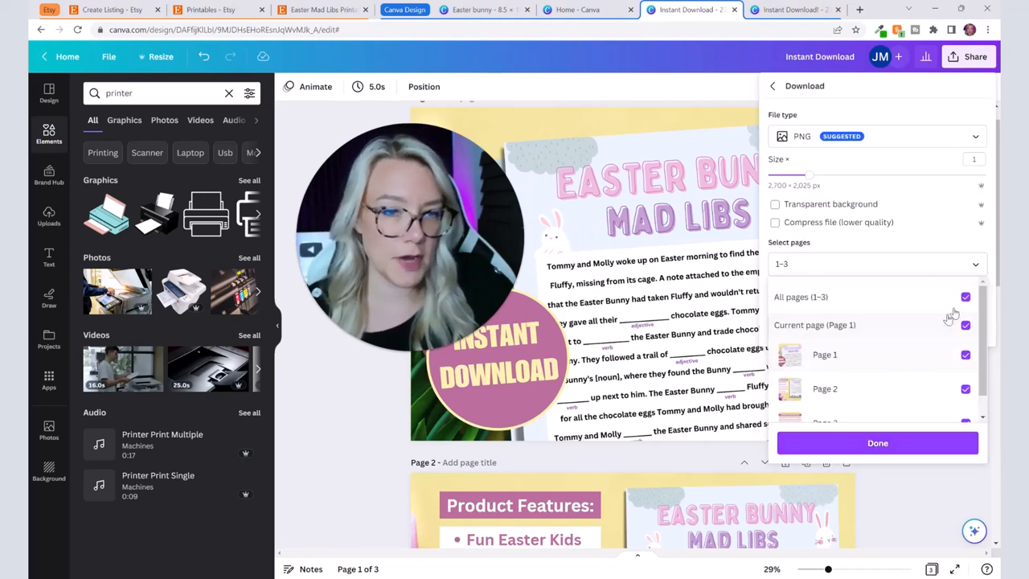
left_click(965, 296)
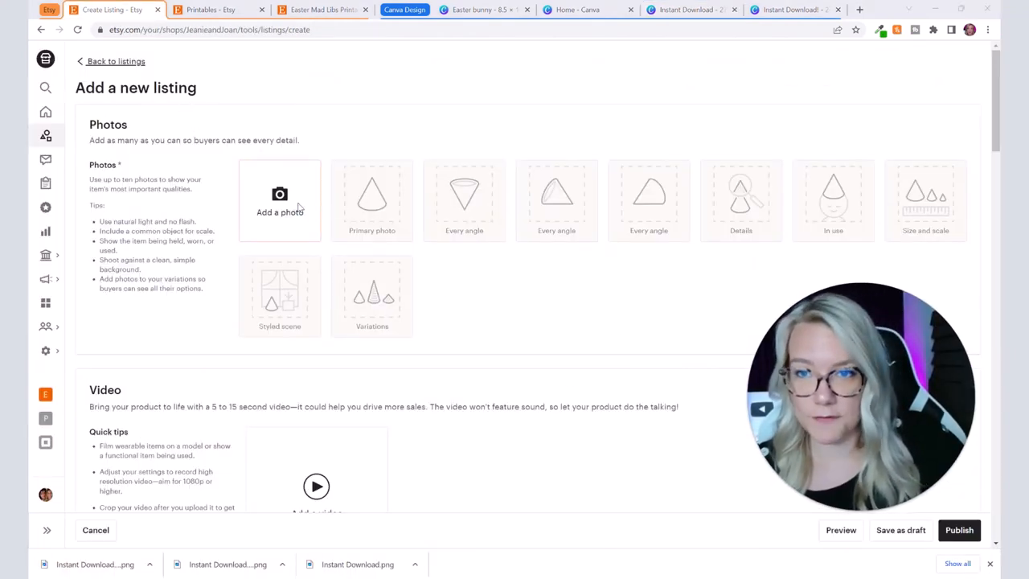
Step: Upload the three PNGs as Etsy listing photos and try the primary thumbnail's zoom
left_click(280, 200)
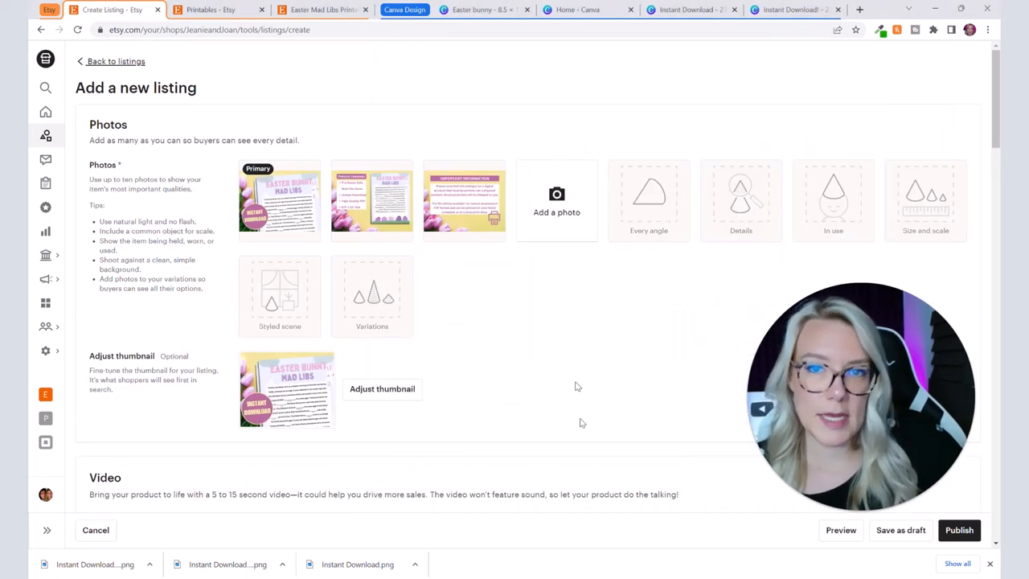
mouse_move(280, 196)
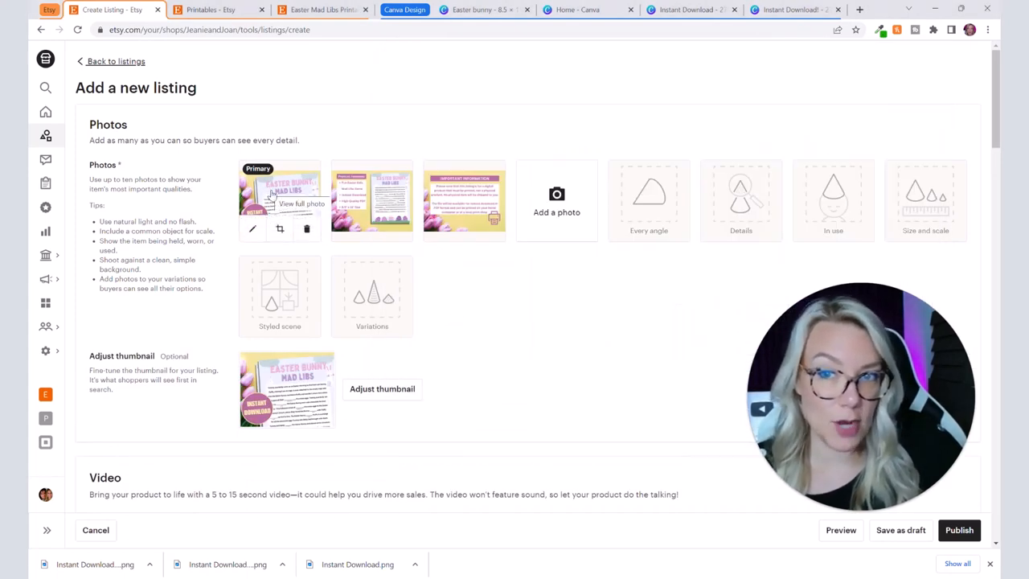
left_click(382, 387)
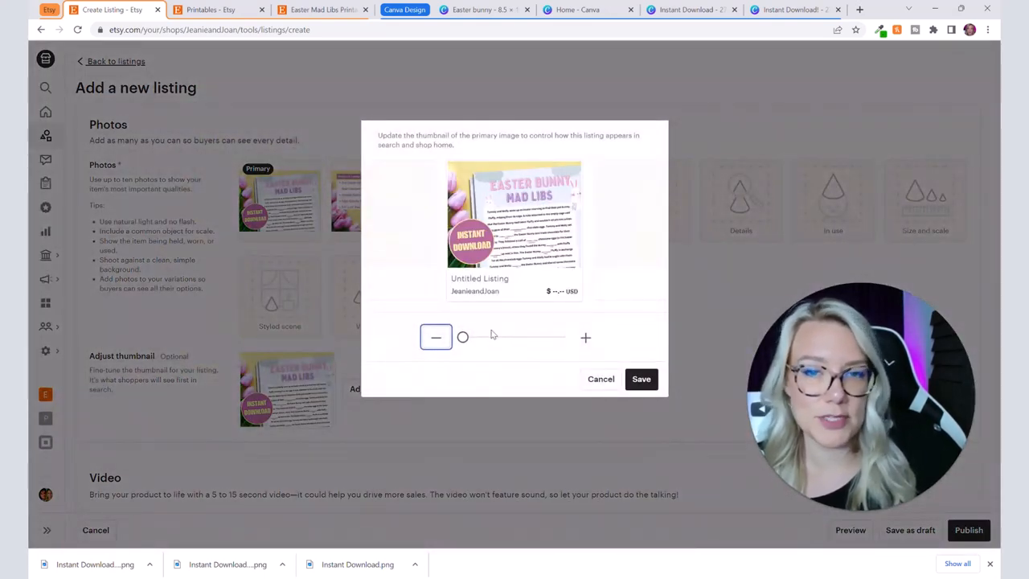
left_click_drag(463, 338, 539, 338)
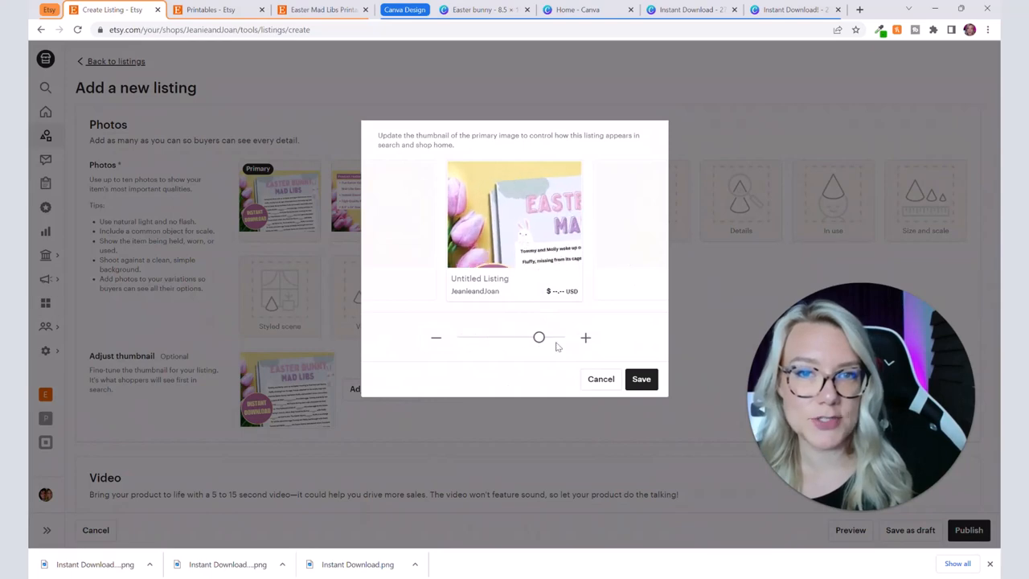
left_click_drag(539, 338, 463, 337)
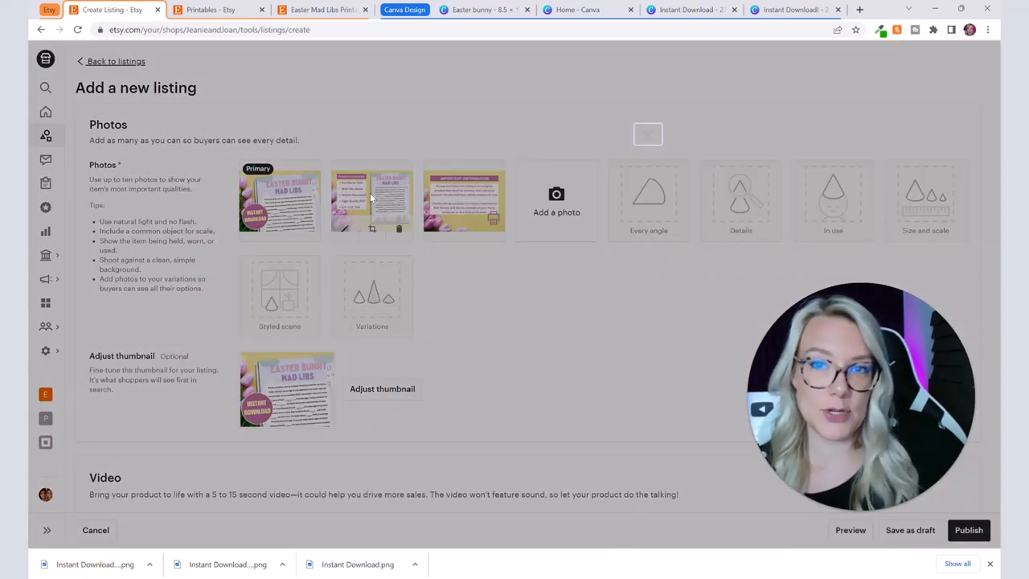
Step: Preview each uploaded photo full size, ending on the primary badge image
left_click(371, 201)
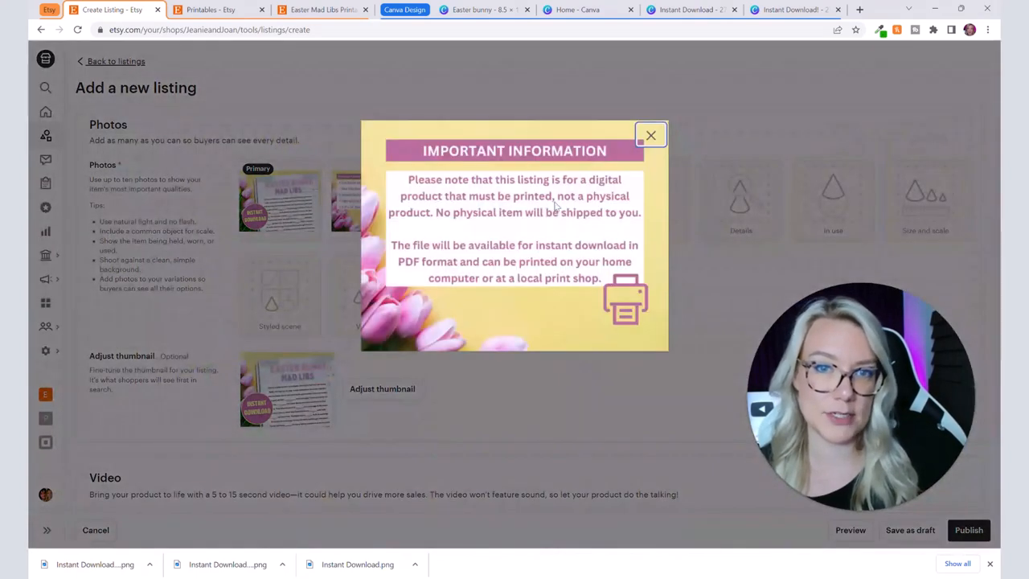
left_click(649, 135)
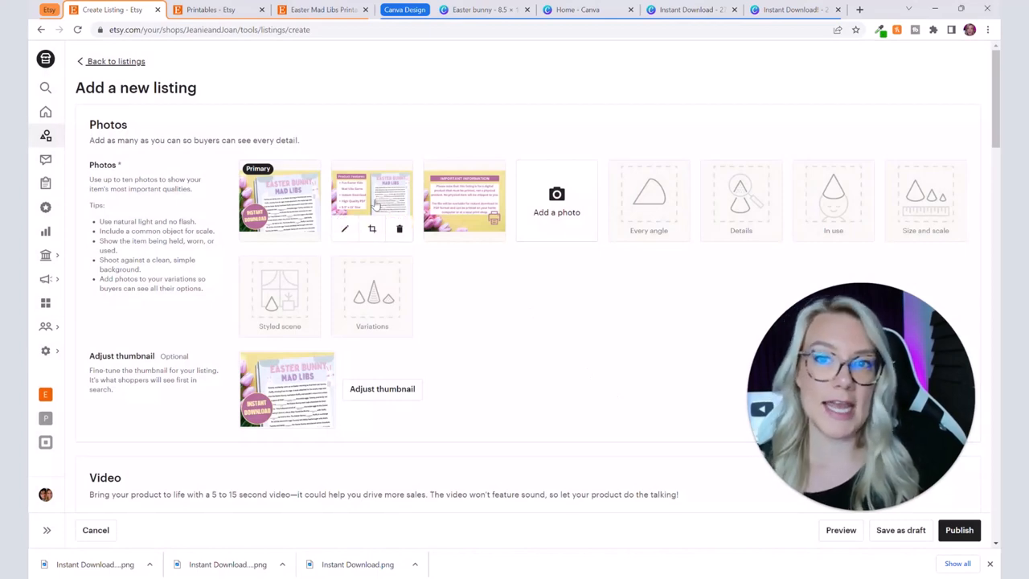
left_click(371, 199)
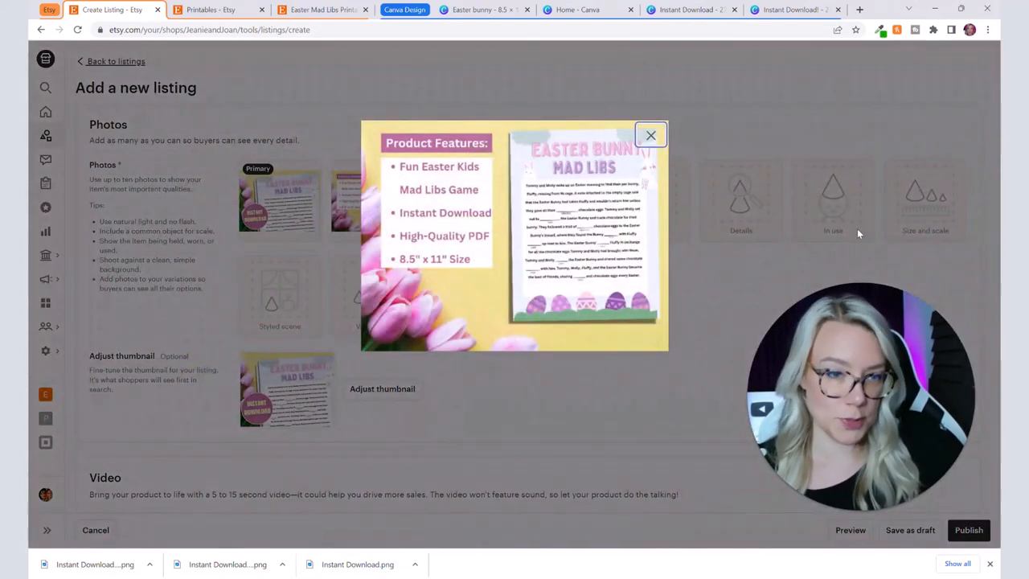
left_click(652, 135)
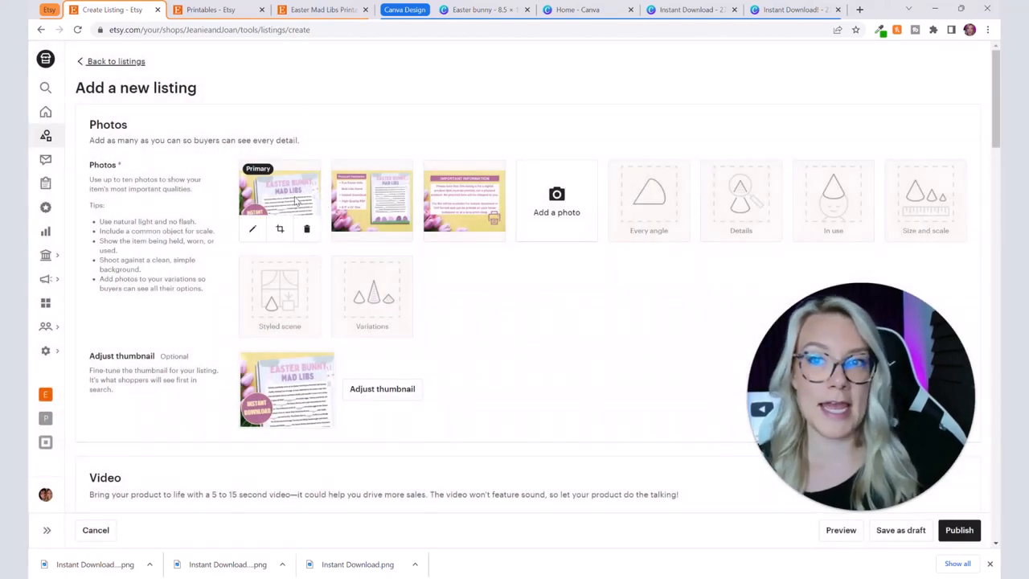
left_click(280, 199)
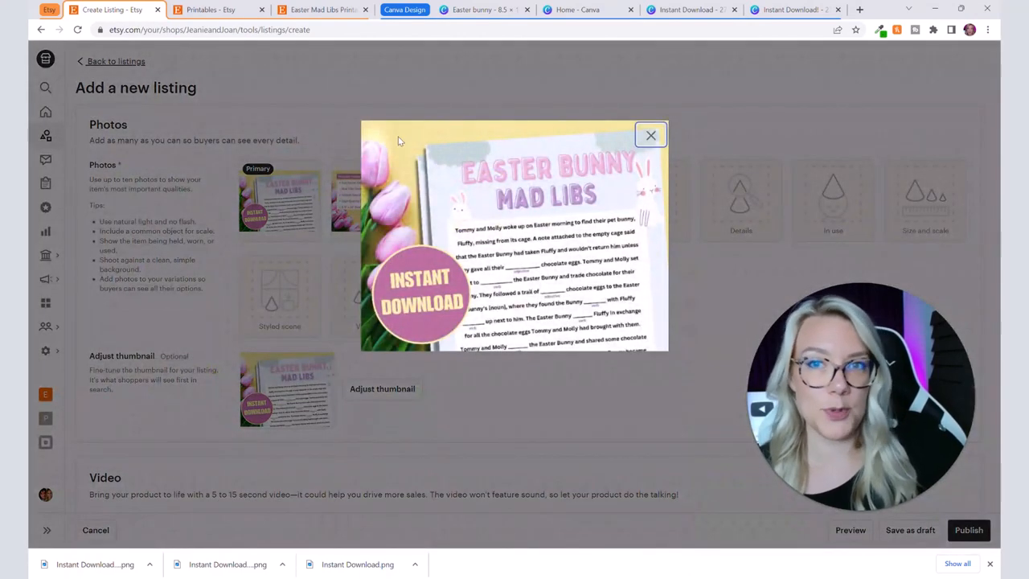
mouse_move(643, 395)
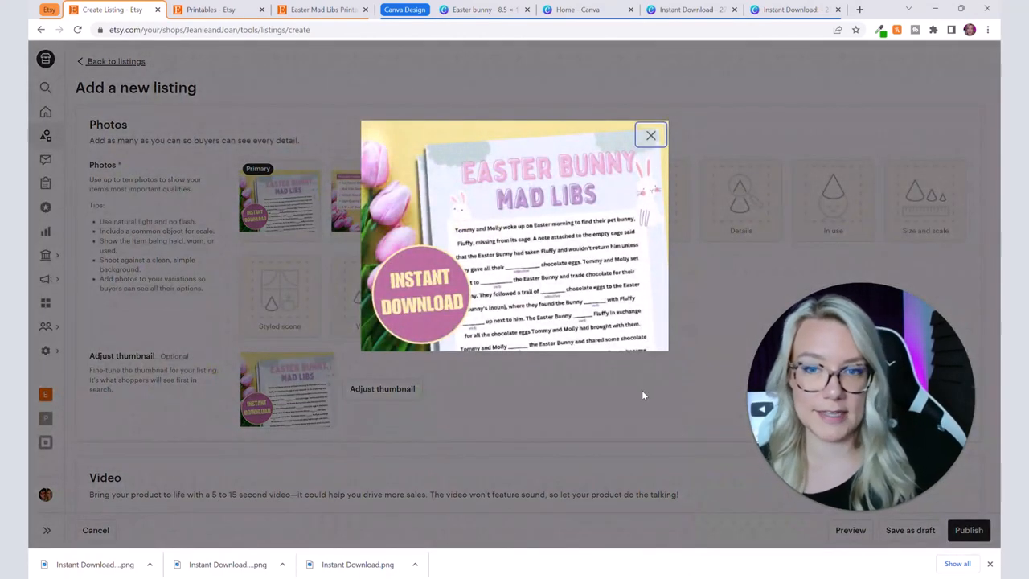